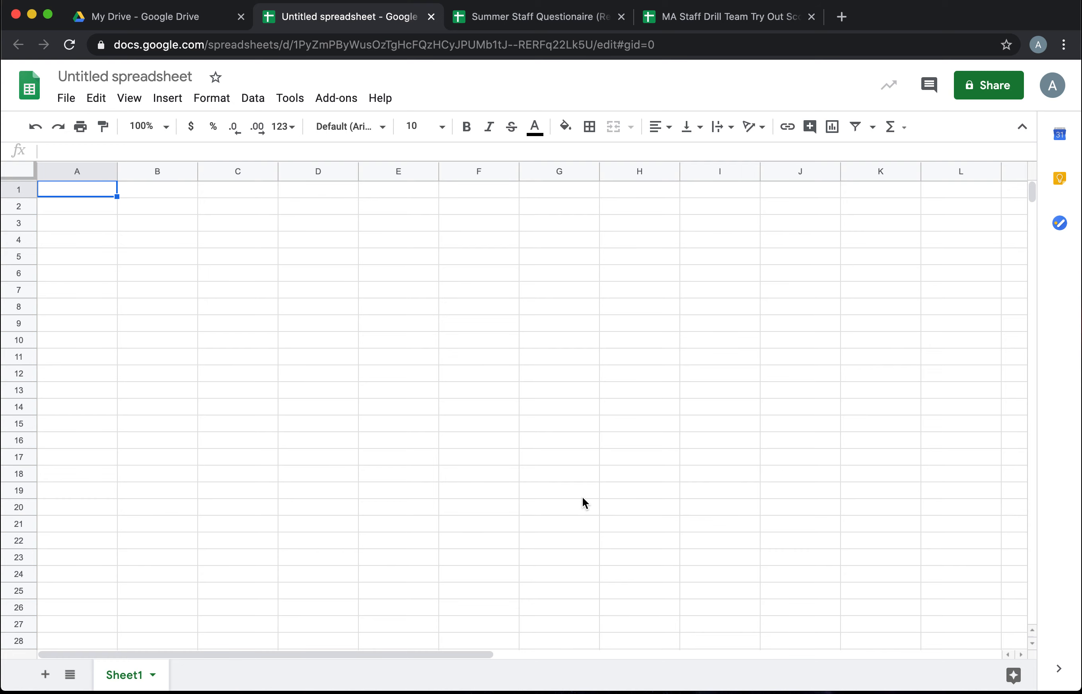
mouse_move(502, 470)
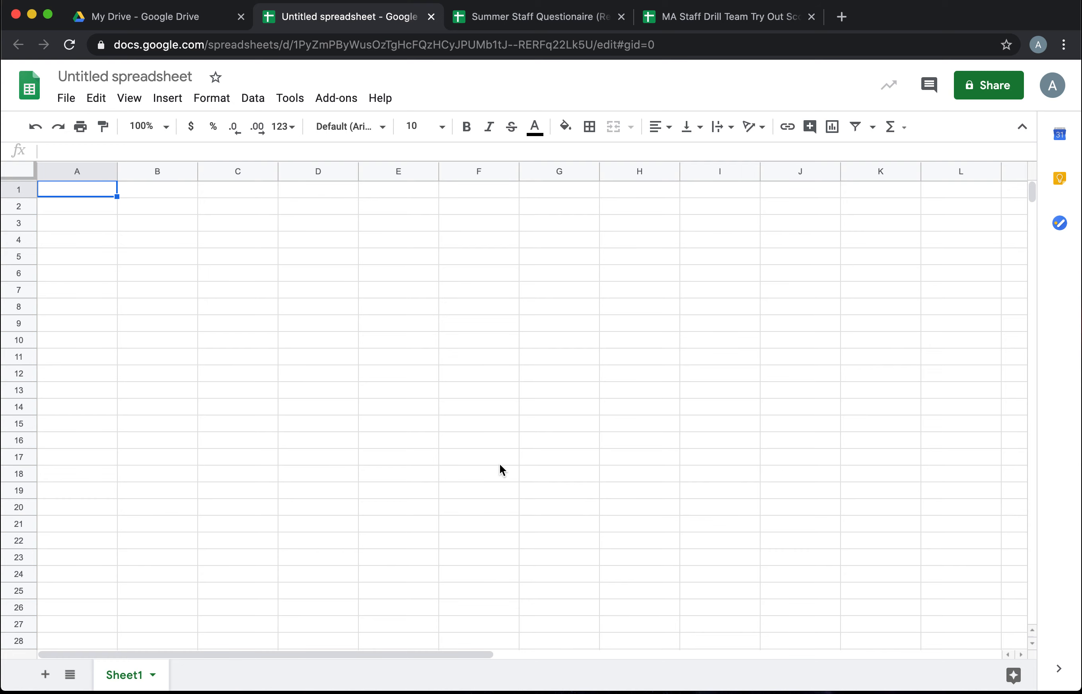
mouse_move(314, 380)
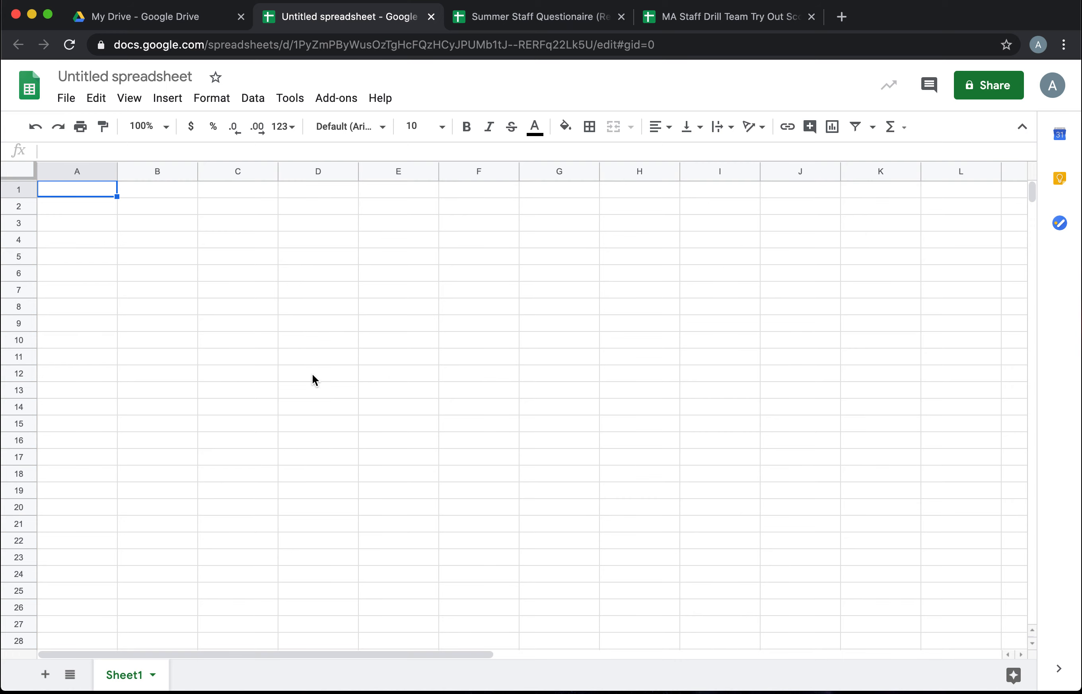
mouse_move(233, 284)
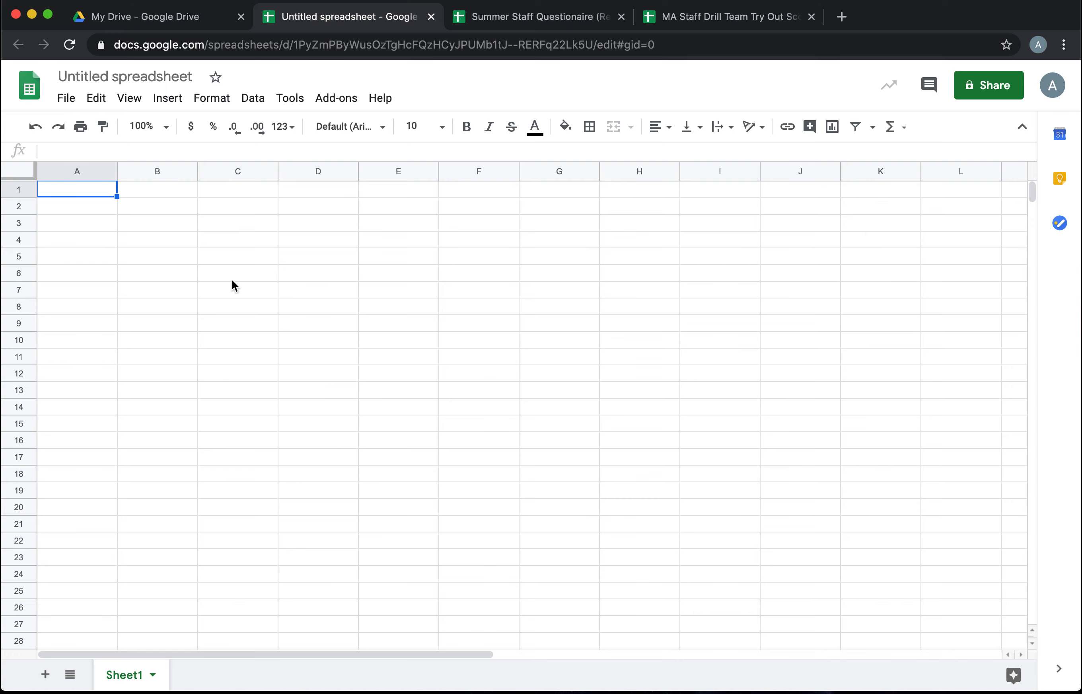
mouse_move(129, 97)
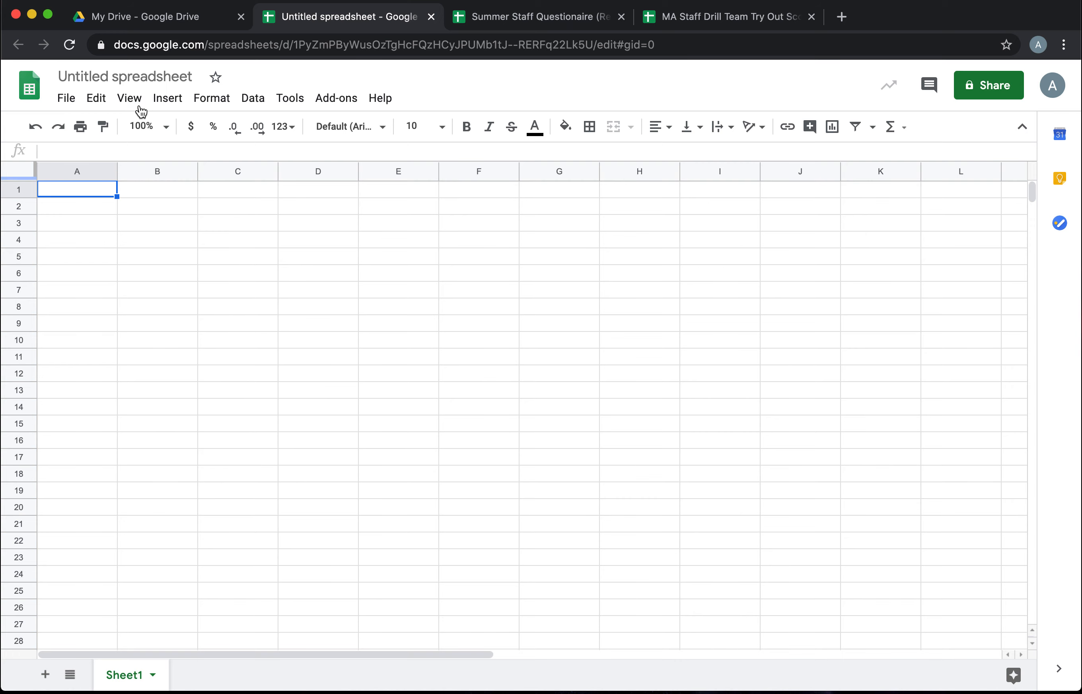
Step: Name the untitled spreadsheet '2020 Virtual Auditions'
click(125, 77)
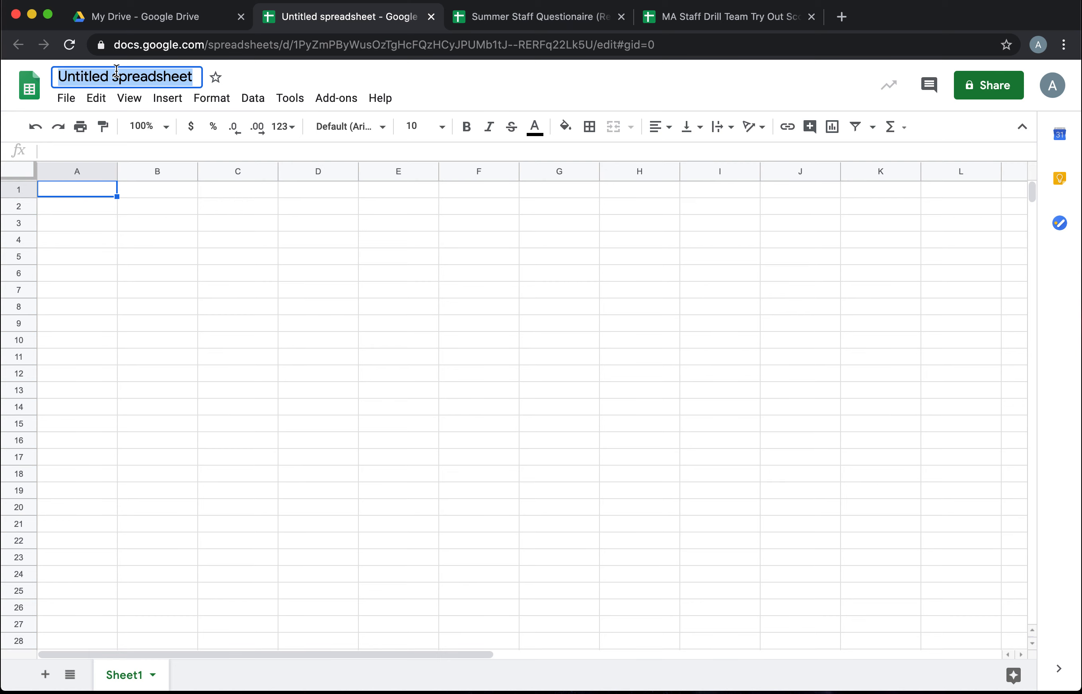
text(2020 Virtual Auditions)
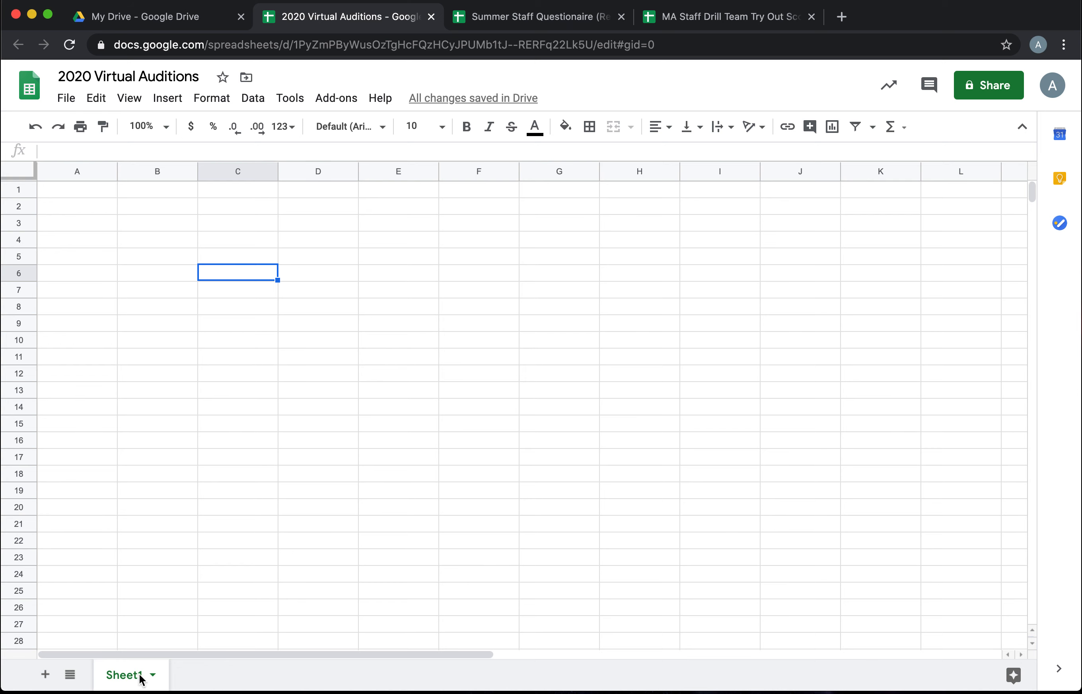
Step: Rename the first sheet to 'Score Totals'
double_click(124, 675)
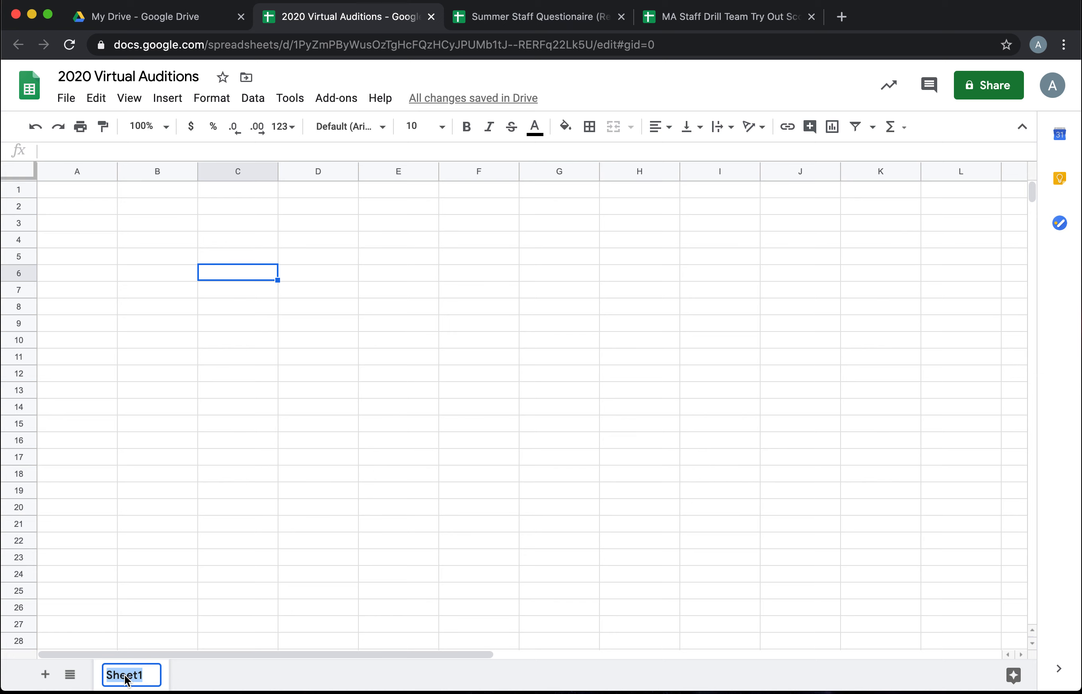
text(Score Totals)
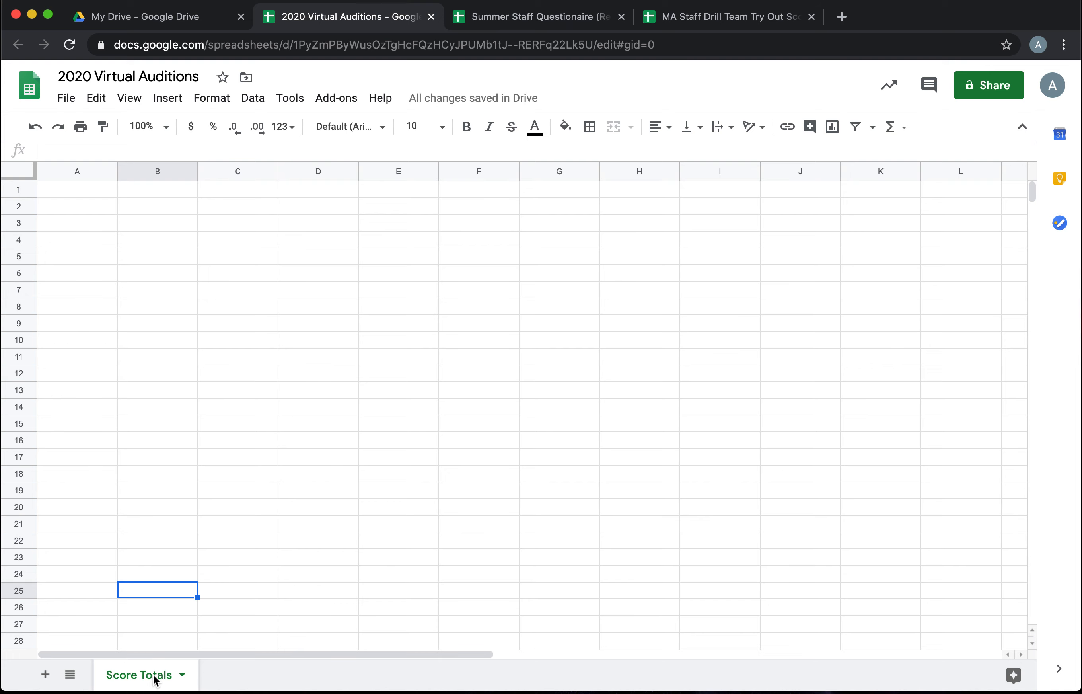
Step: Add sheets Judge 1, Judge 2 and Judge 3, then return to Score Totals
click(44, 675)
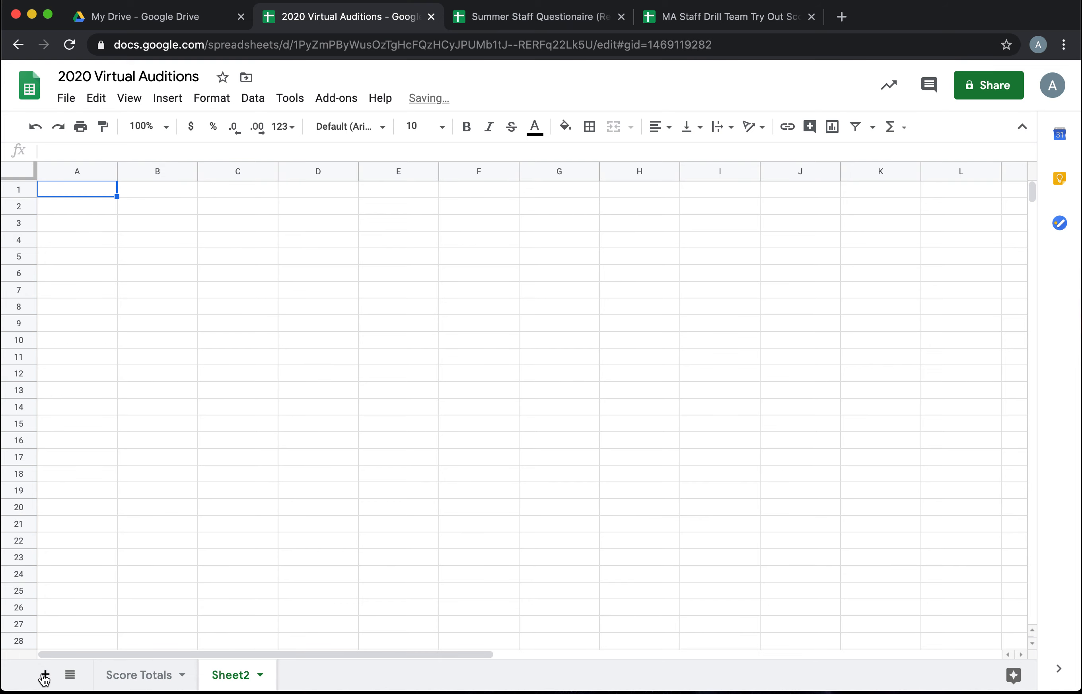
double_click(231, 675)
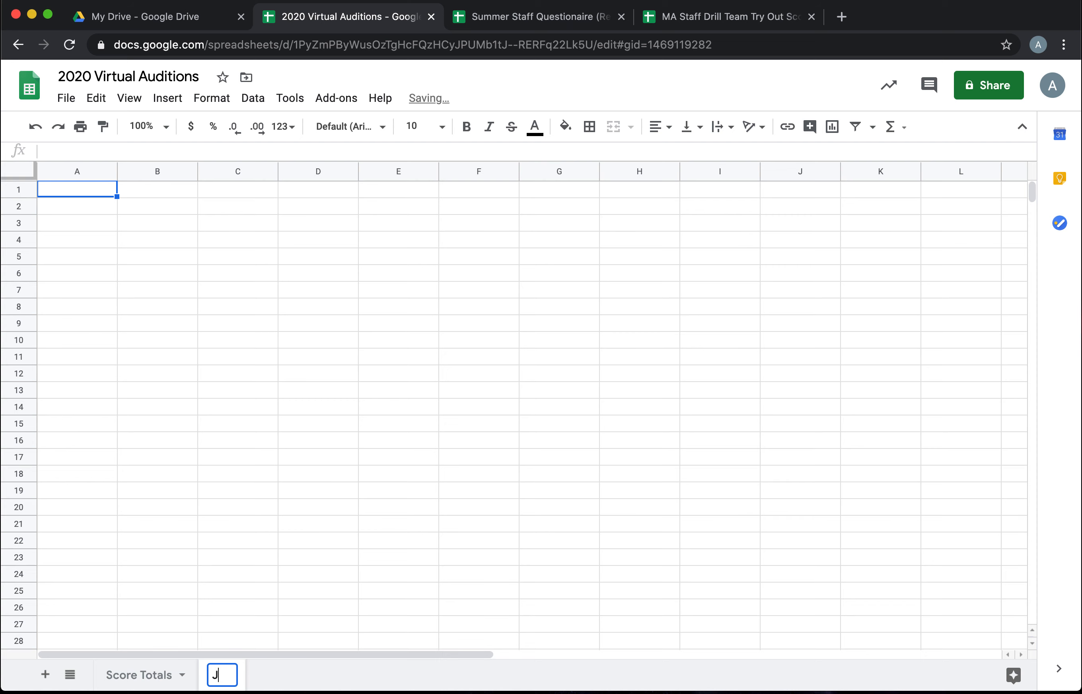
click(45, 675)
text(Judge)
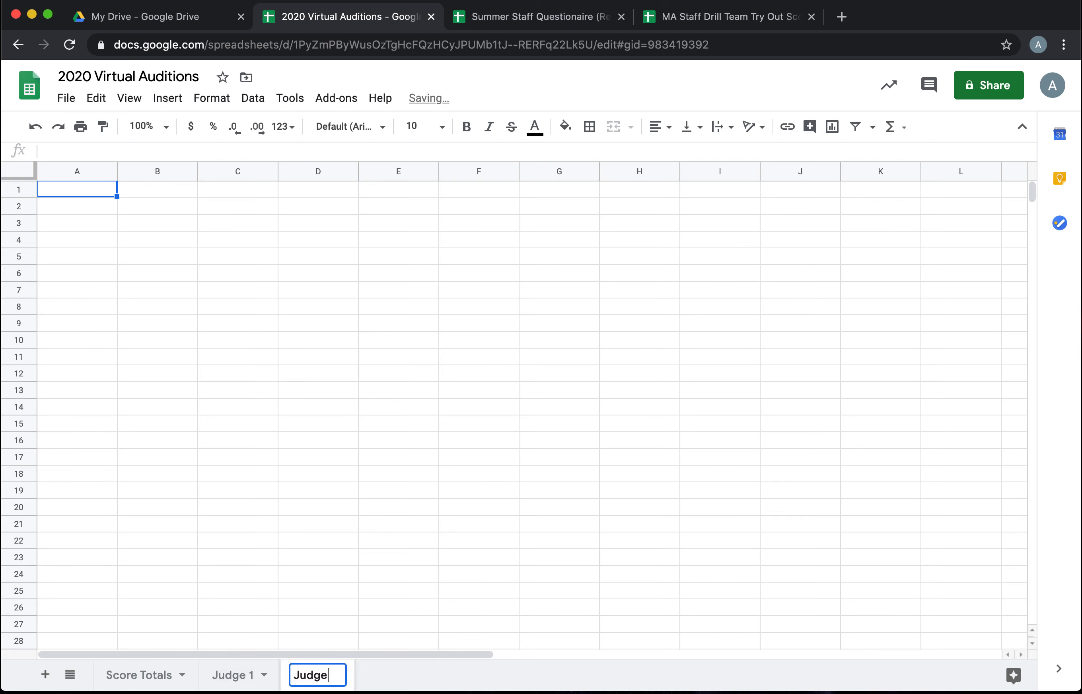
text(2)
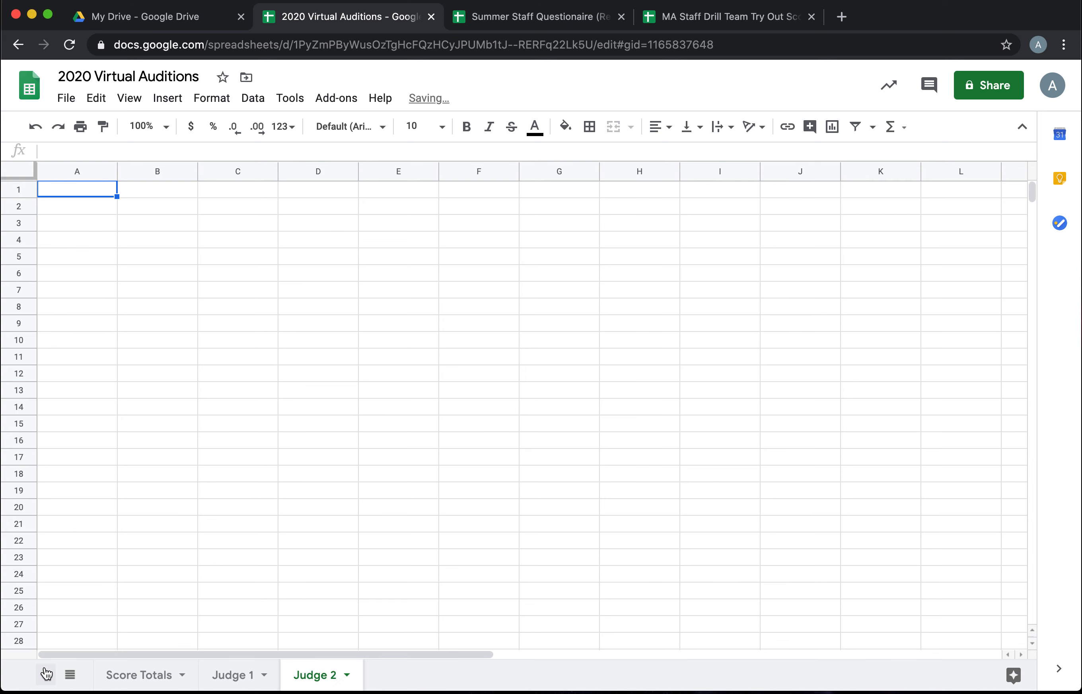
text(Judge 3)
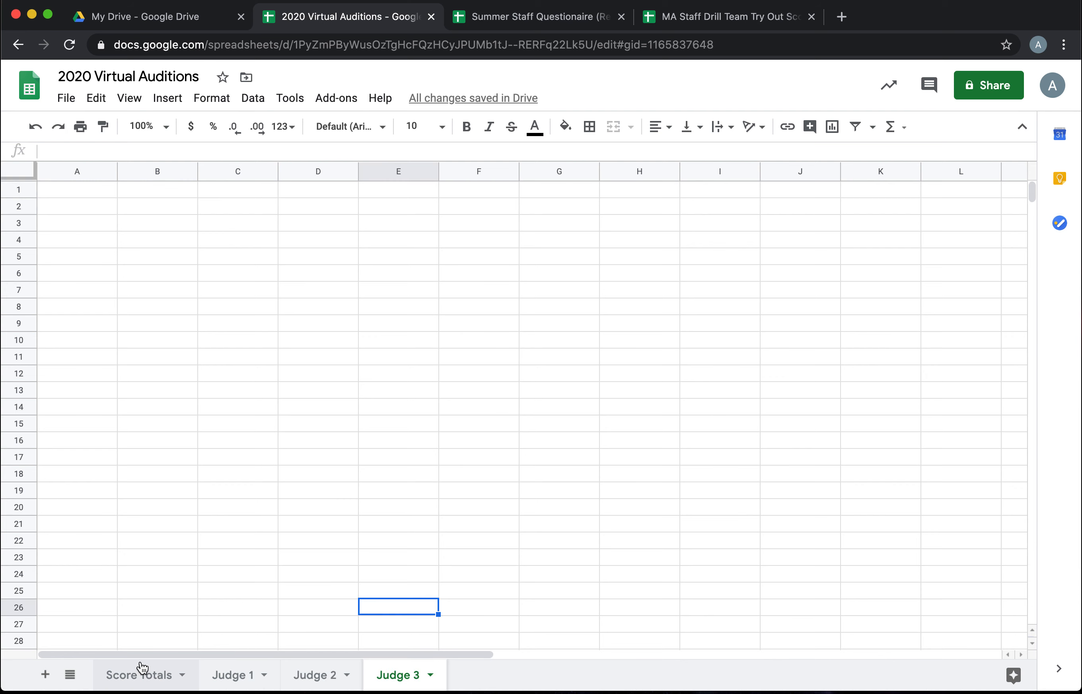
click(140, 675)
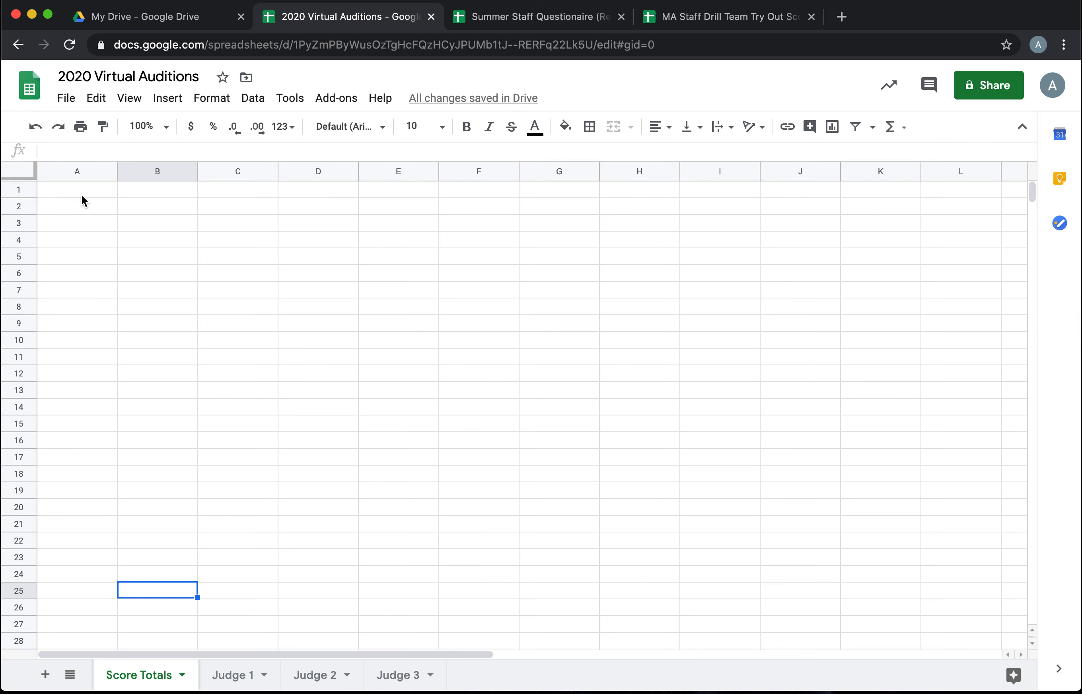
Step: Enter headers #, Last Name, First Name and Grade Level across row 1
click(76, 189)
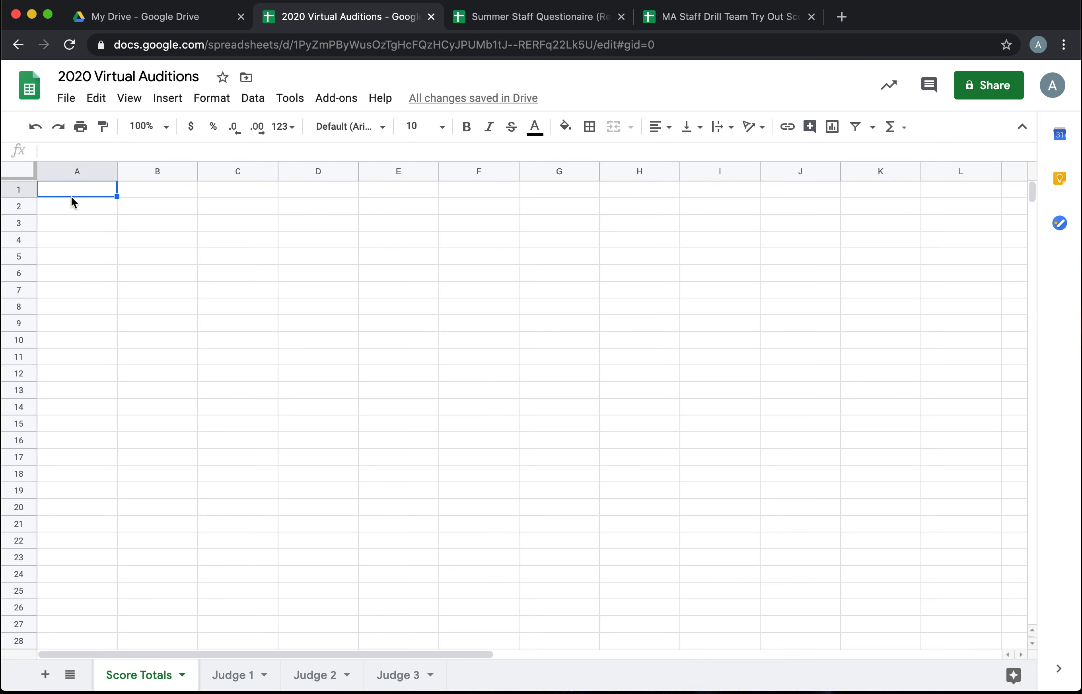
text(#)
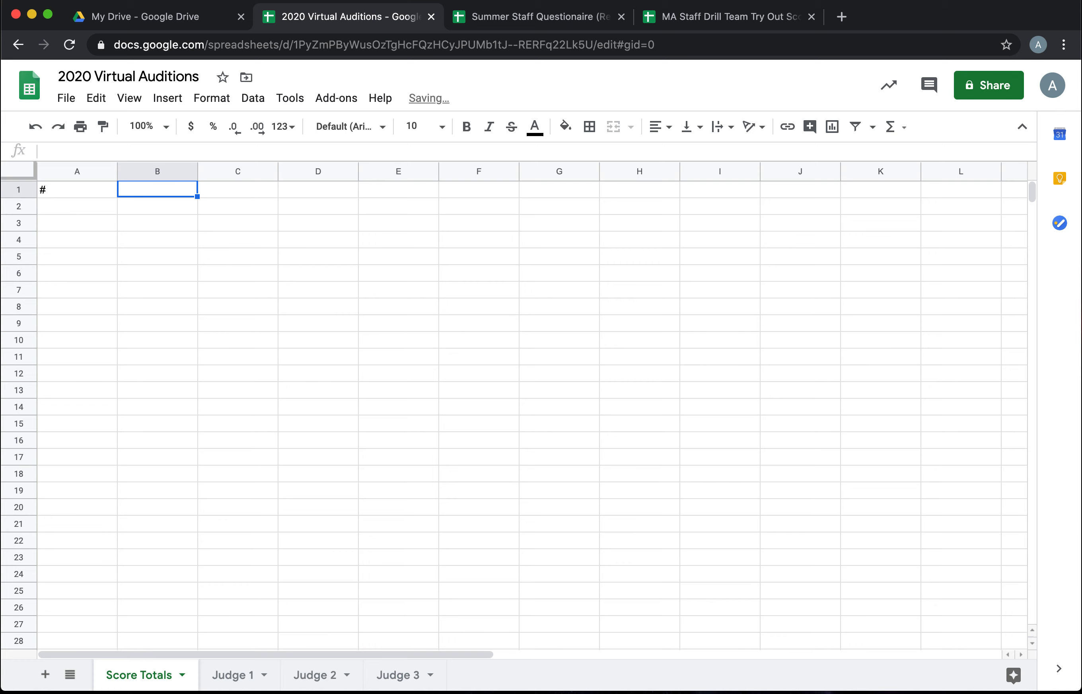
text(Last Name)
click(238, 189)
text(Firs)
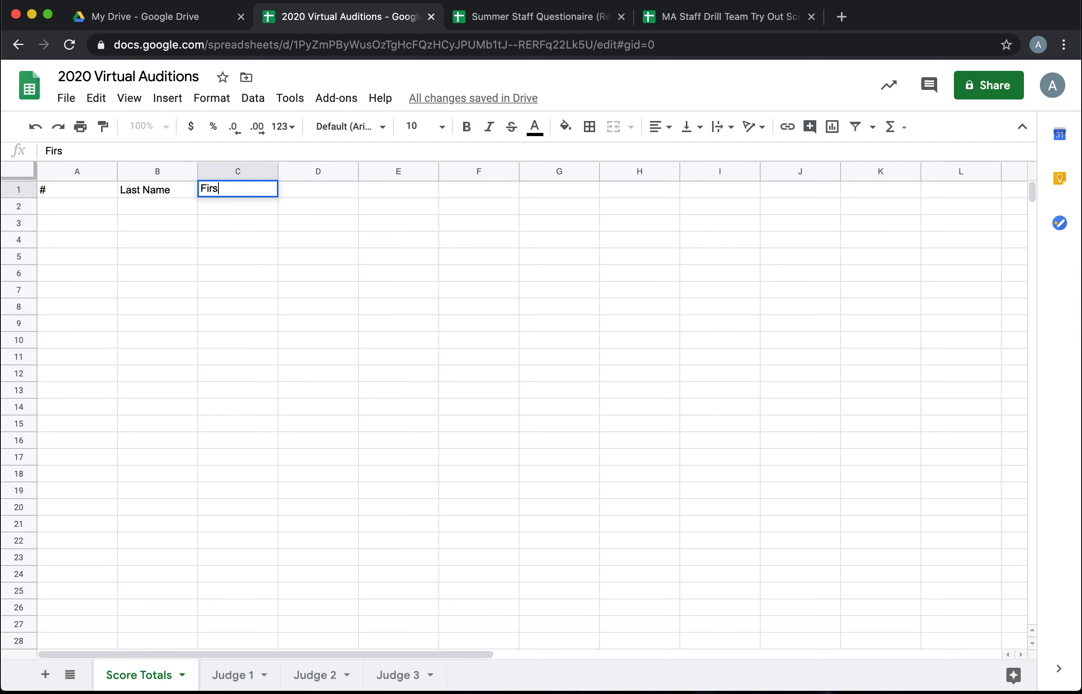
text(Grade Level)
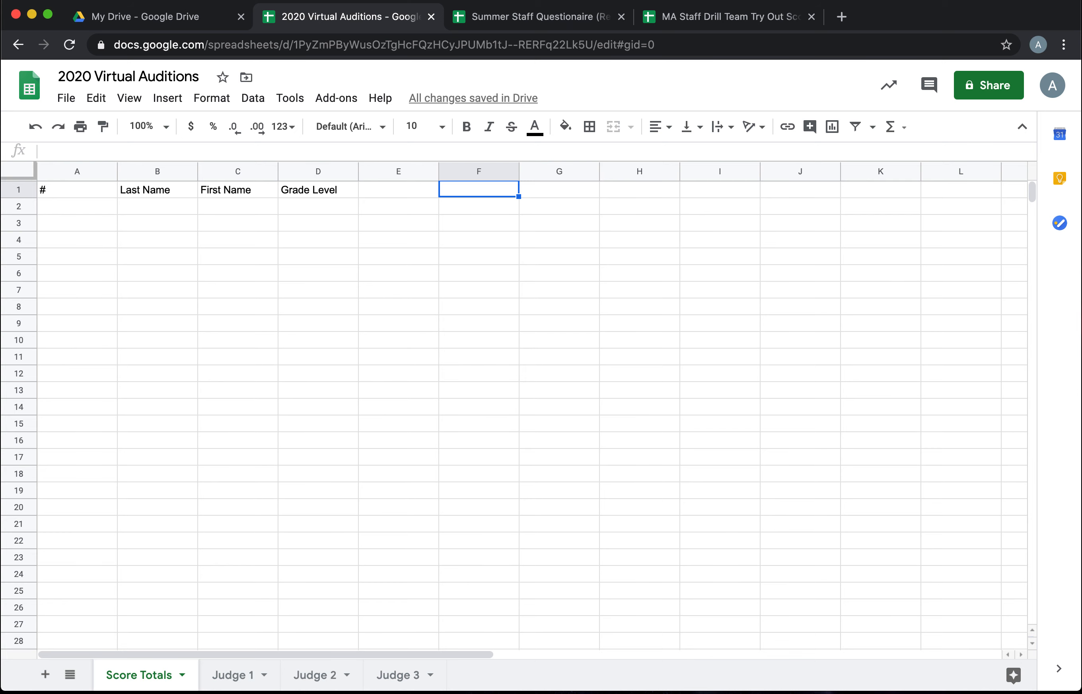
Step: Make the header row bold and resize the columns to fit
click(19, 189)
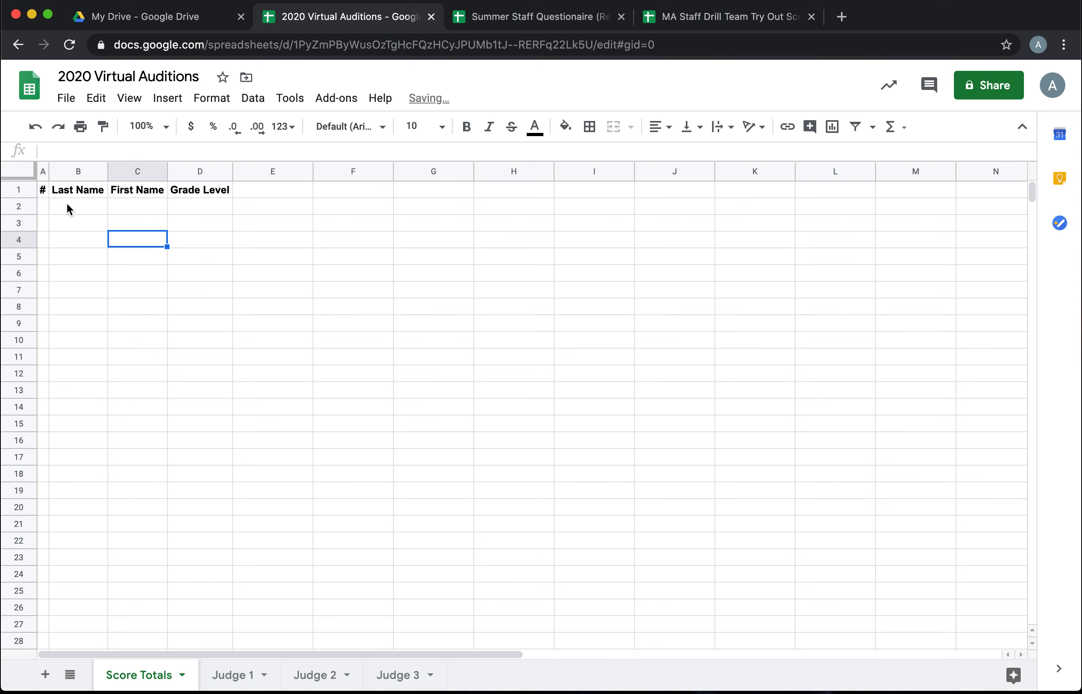
drag(62, 171, 55, 171)
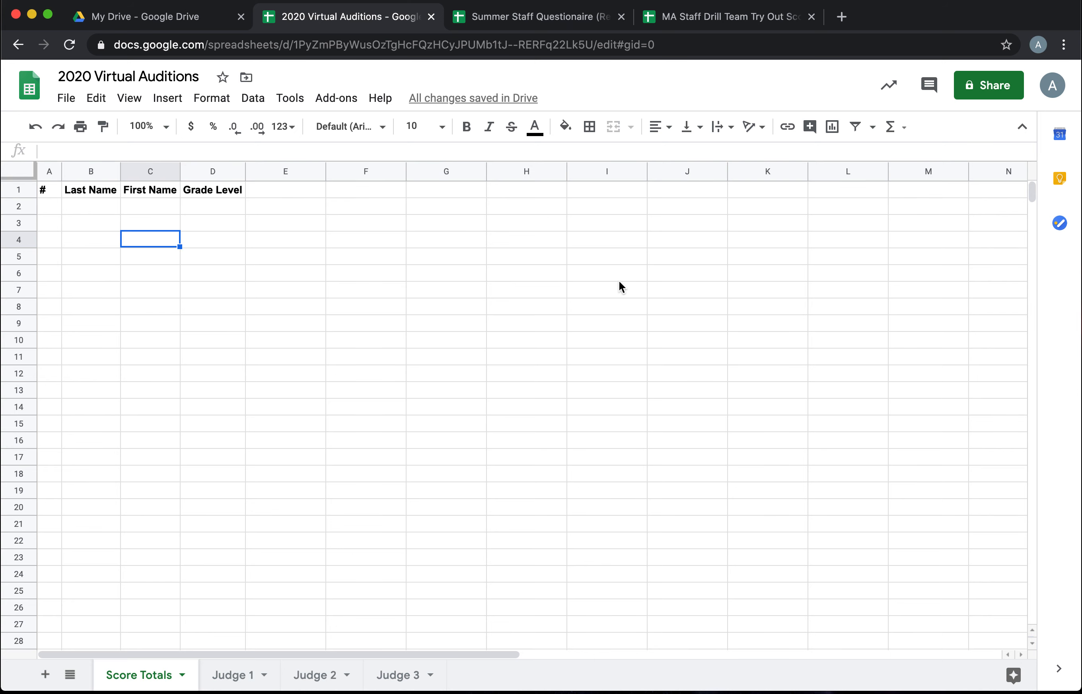
mouse_move(538, 147)
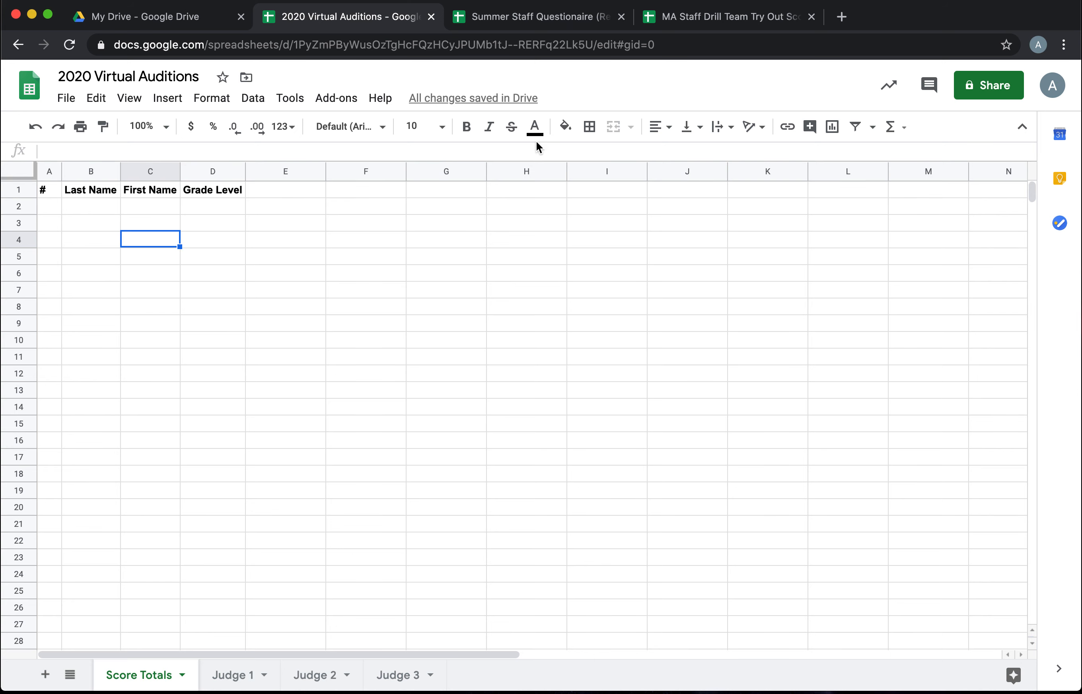
Step: Paste the last names from the staff questionnaire into the Last Name column
click(538, 16)
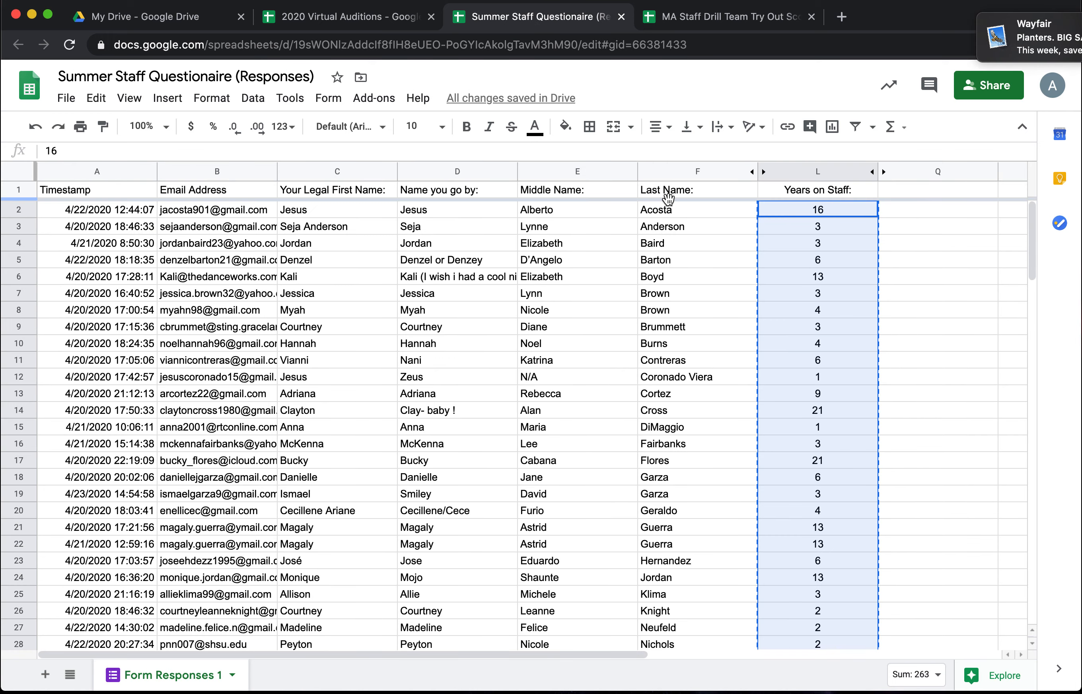
click(696, 209)
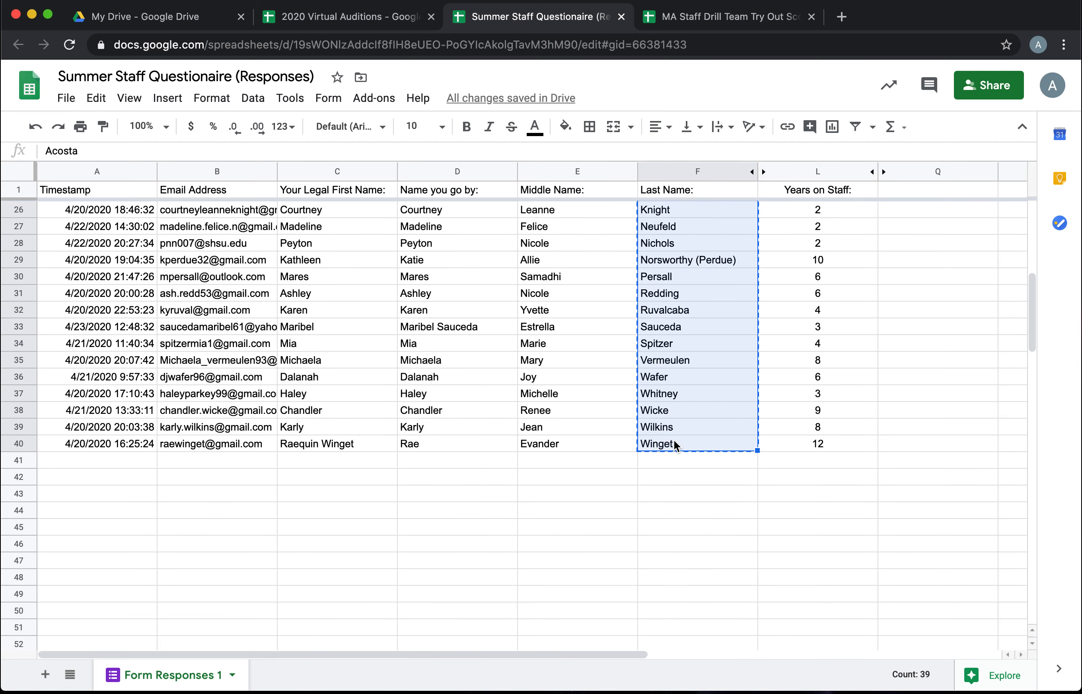
click(345, 16)
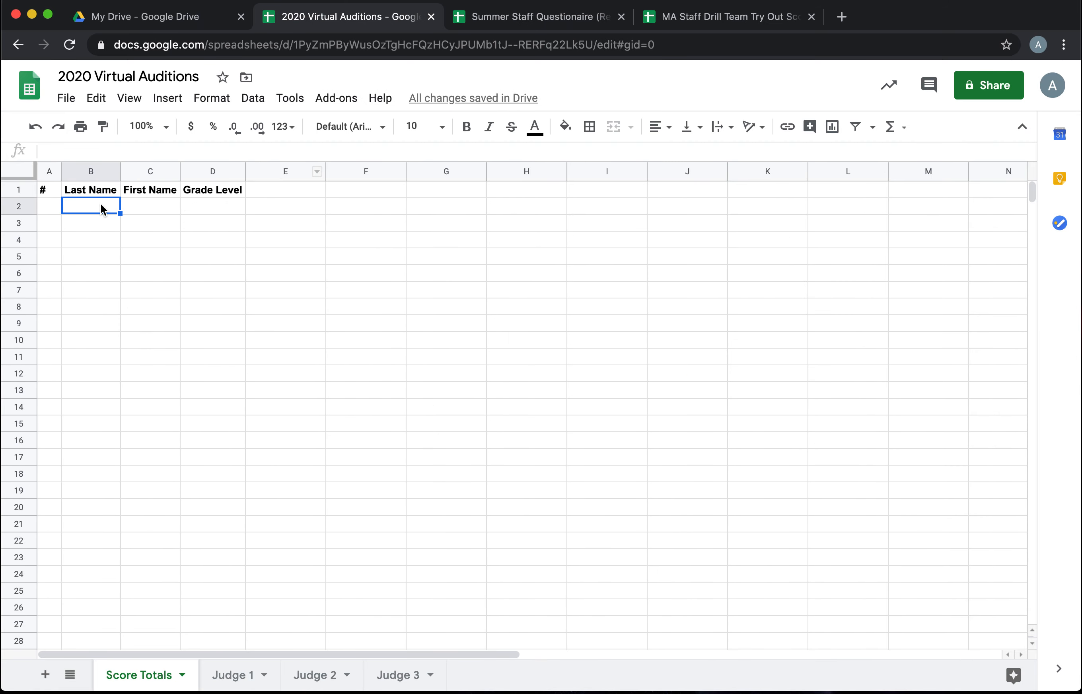
key(cmd+v)
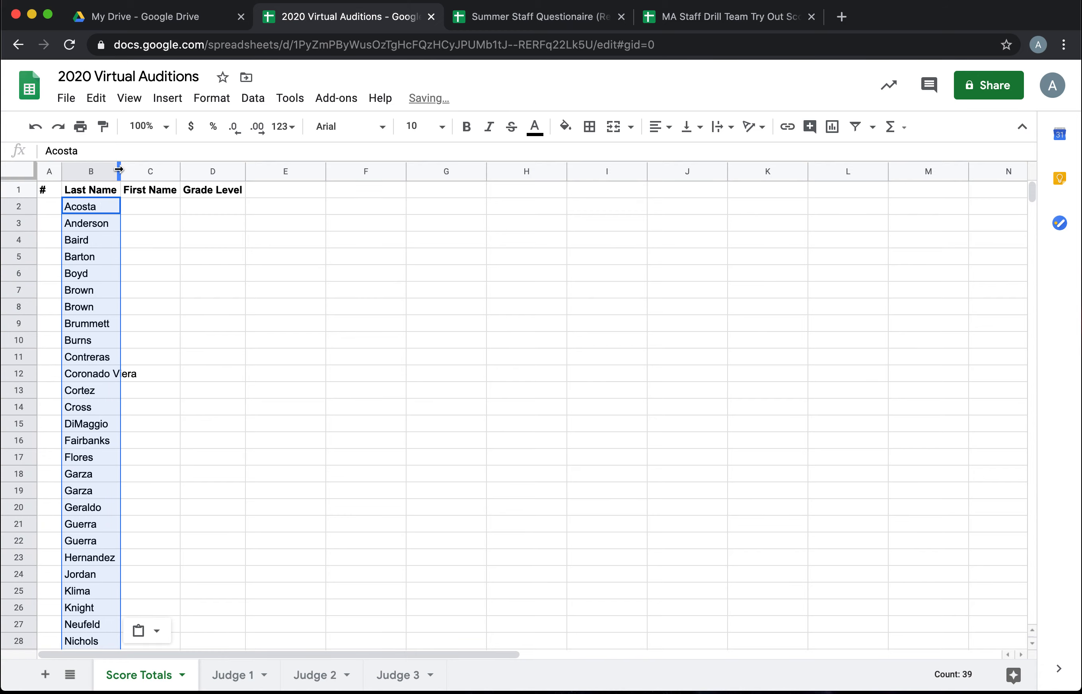
Step: Paste the nicknames from the questionnaire into the First Name column
click(536, 15)
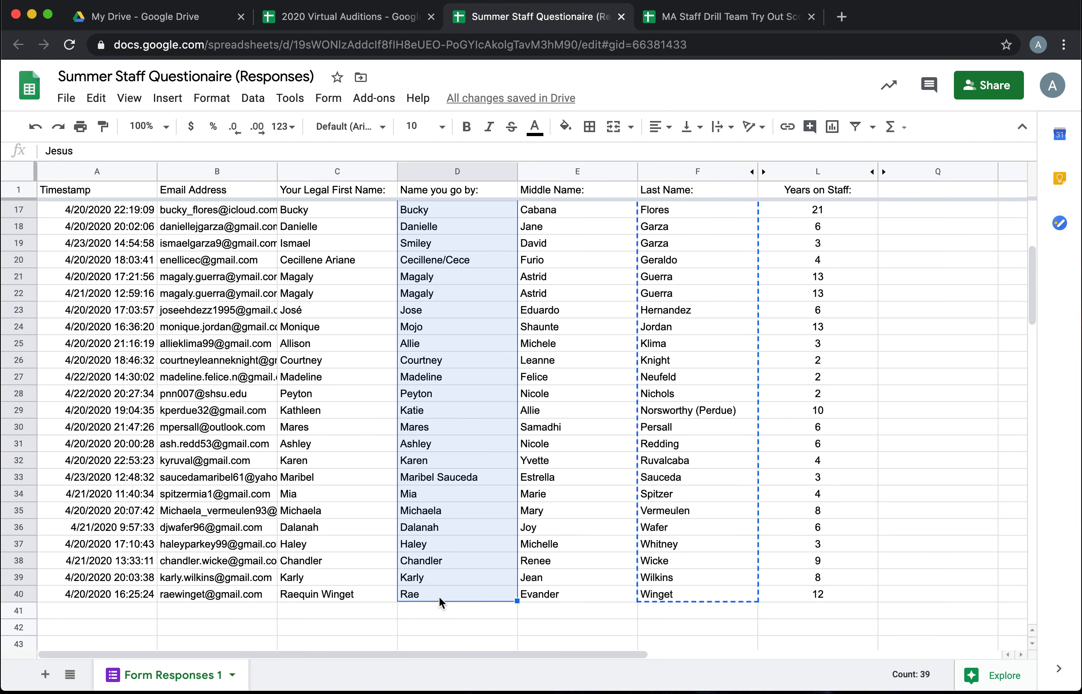
click(345, 16)
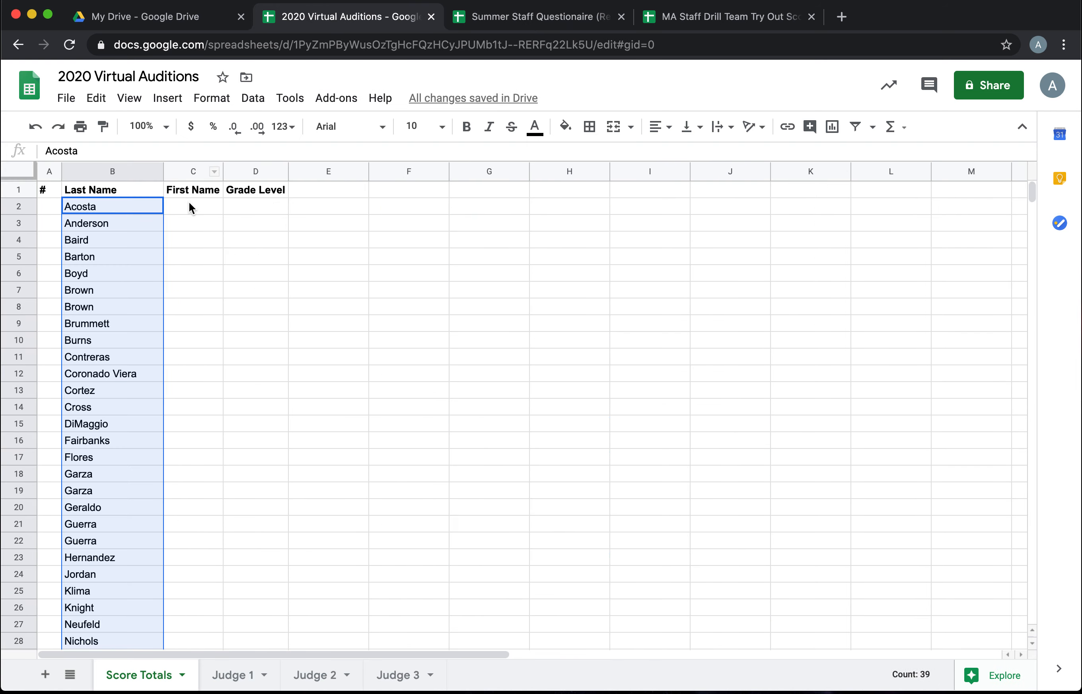
key(cmd+v)
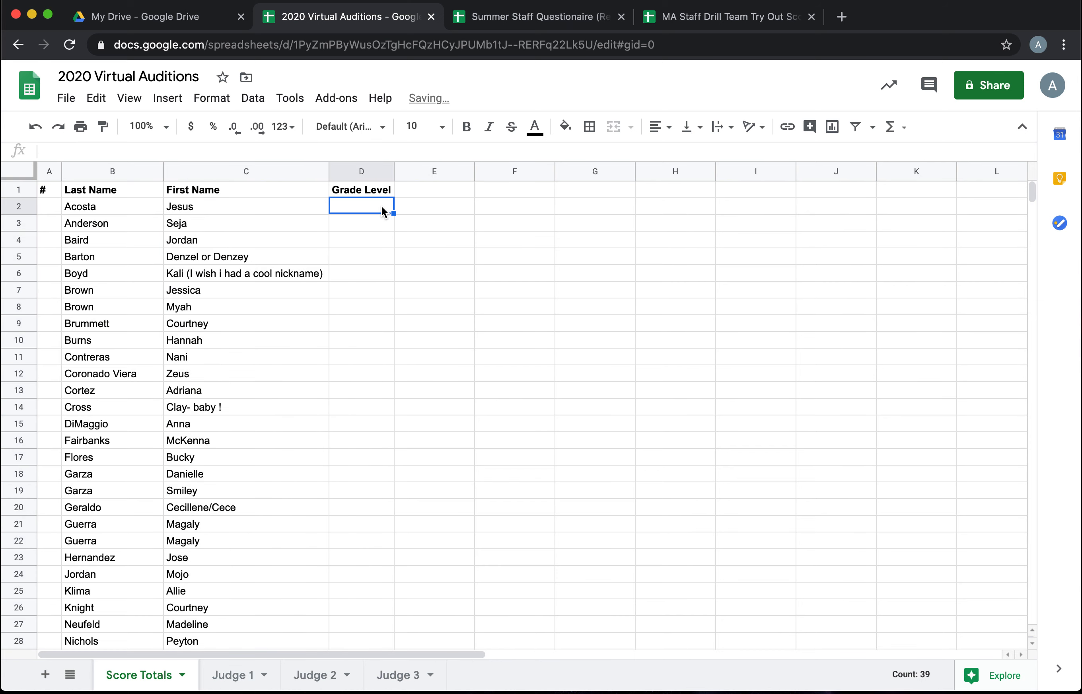
Step: Bring the years-on-staff values into the Grade Level column and select the Acosta row
click(725, 16)
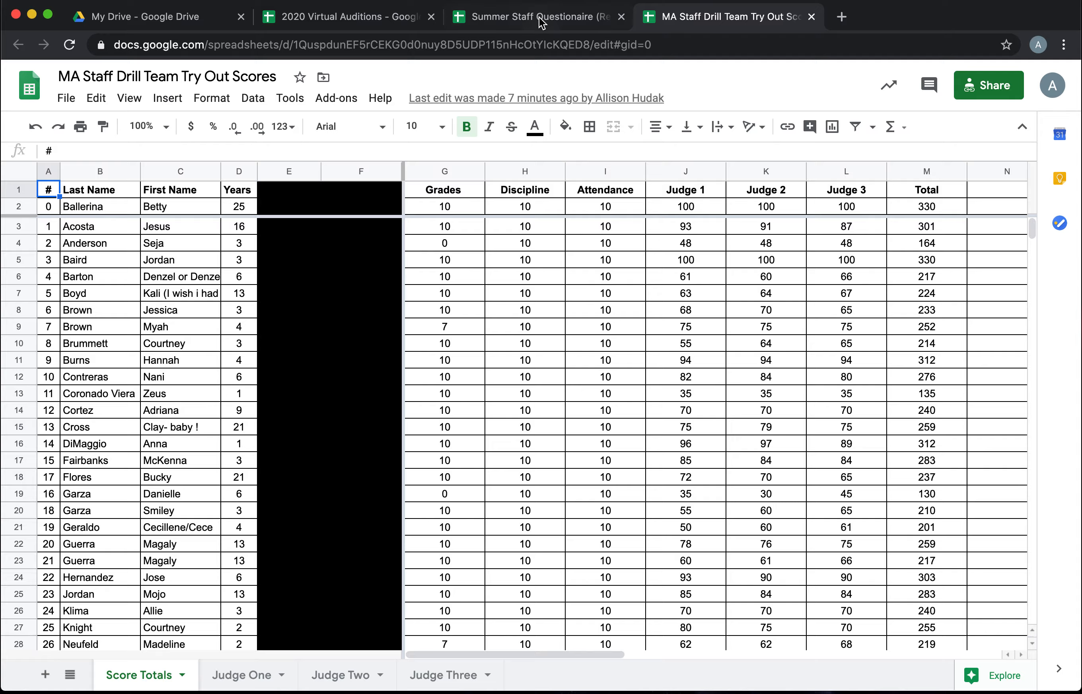
click(535, 16)
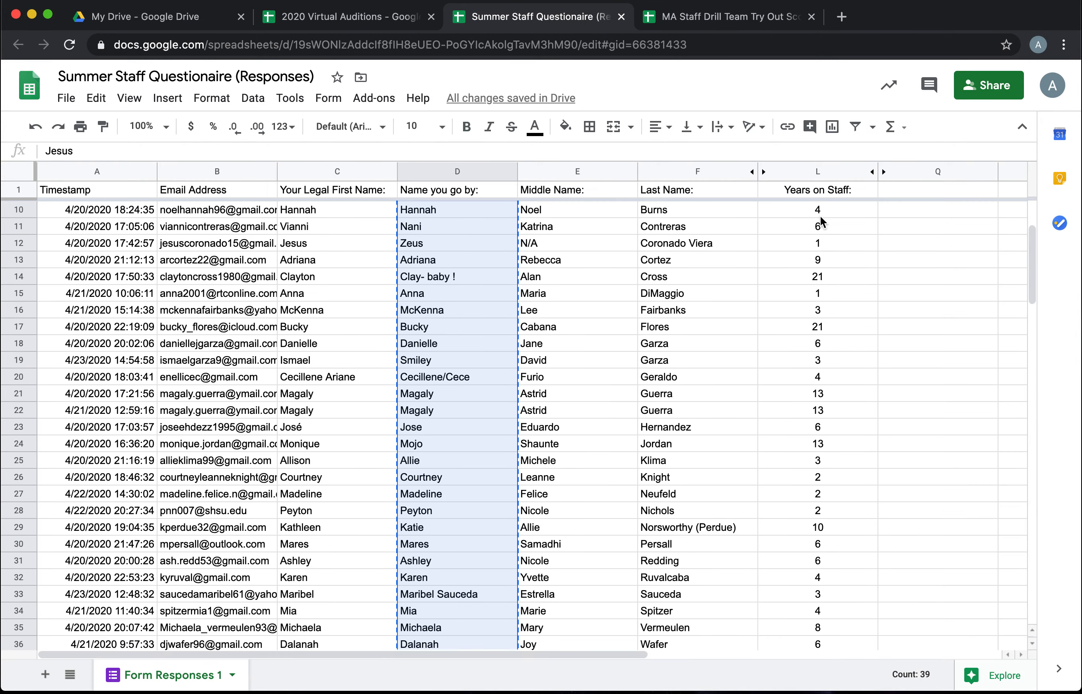
scroll(down, 3)
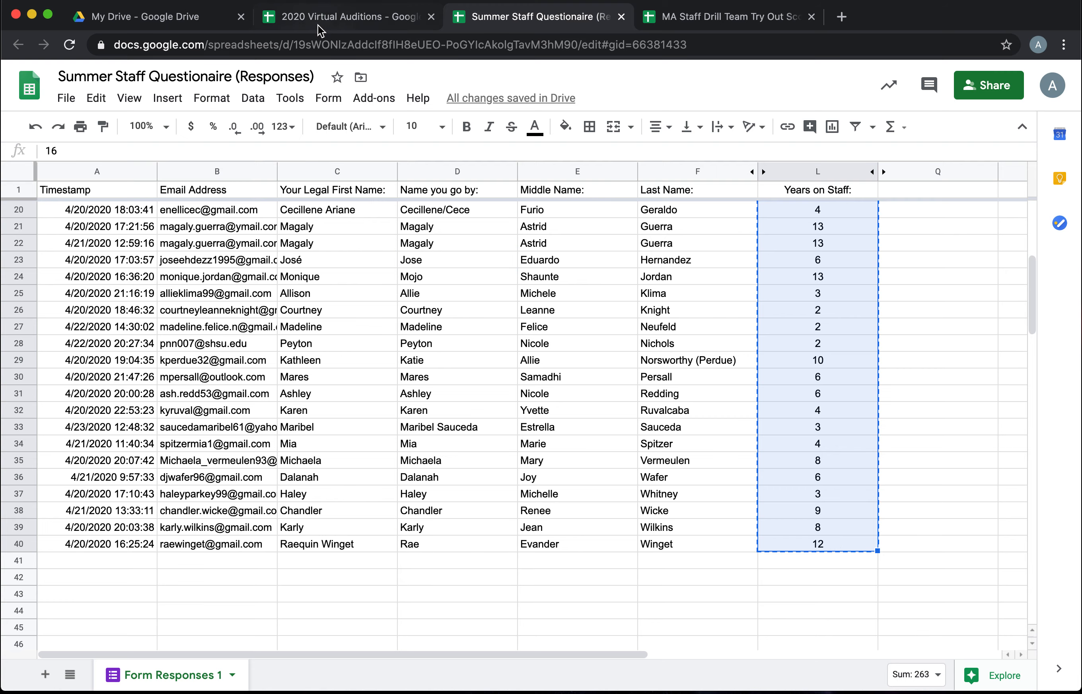
click(346, 16)
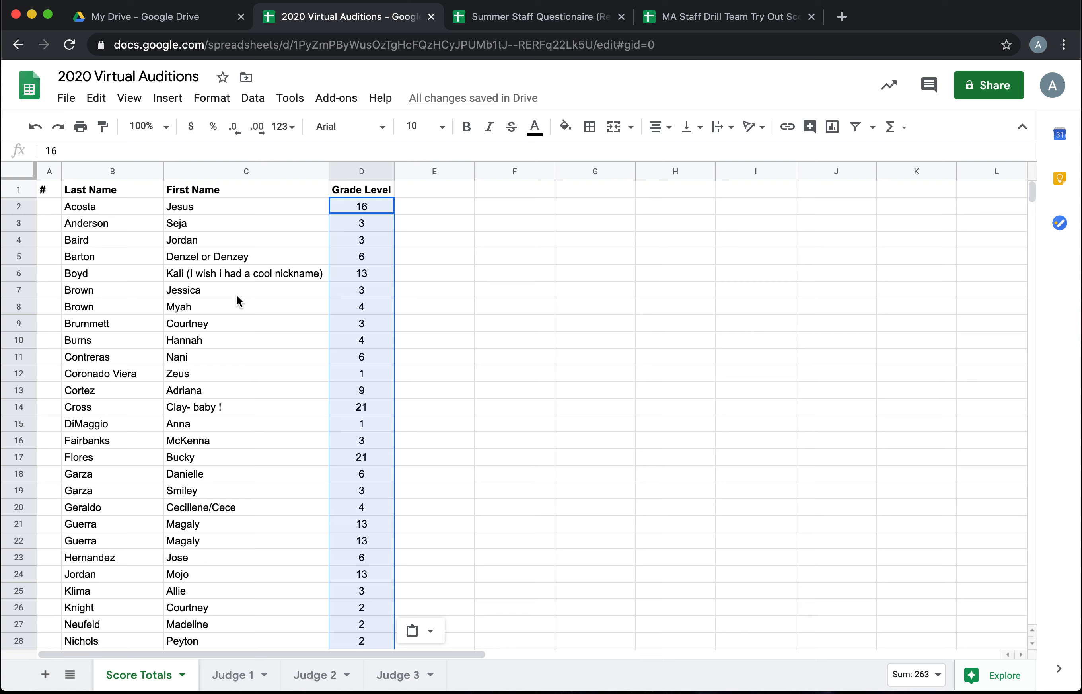
click(18, 206)
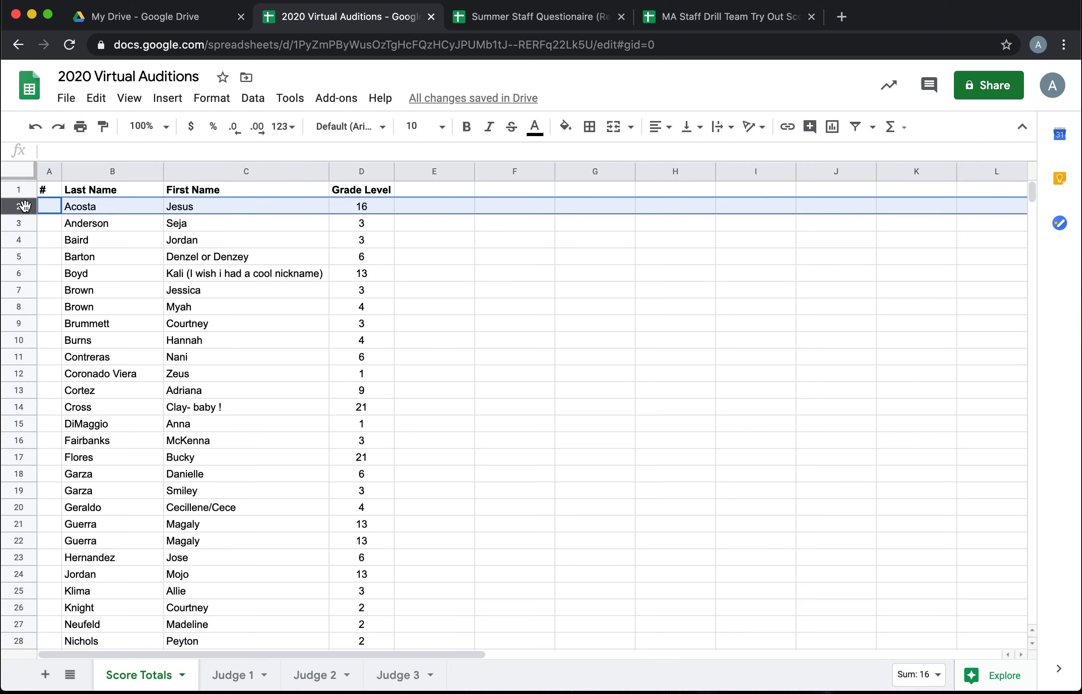
Step: Insert a row above Acosta and enter Ballerina, Betty with grade level 30
right_click(24, 206)
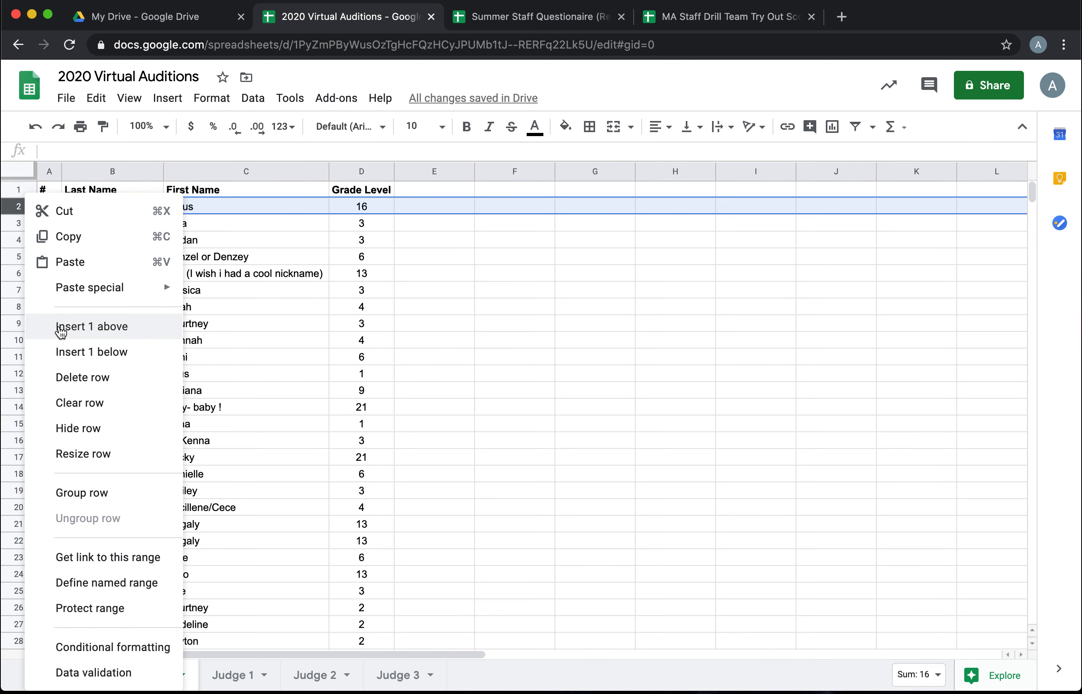
click(91, 327)
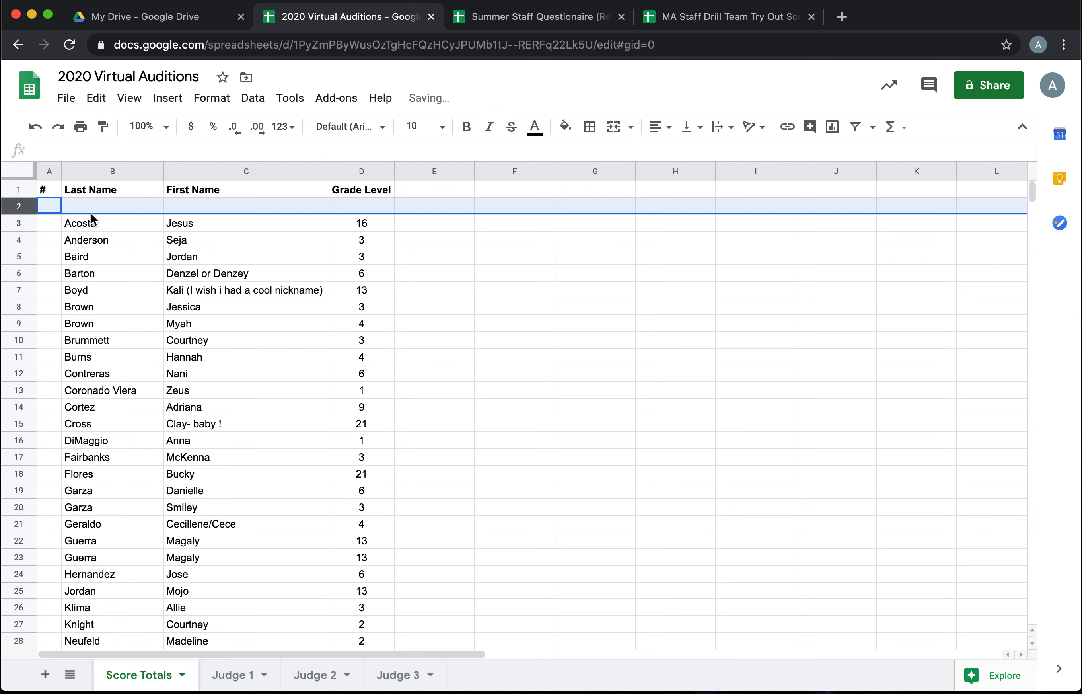
text(Ballerina)
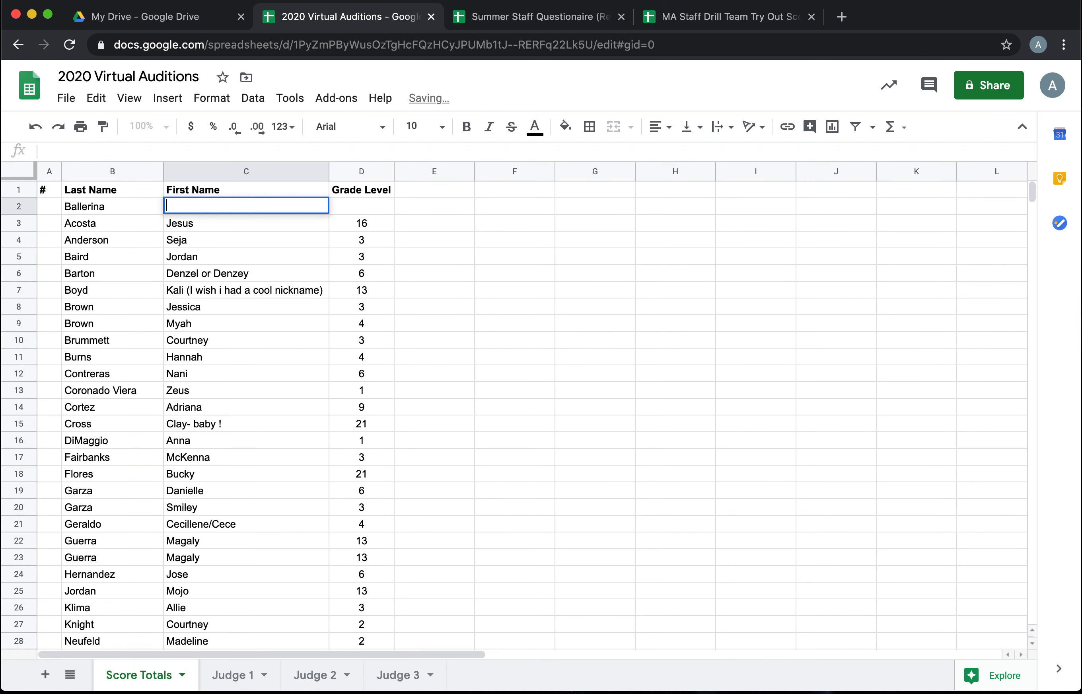
text(Betty)
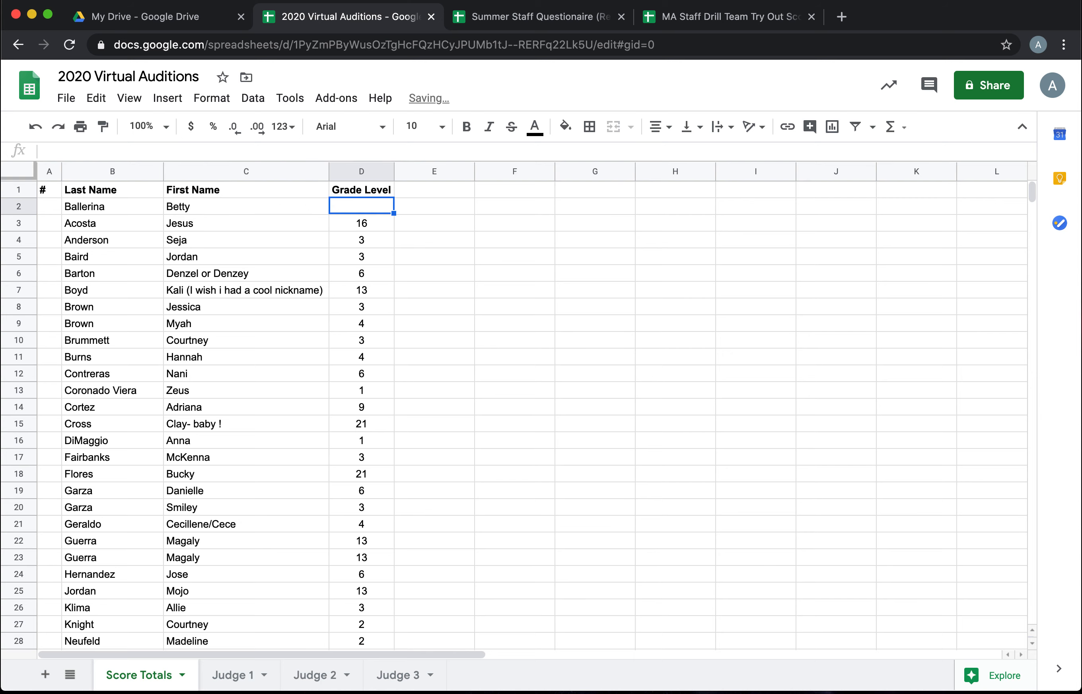
click(113, 256)
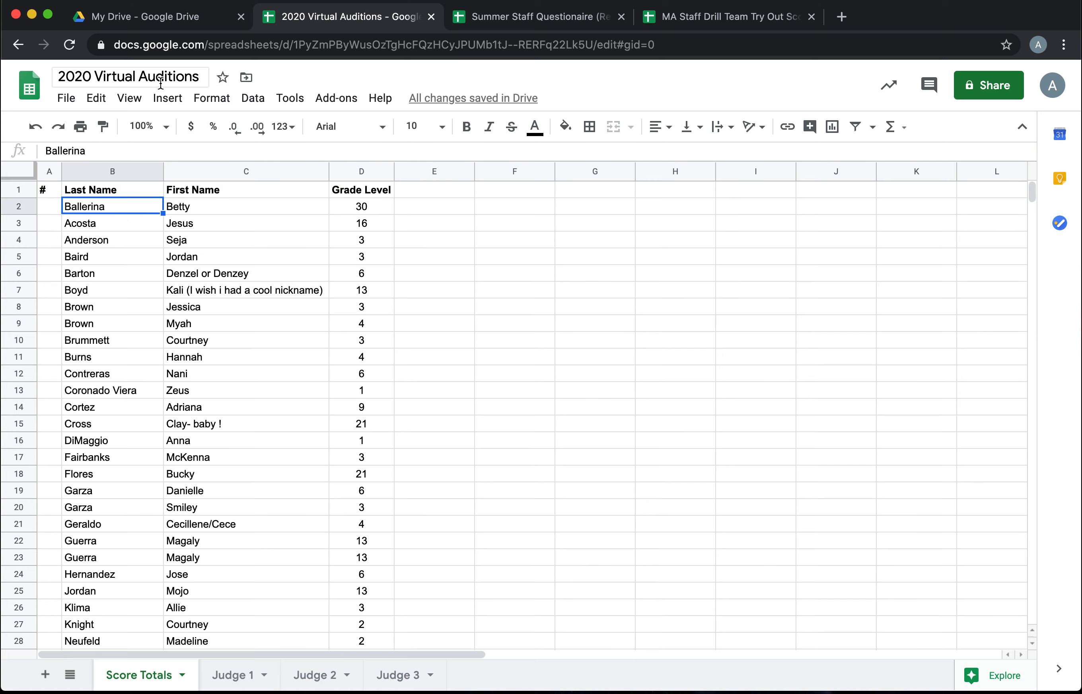
Step: Freeze the sheet up to row 2 so headers and the Betty row stay visible
click(129, 97)
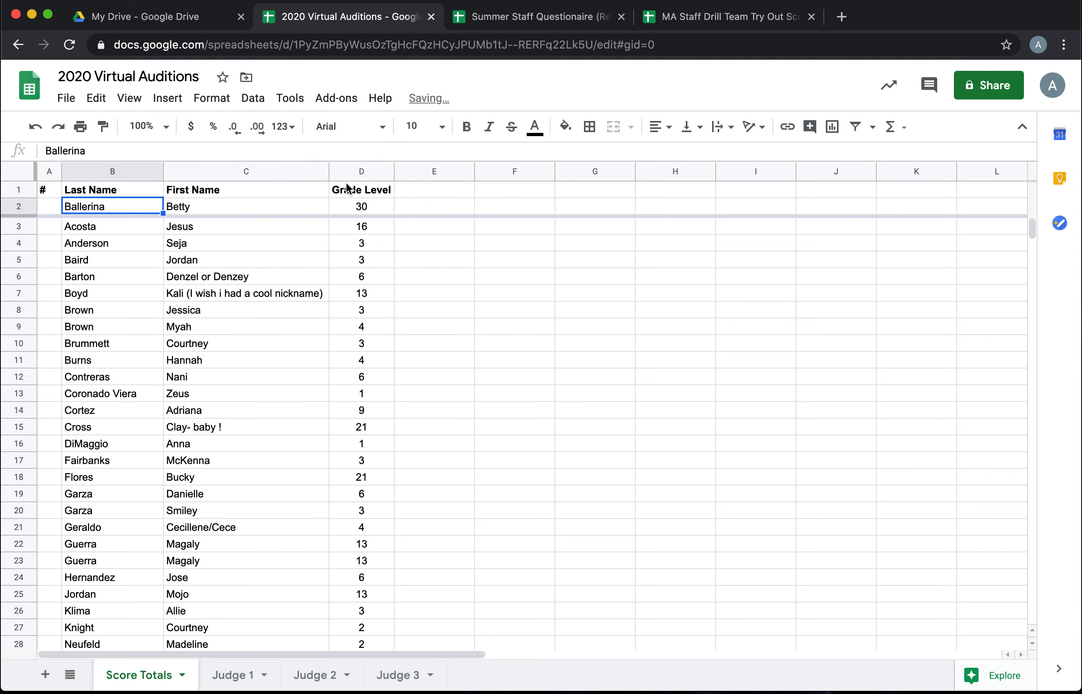
scroll(down, 3)
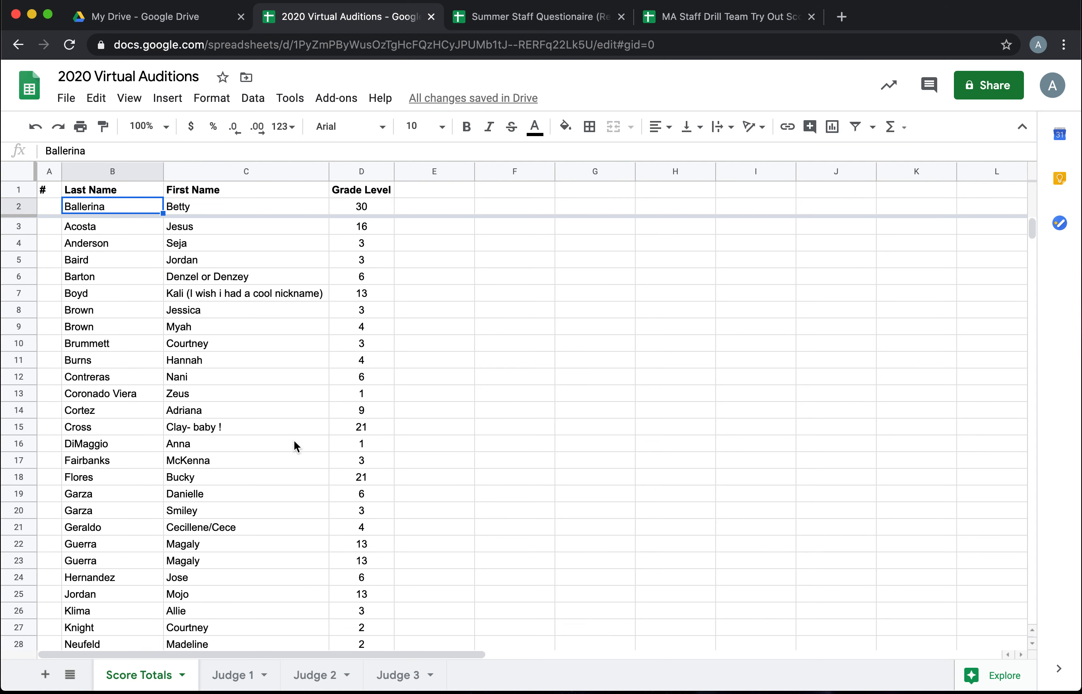
click(434, 343)
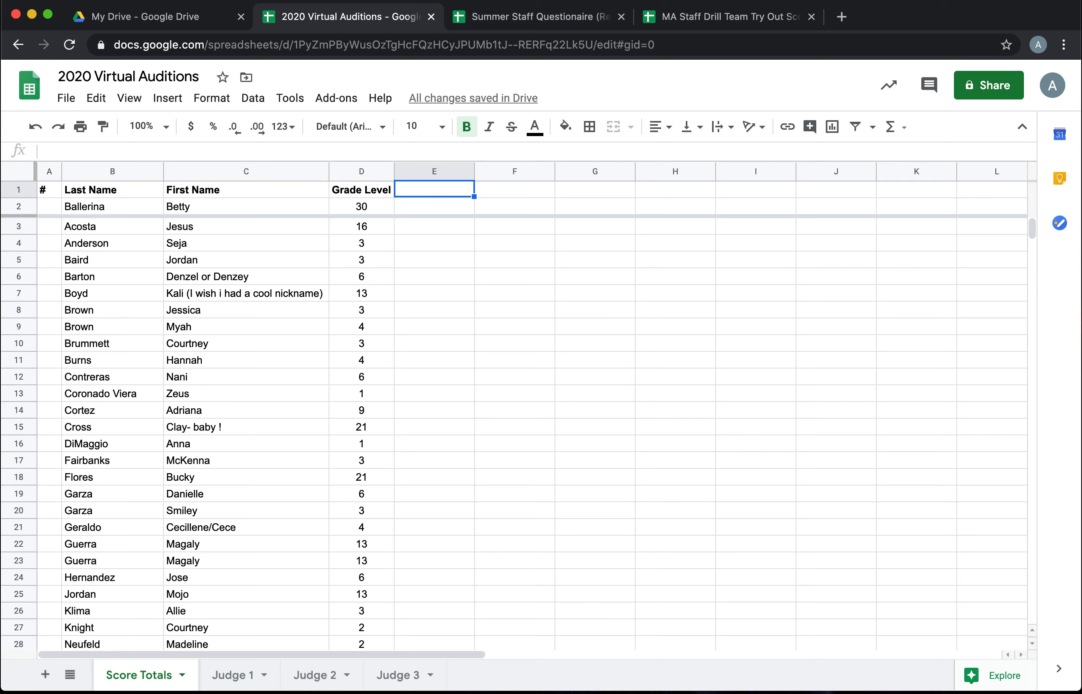
Step: Add Grades, Attendance and Discipline headers and center all table contents
text(Grades)
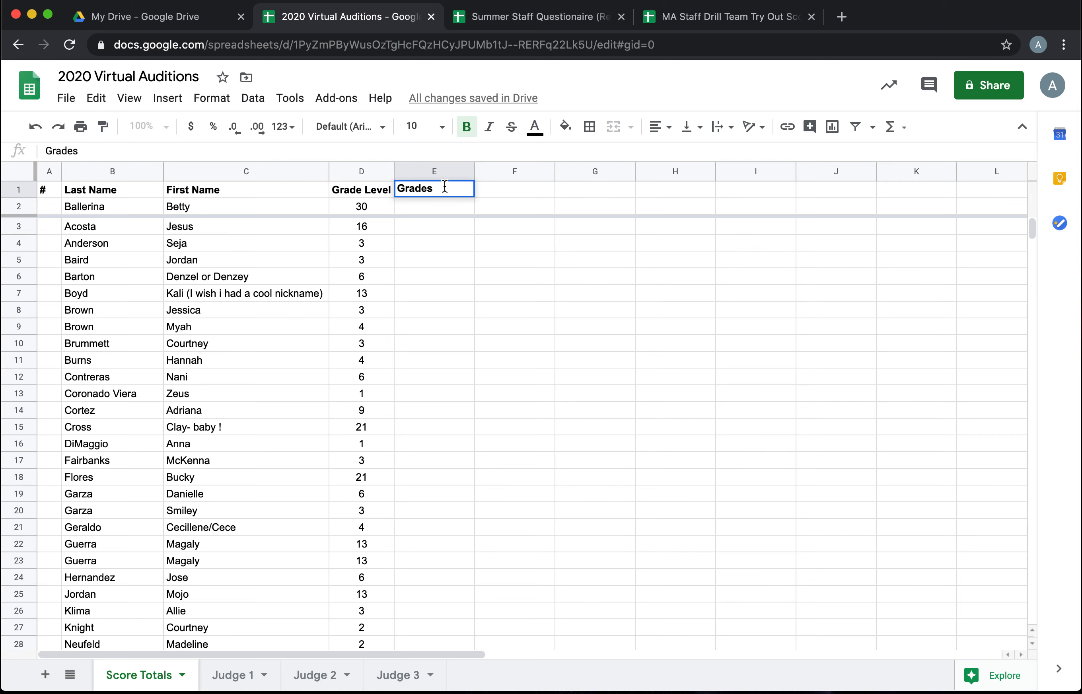
text(Attendance)
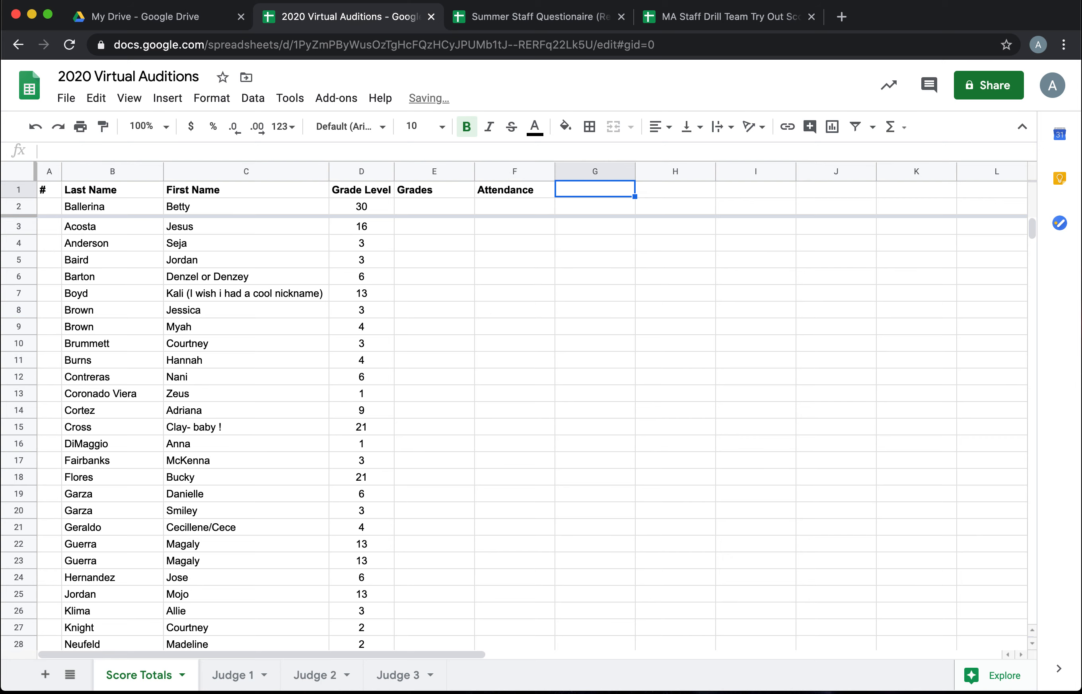
text(Discipline)
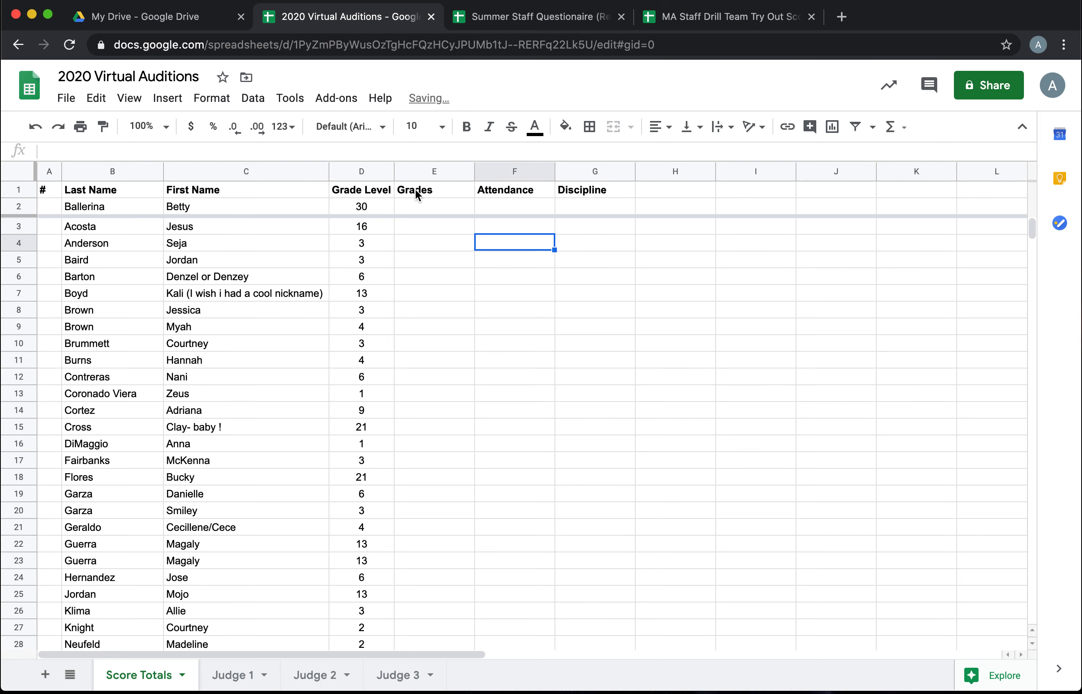
click(19, 189)
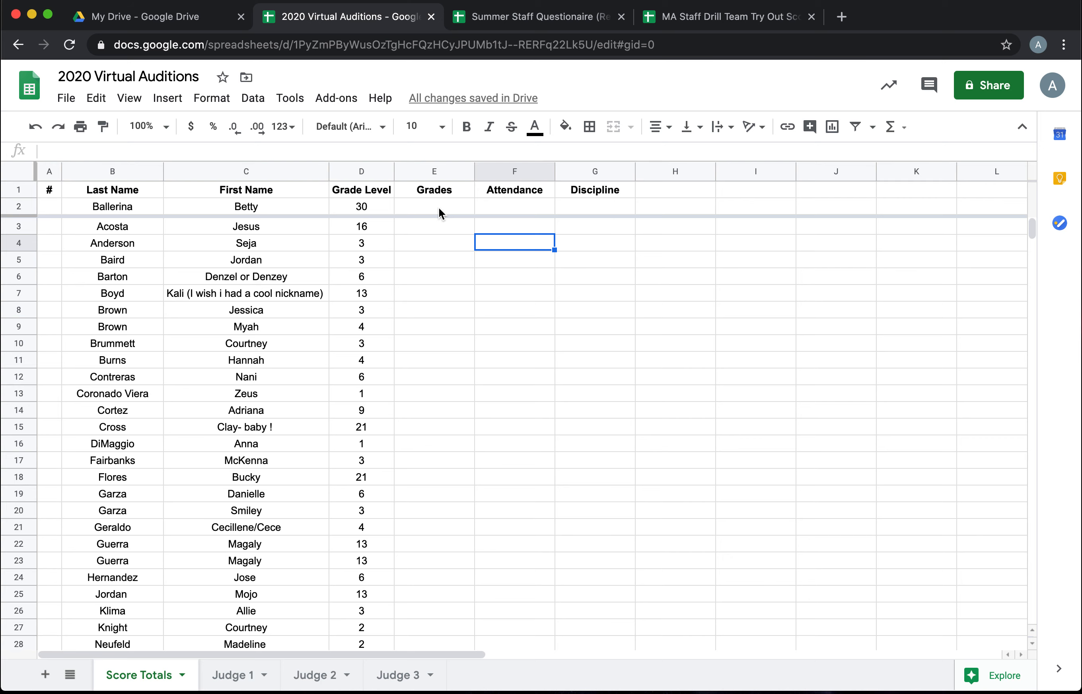
Step: Score Ballerina Betty 10s, Acosta 7, 10, 7, and fill 10s for everyone else
text(10)
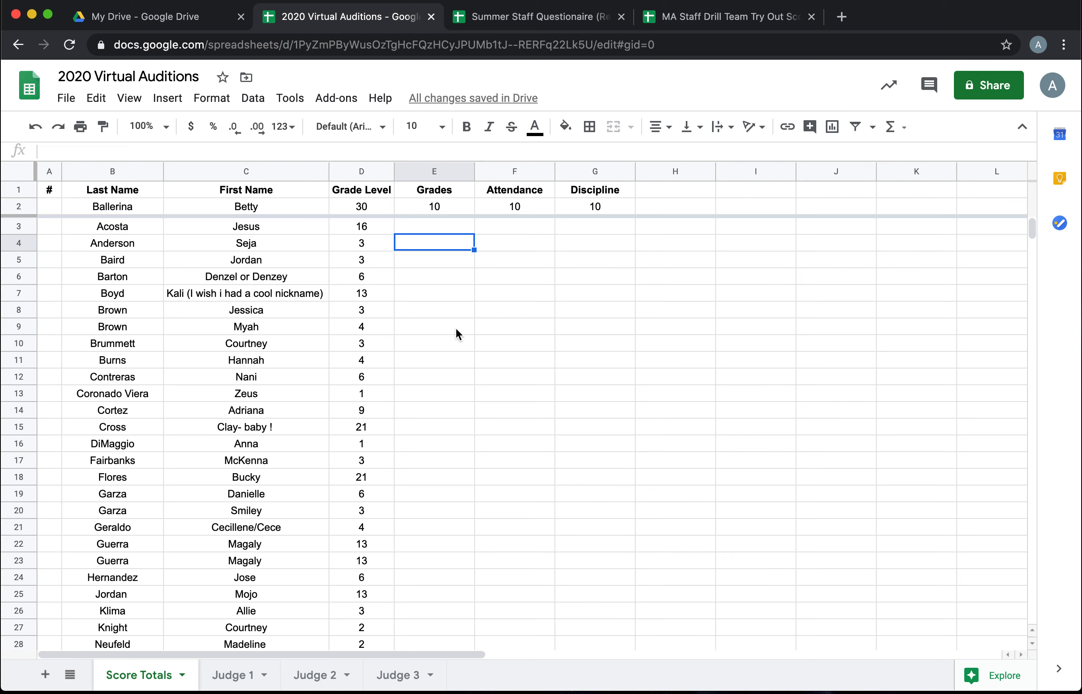
click(434, 226)
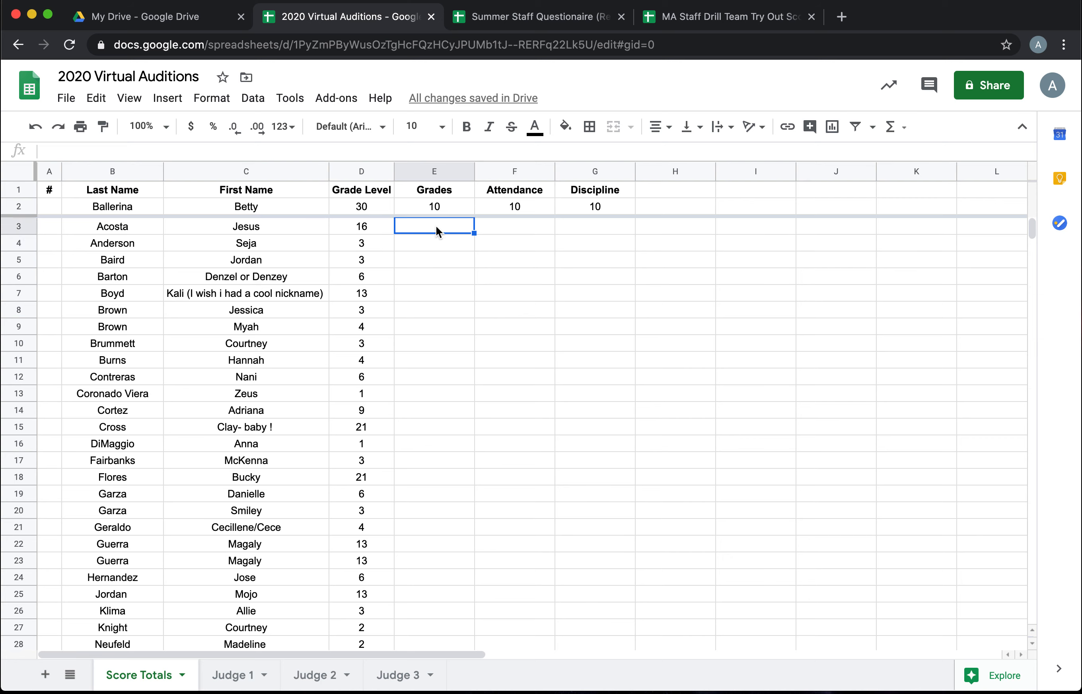
mouse_move(456, 295)
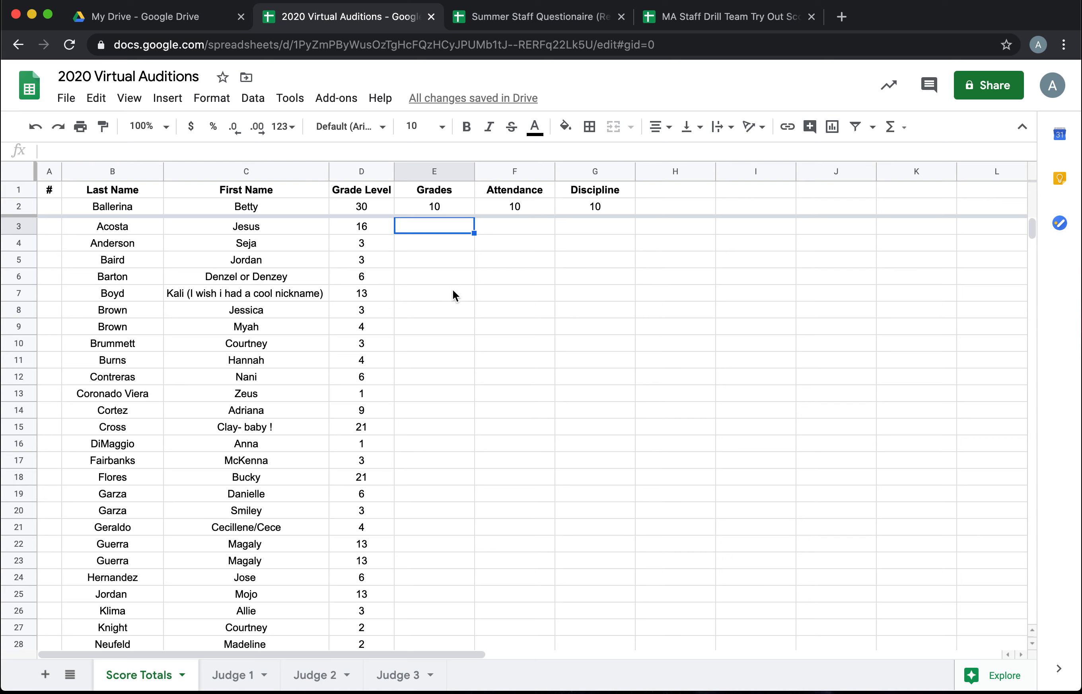
mouse_move(468, 322)
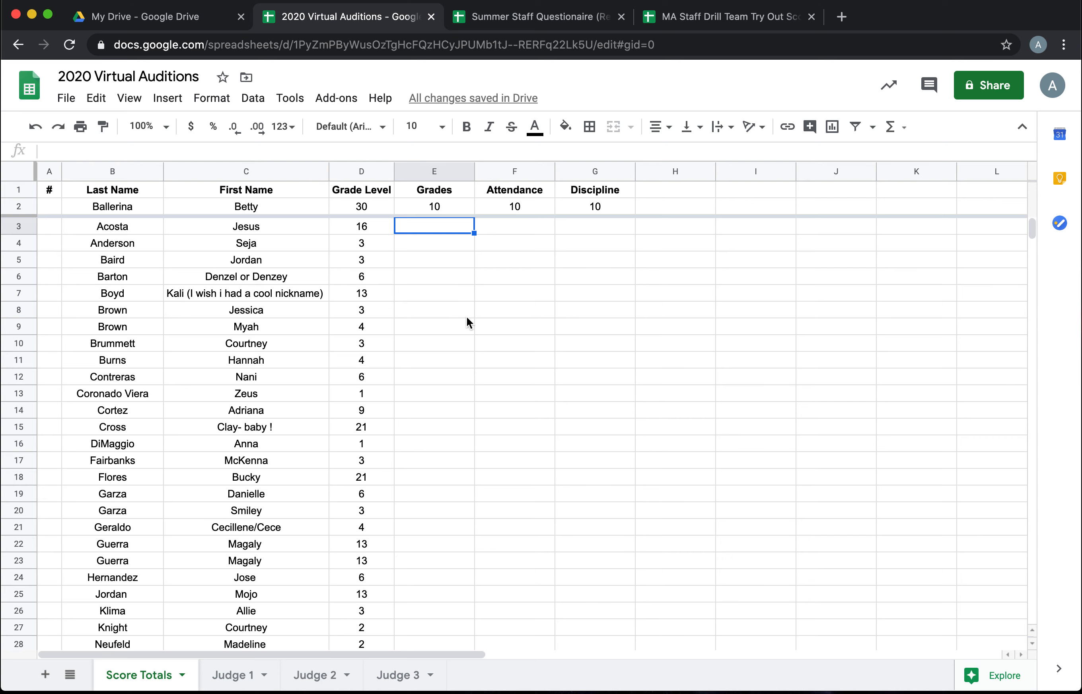
text(7)
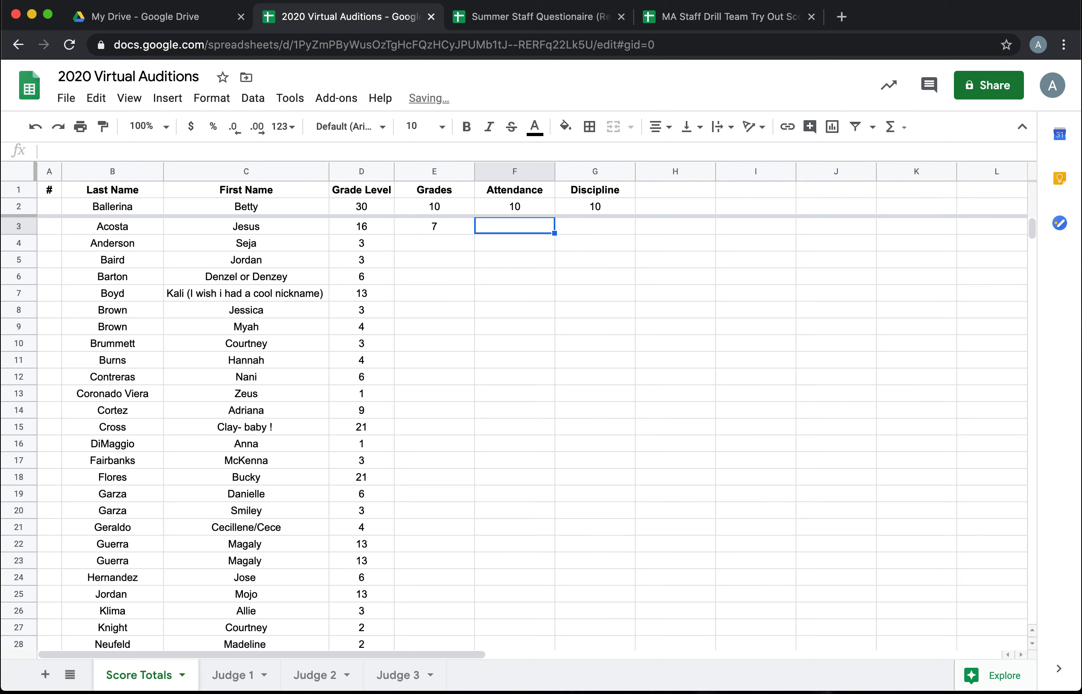
text(10)
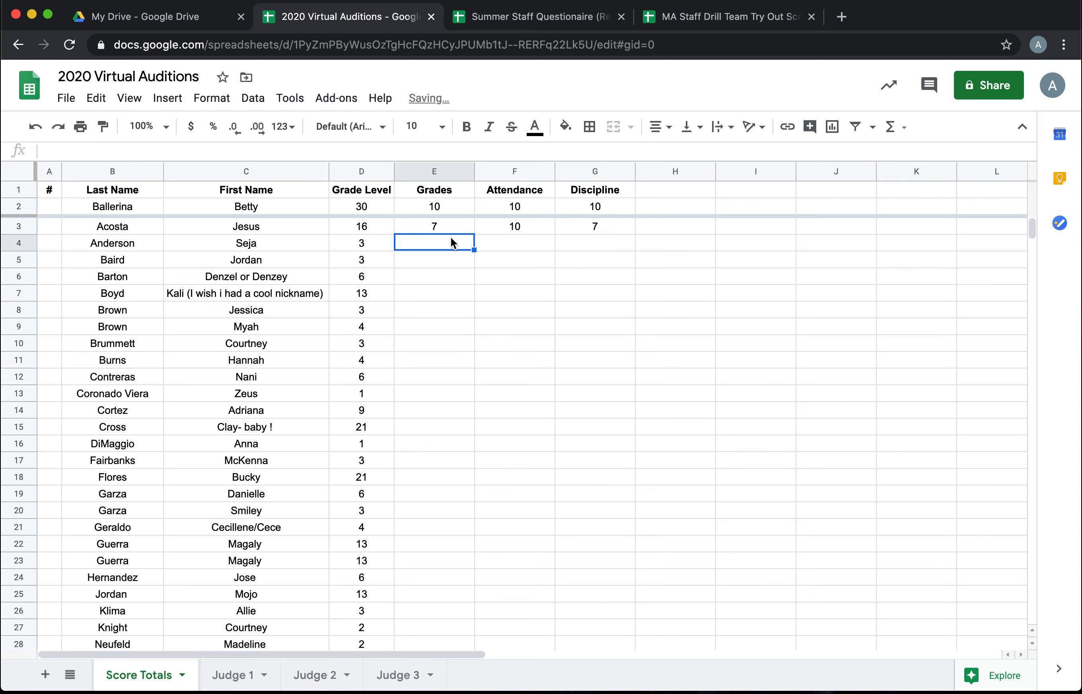
text(10)
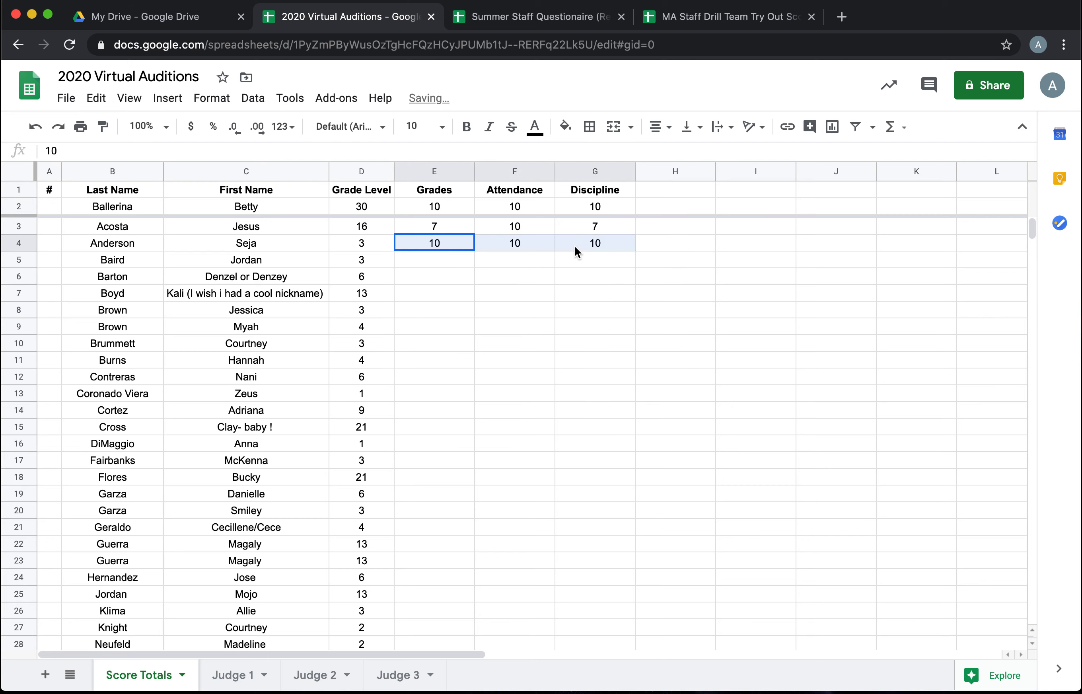
scroll(down, 3)
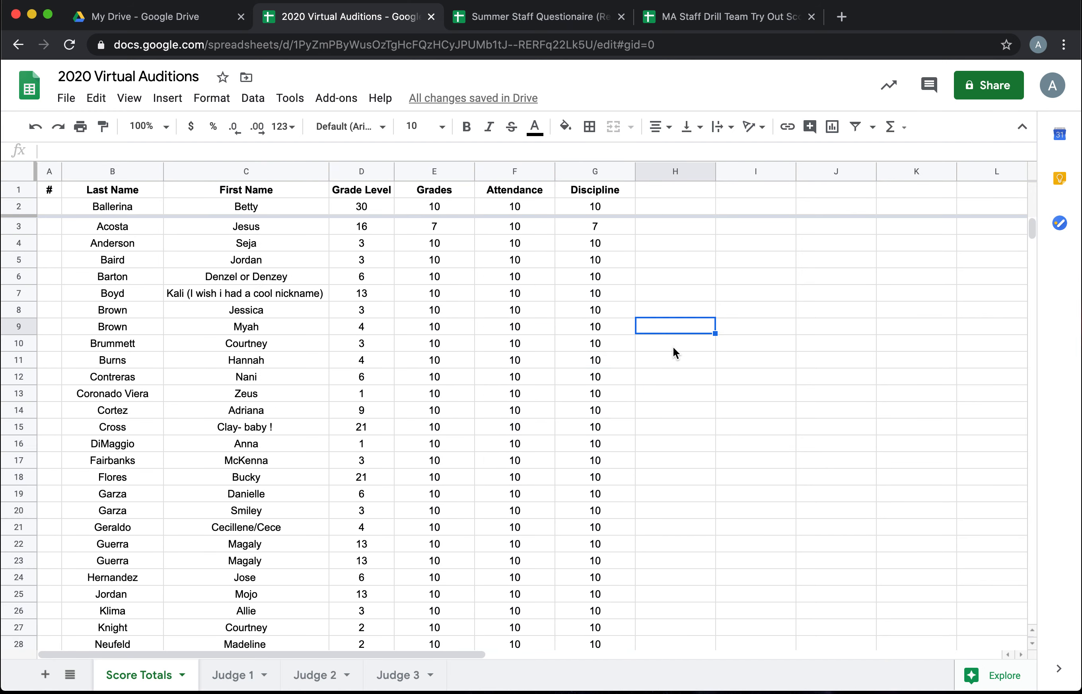
Step: Add Judge 1, Judge 2, Judge 3 and TOTAL headings to Score Totals
text(Judge)
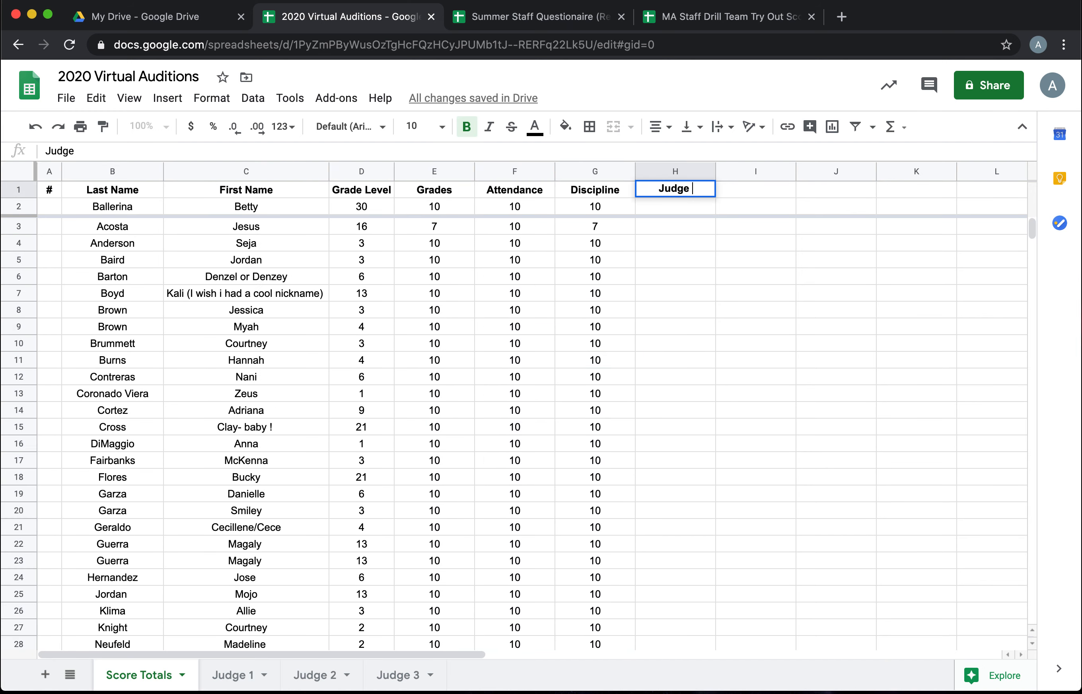
text(Judge 2)
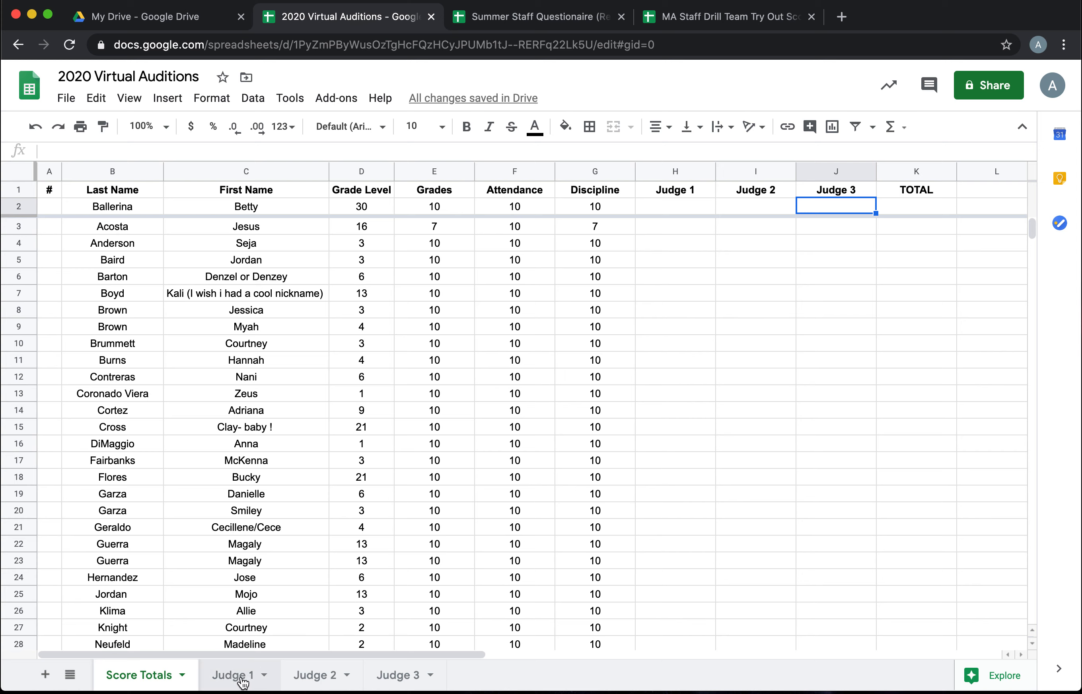
mouse_move(783, 464)
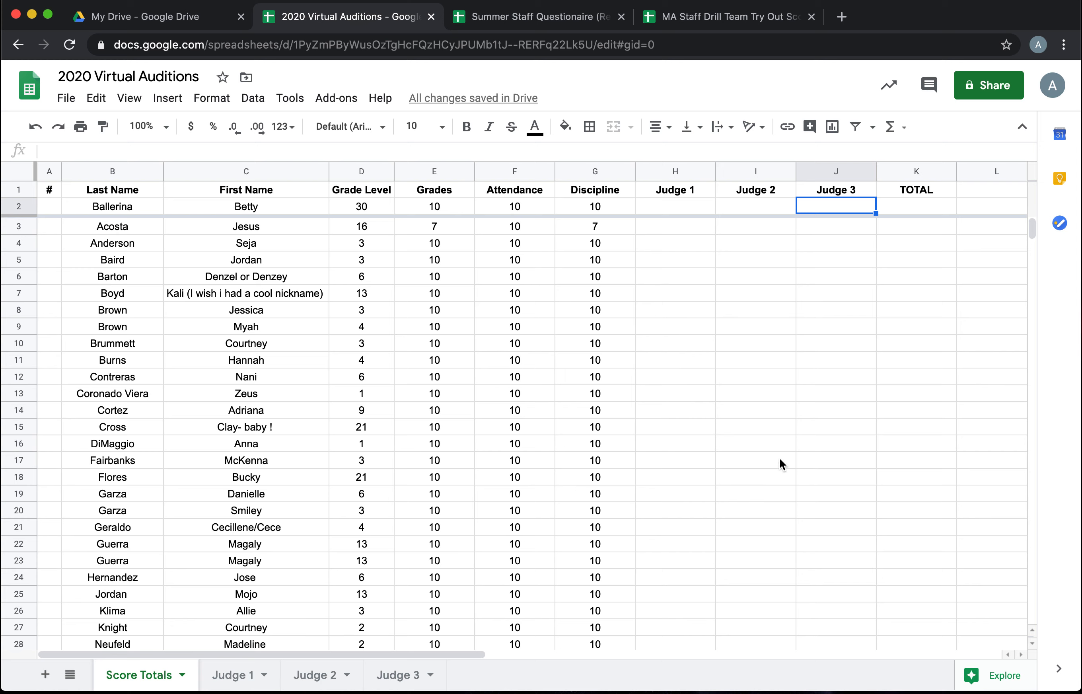
mouse_move(789, 519)
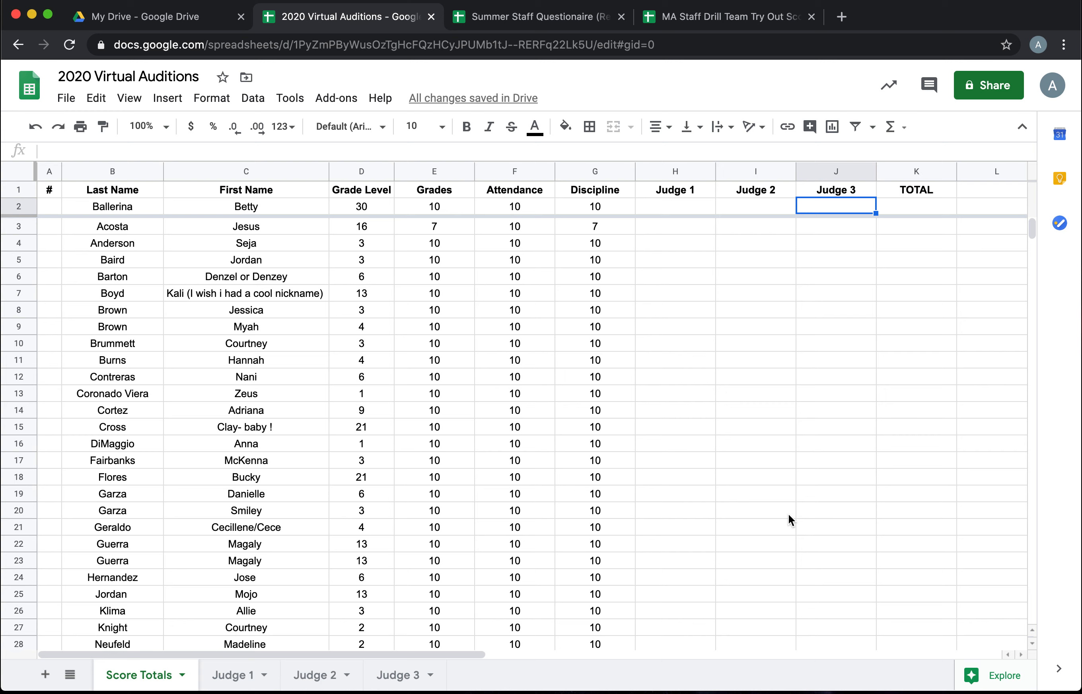
mouse_move(579, 475)
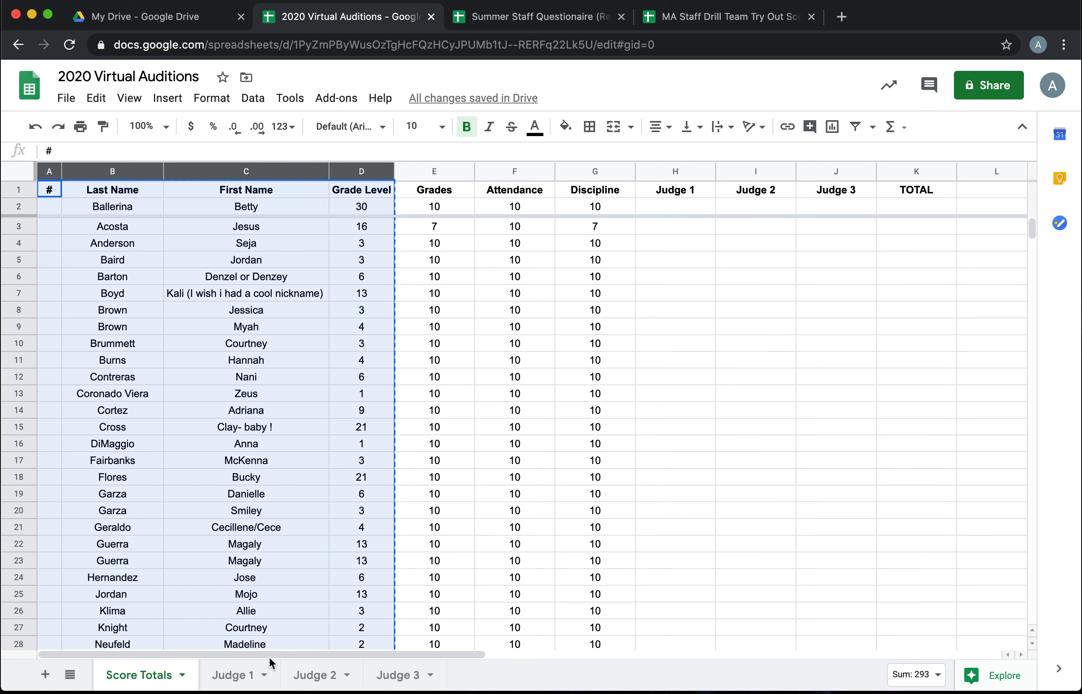
Step: Paste the copied name and grade level columns into the Judge 1 sheet
click(233, 675)
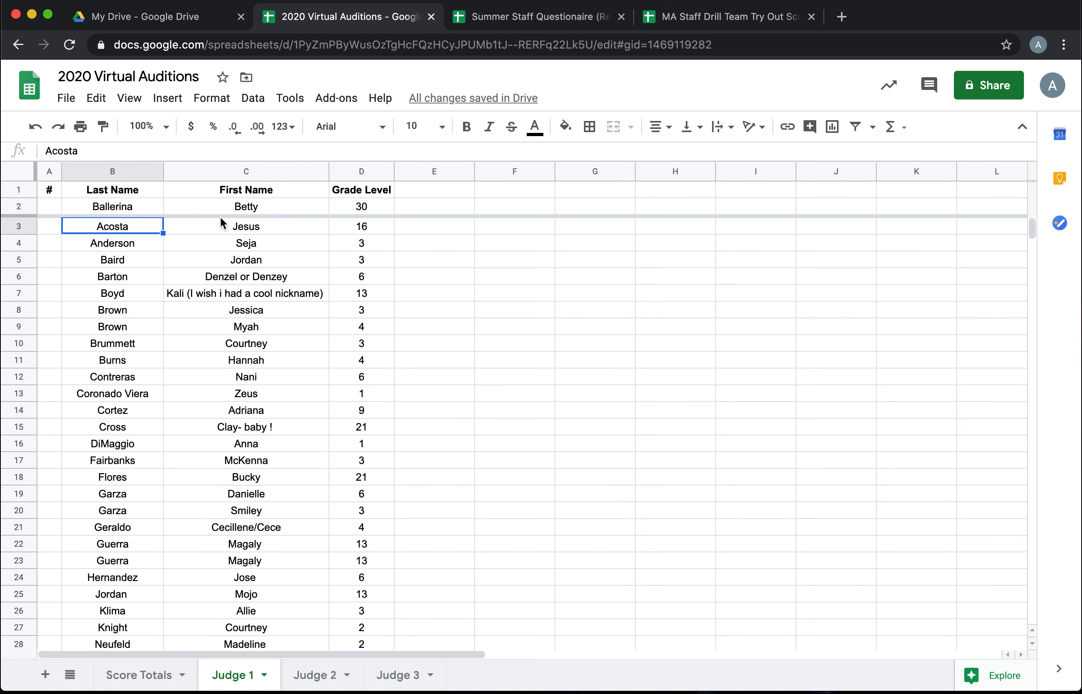
mouse_move(273, 235)
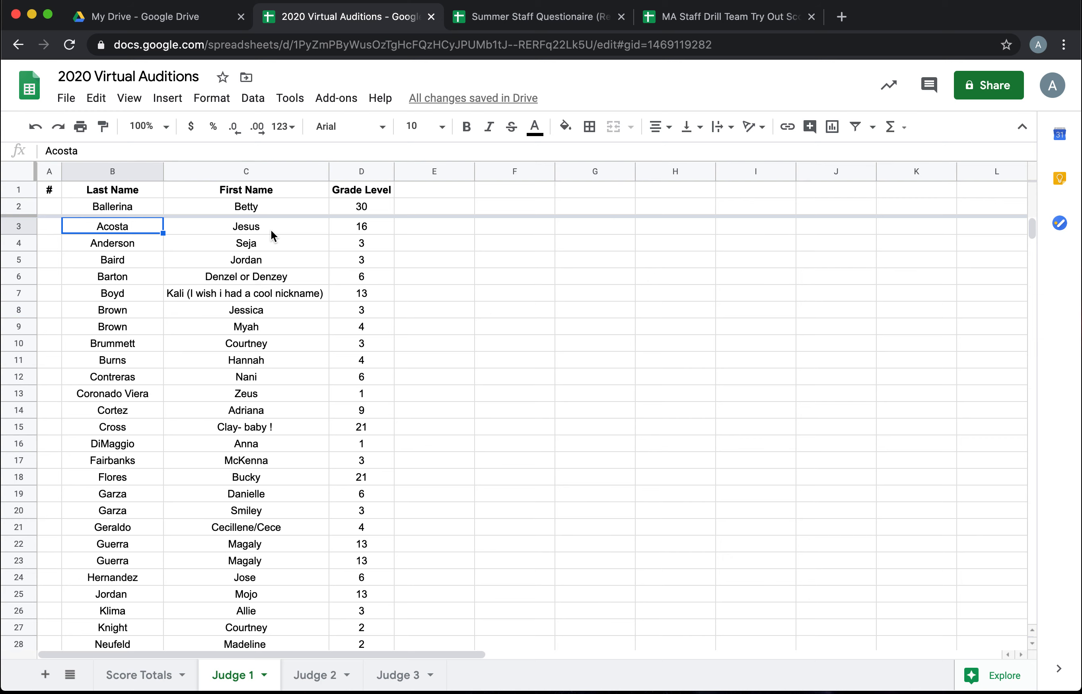
mouse_move(345, 519)
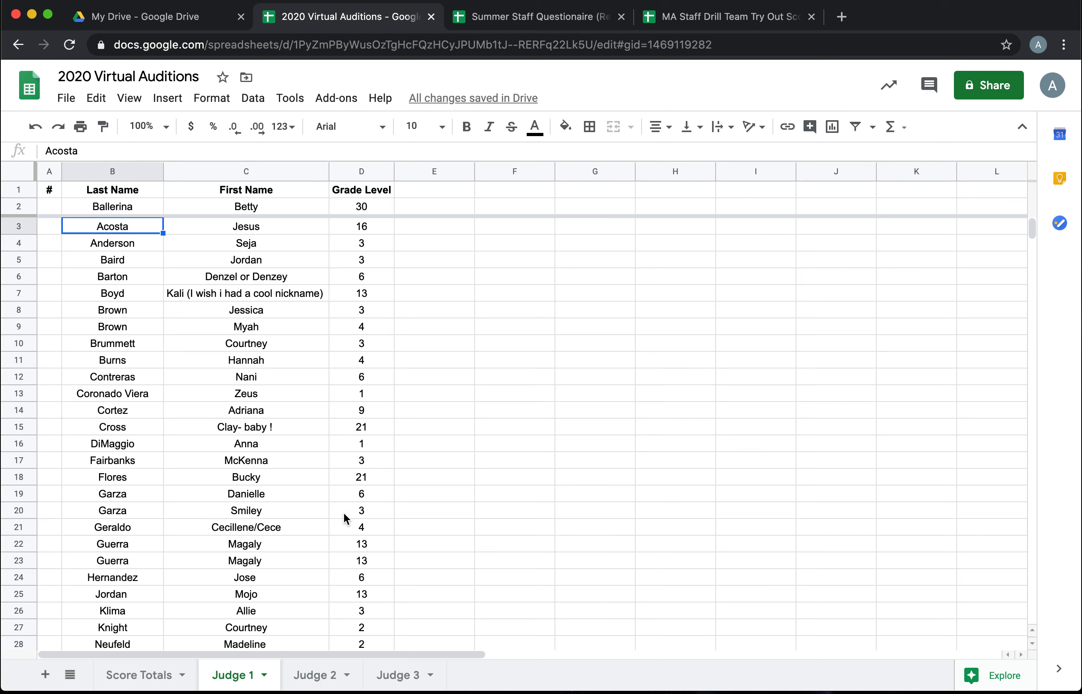
mouse_move(383, 686)
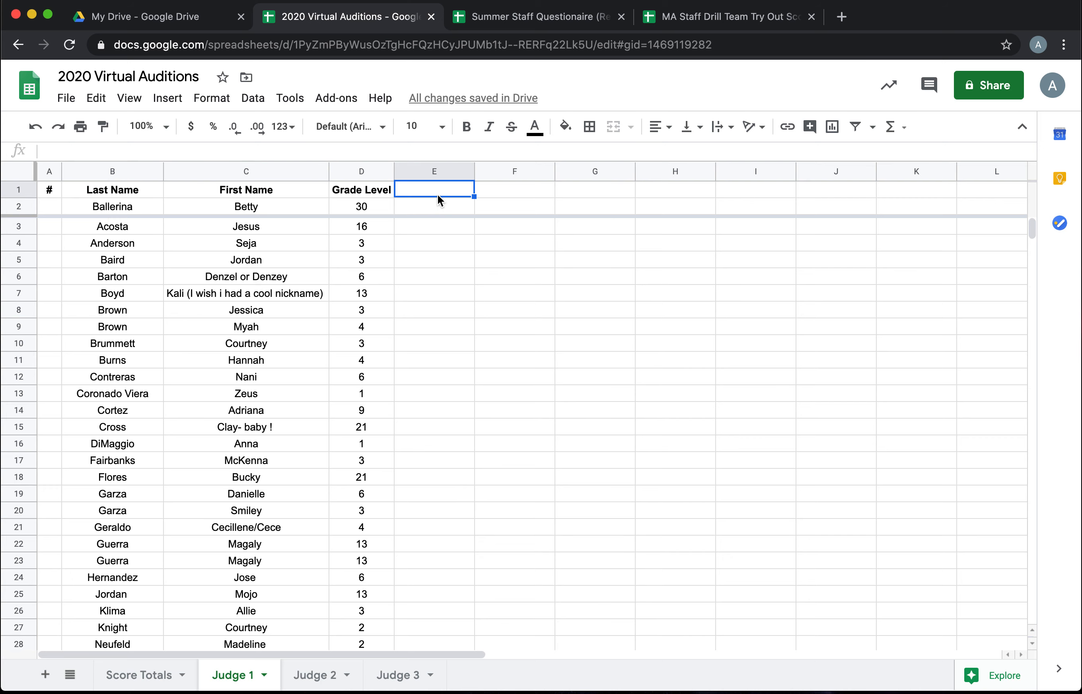
Step: Enter Jazz Routine, Kick Routine, Skills and Overall Impression headers in E1:H1
text(Jazz Routin)
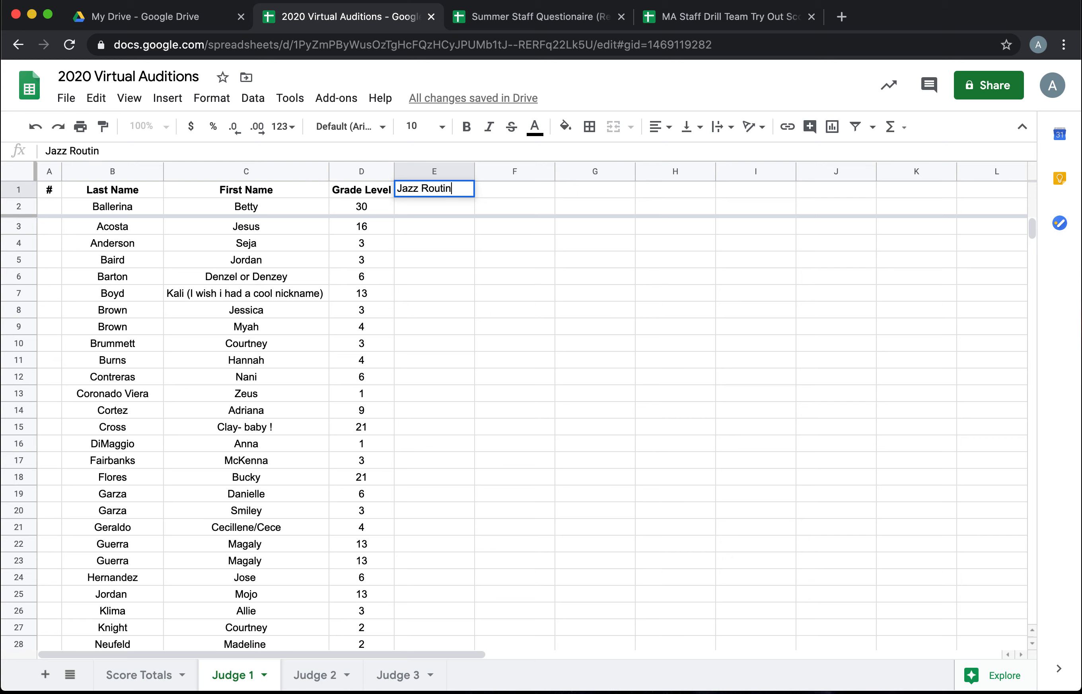
text(Kick Routine)
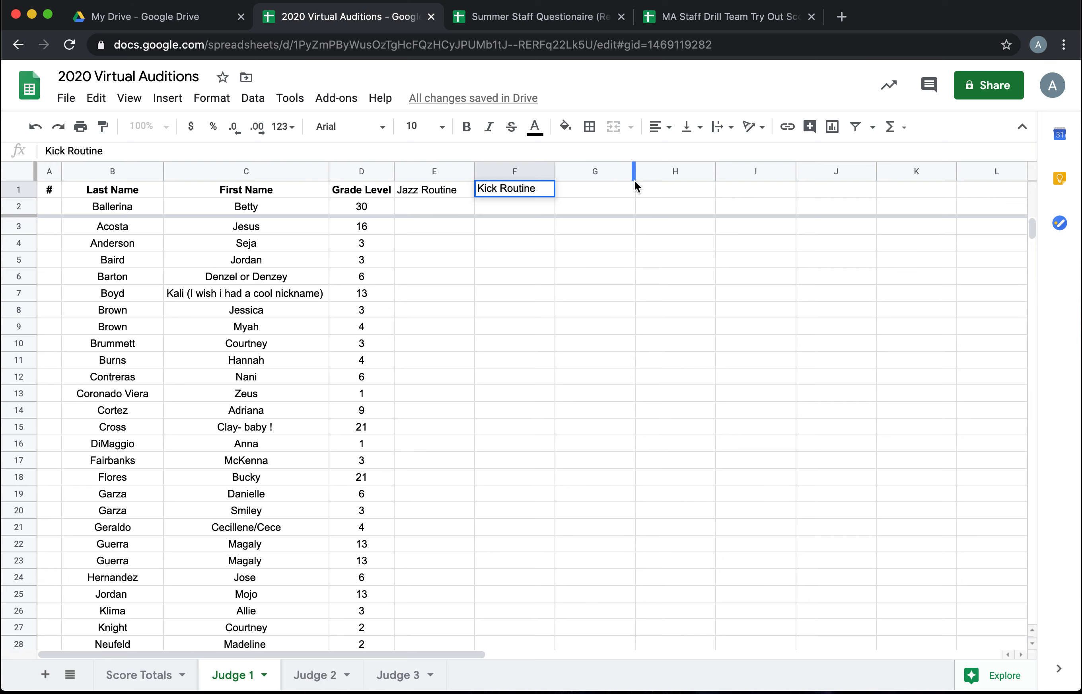
click(595, 188)
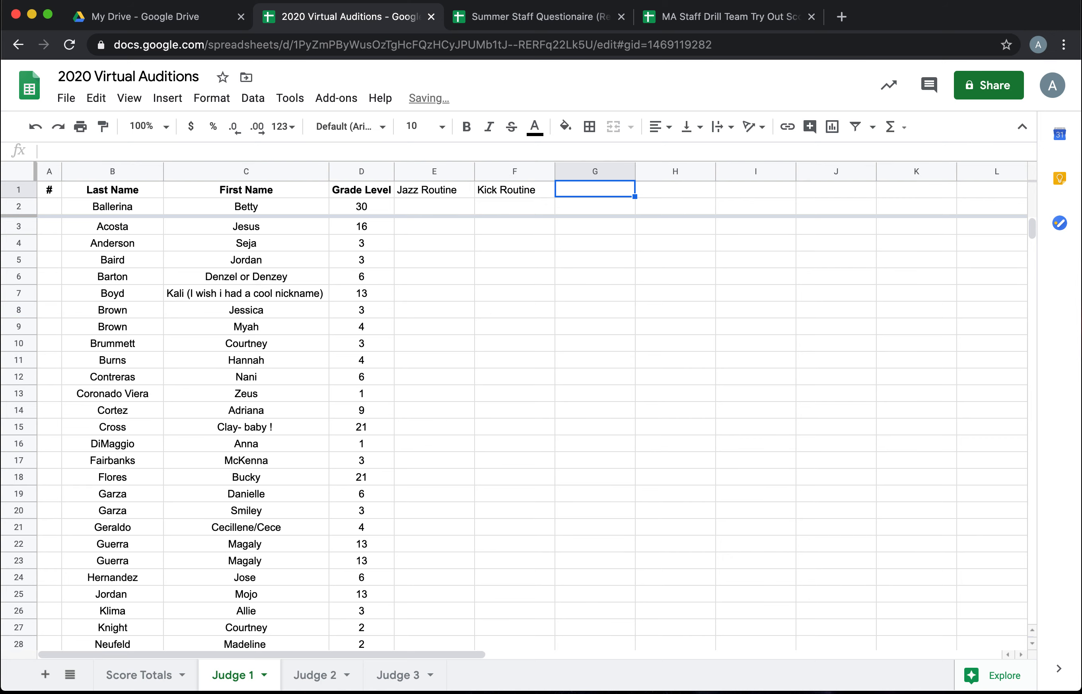
text(Skills)
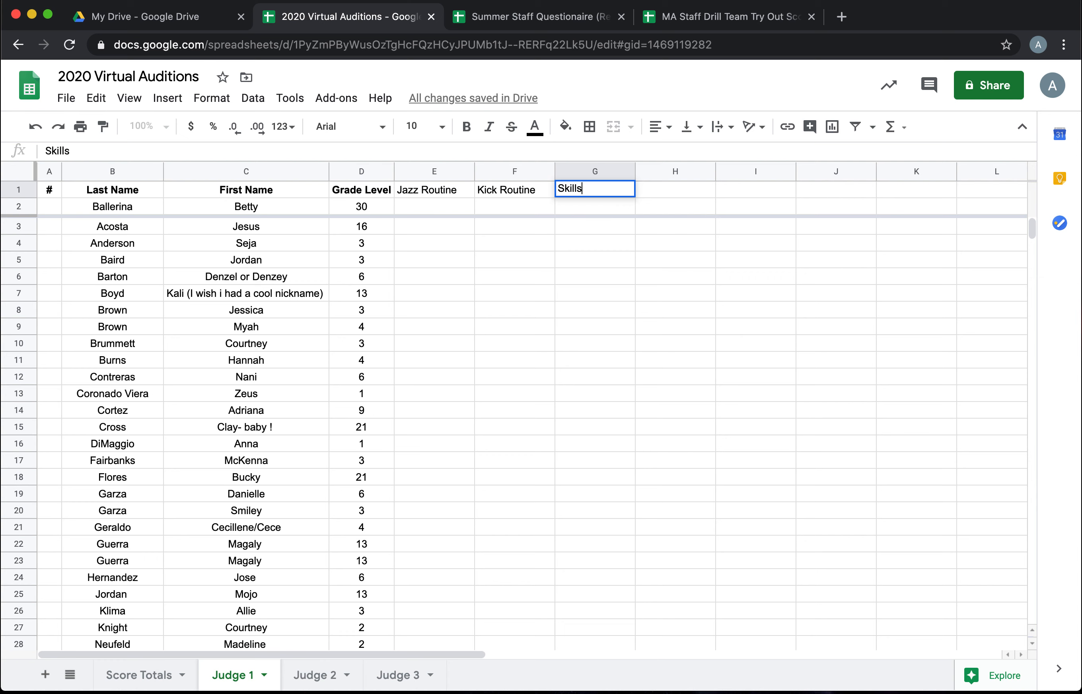
text(Overall Impression)
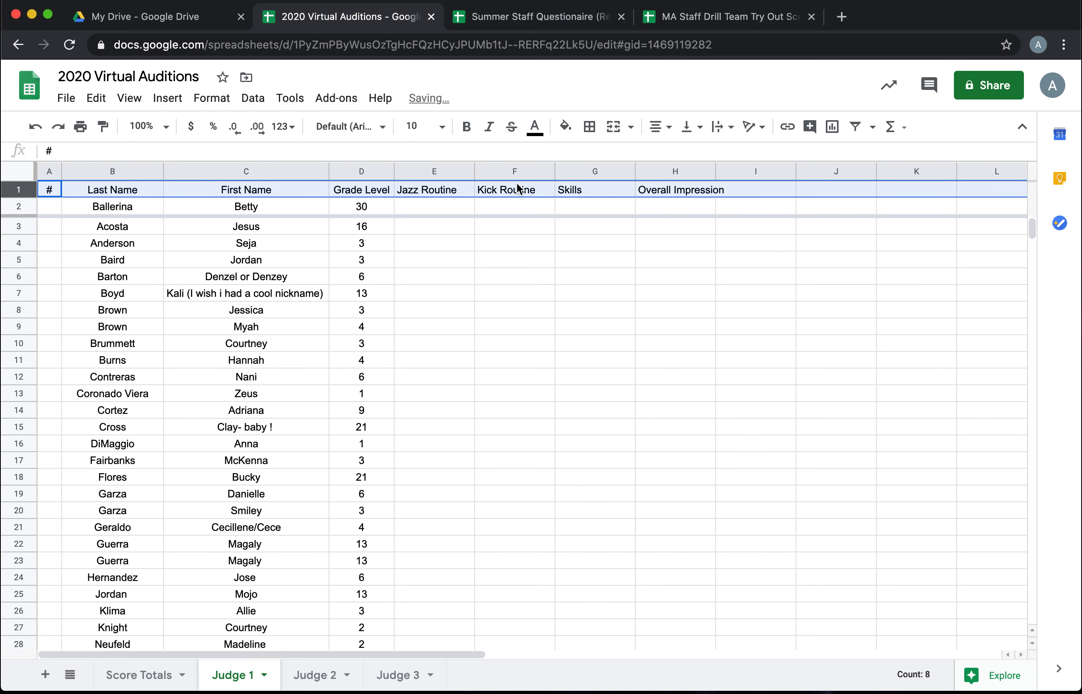
Step: Bold the header row and enter maximum scores 30, 30, 30, 10 for Betty
click(465, 127)
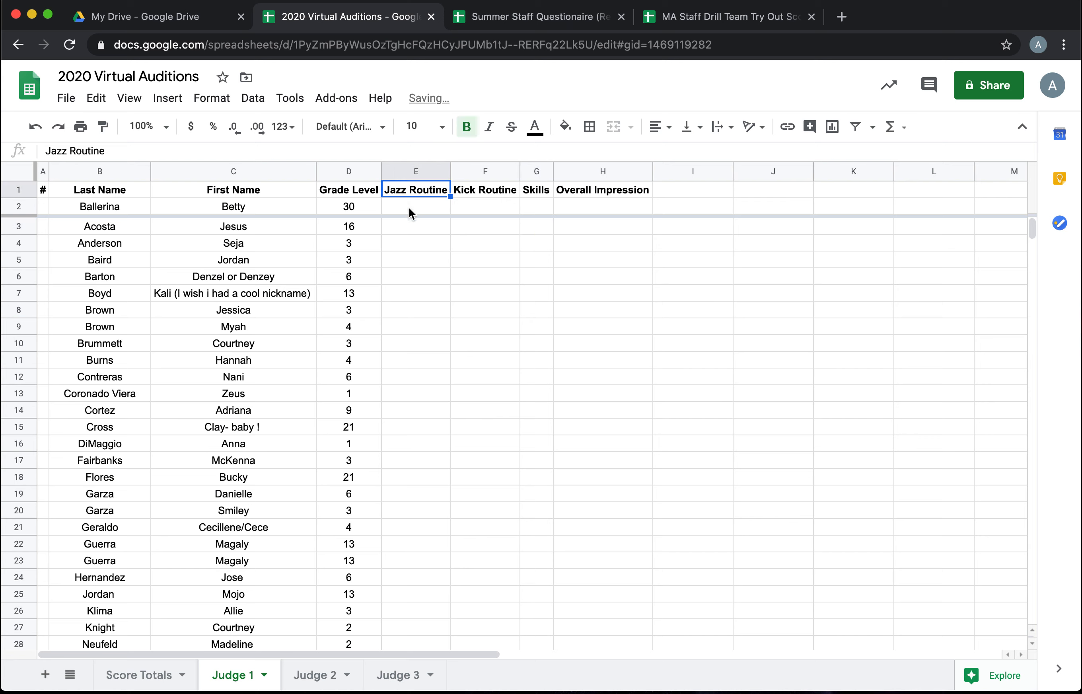
text(30)
click(603, 207)
text(10)
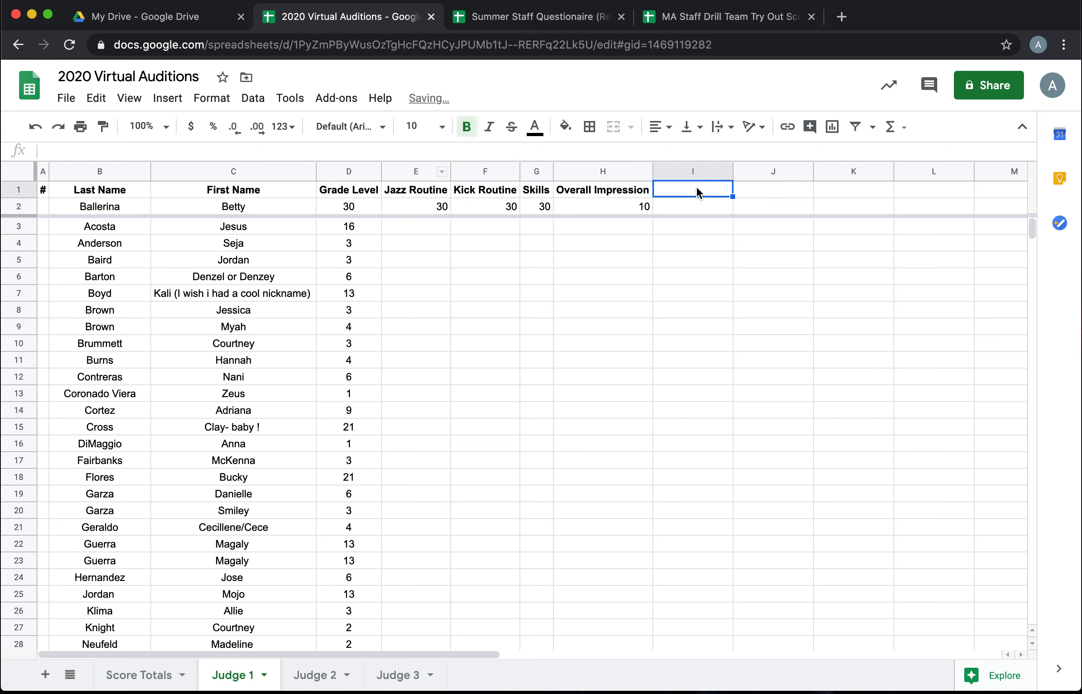
Step: Add a TOTAL header in I1 with =sum(E2:H2) in I2, filled down column I
text(TOTAL)
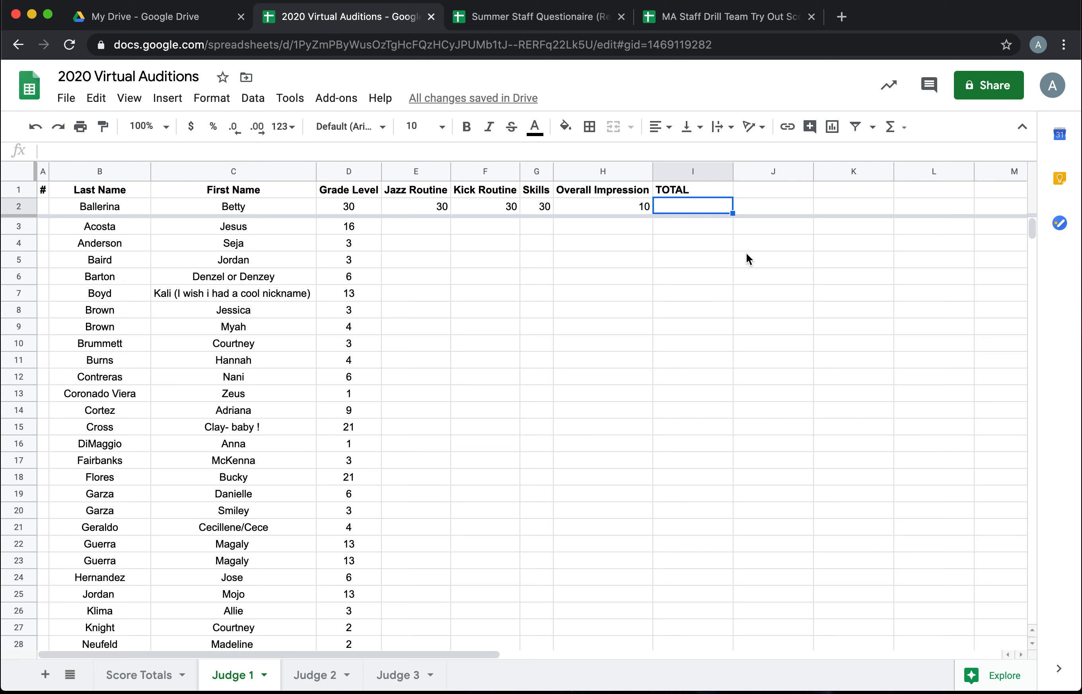
text(=)
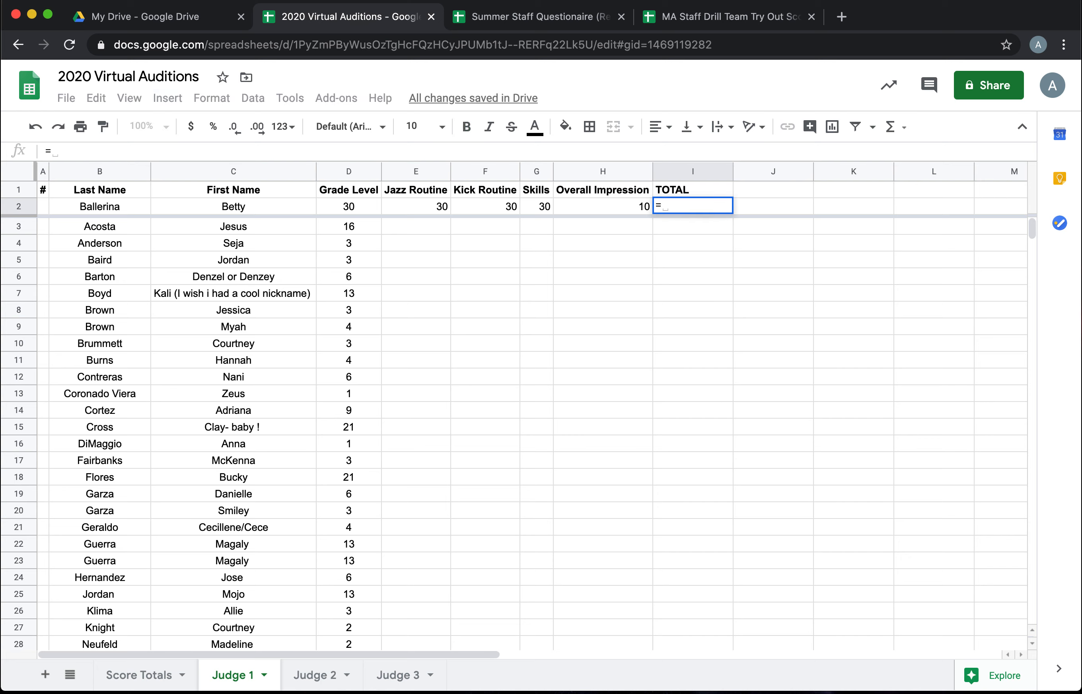
text(sum()
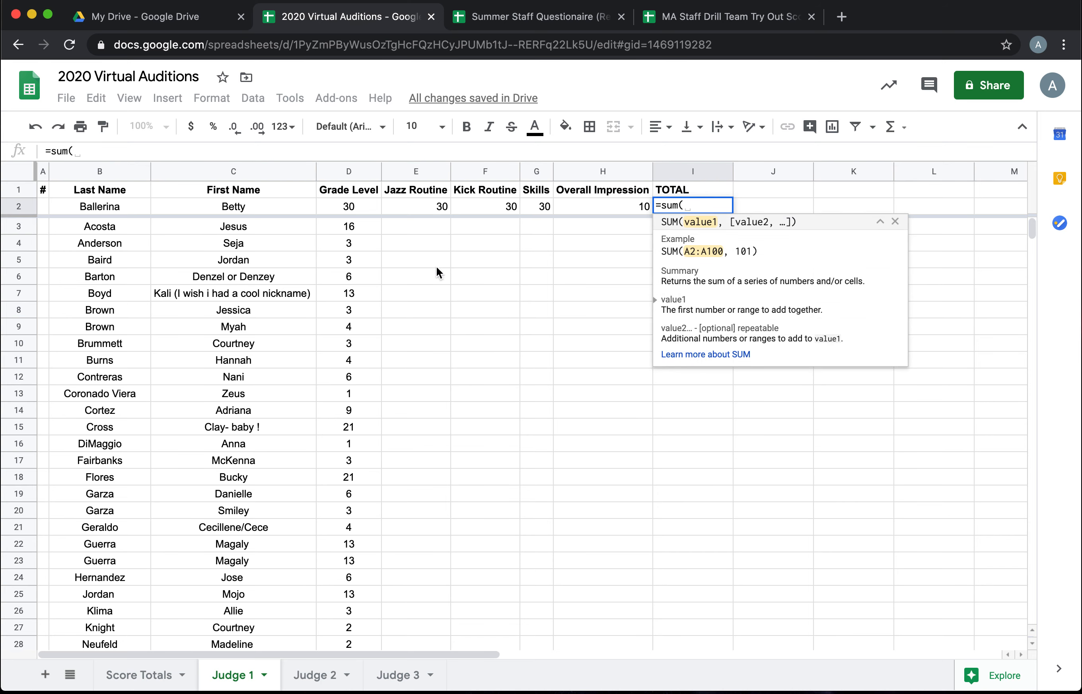
click(416, 206)
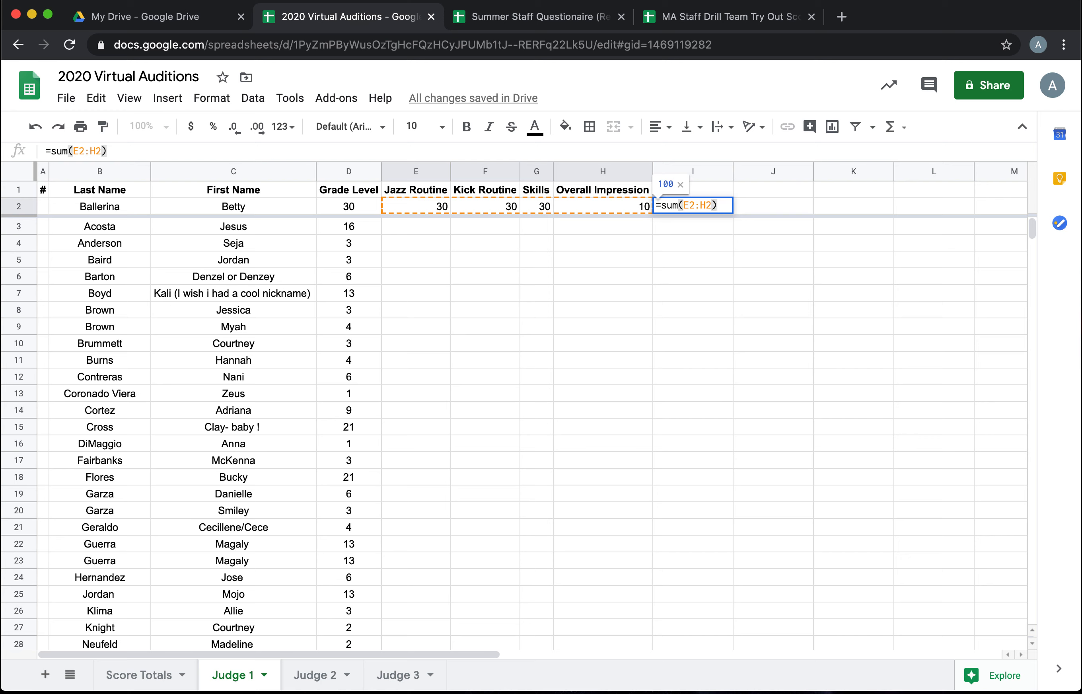
key(enter)
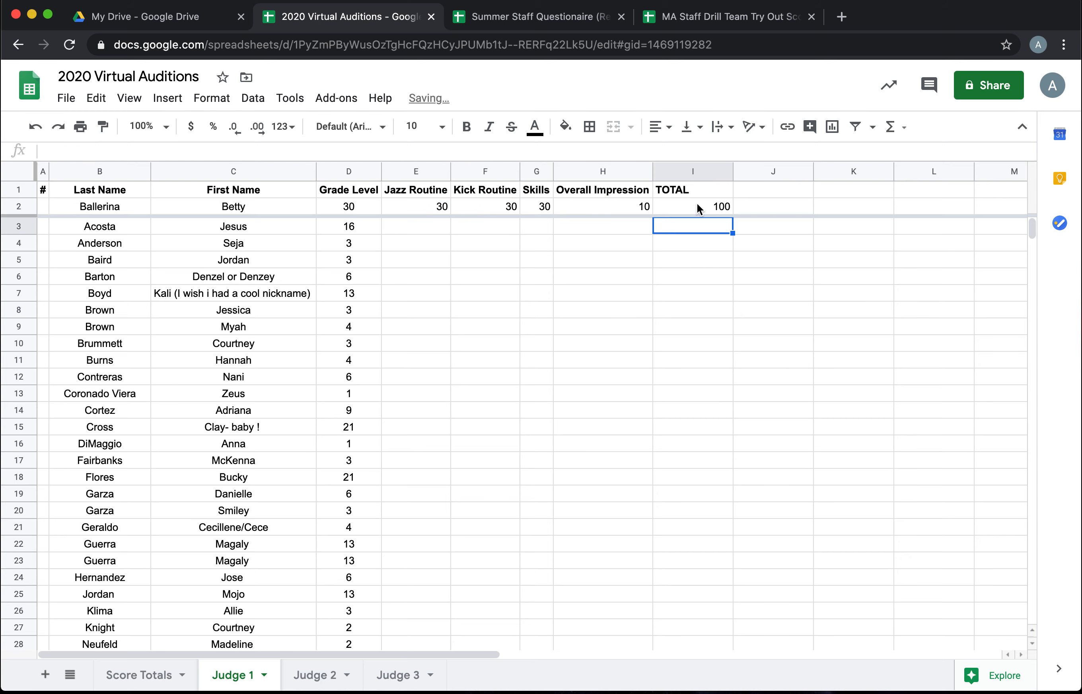
click(692, 206)
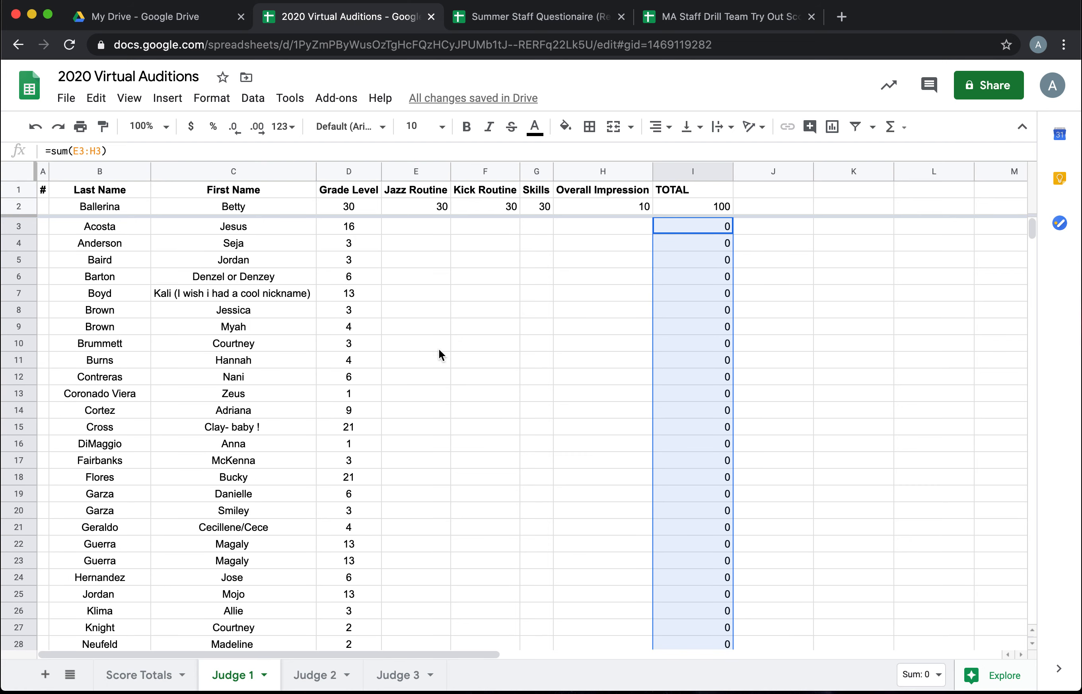
mouse_move(454, 262)
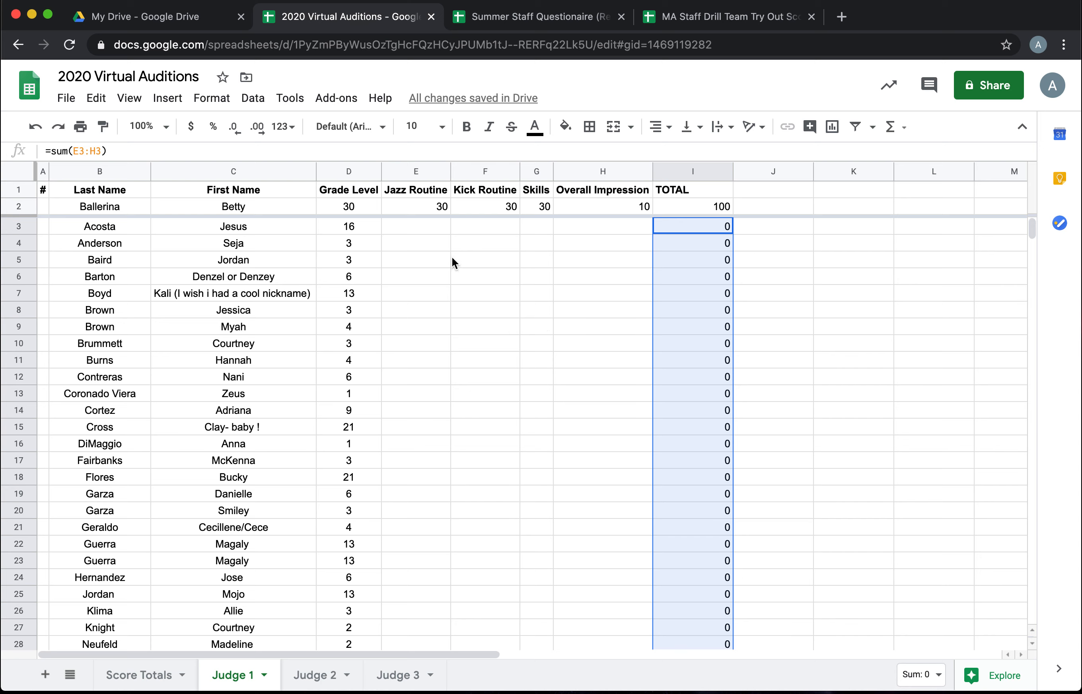
Step: Enter sample scores 24, 20 and 38 to test the total formula
text(24)
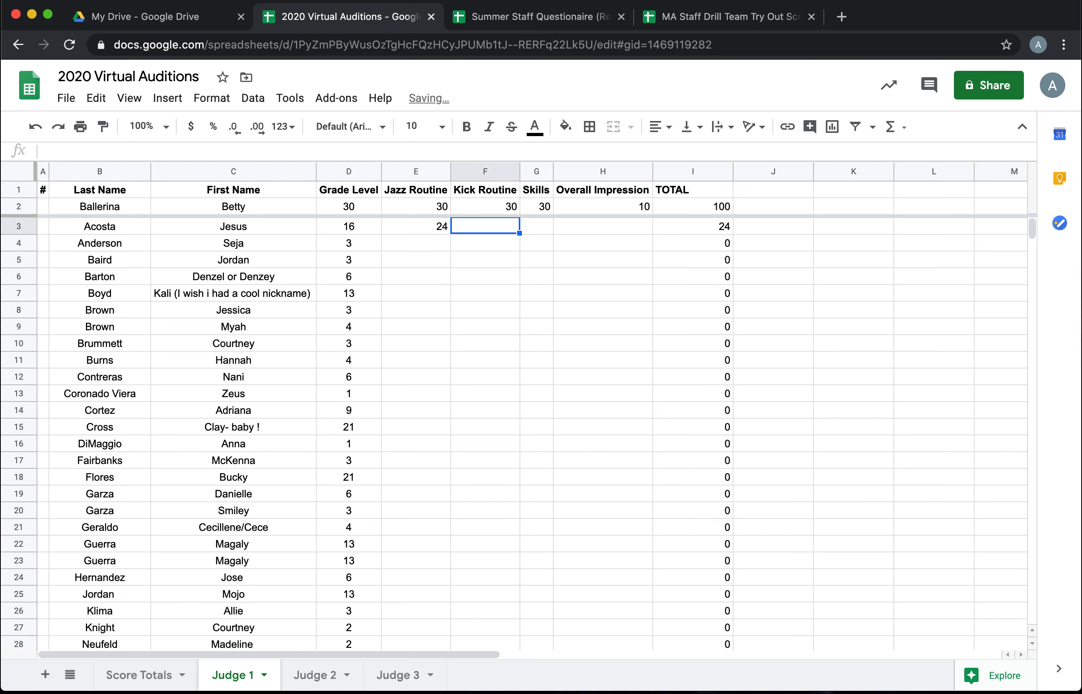
text(20)
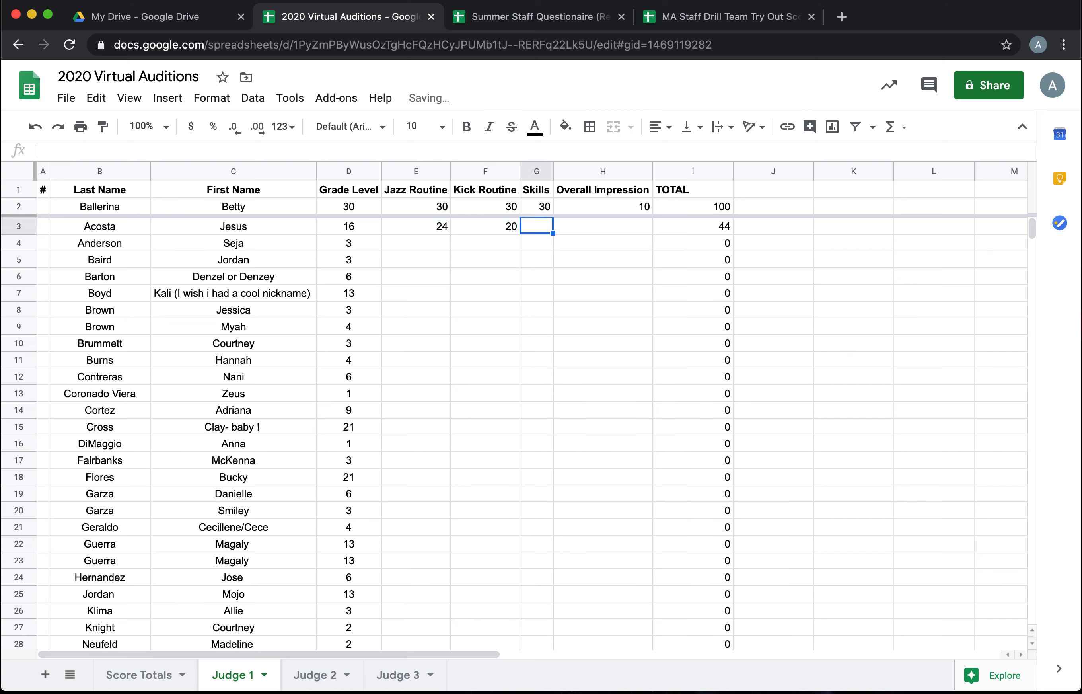
text(38)
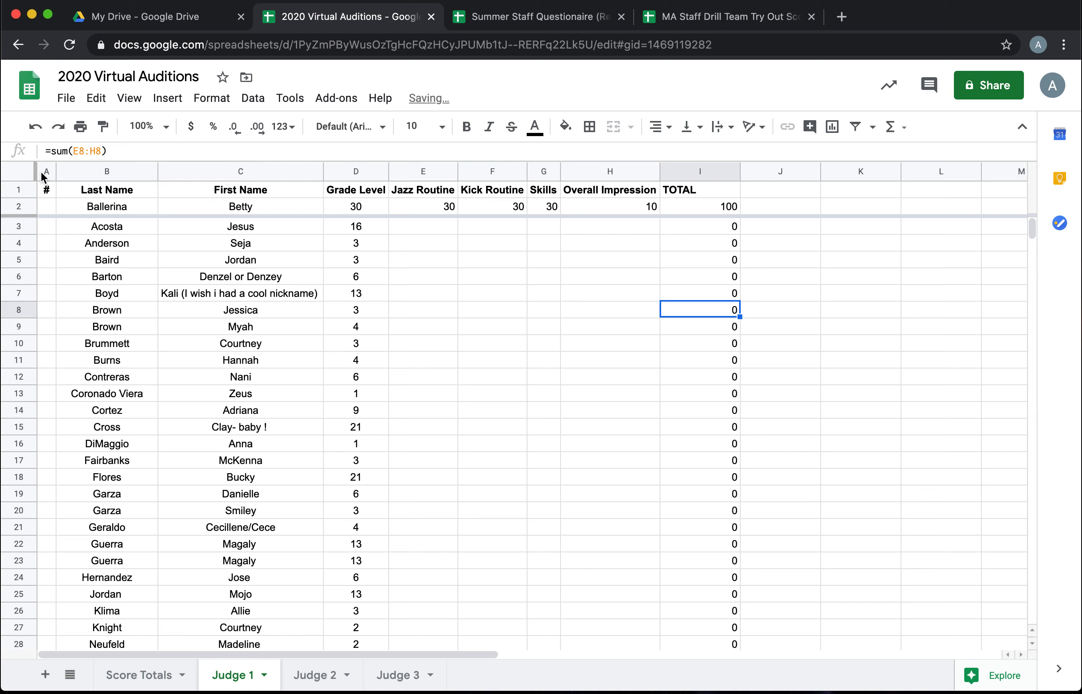
Step: Copy the whole Judge 1 sheet onto Judge 2 with its top row frozen
click(19, 176)
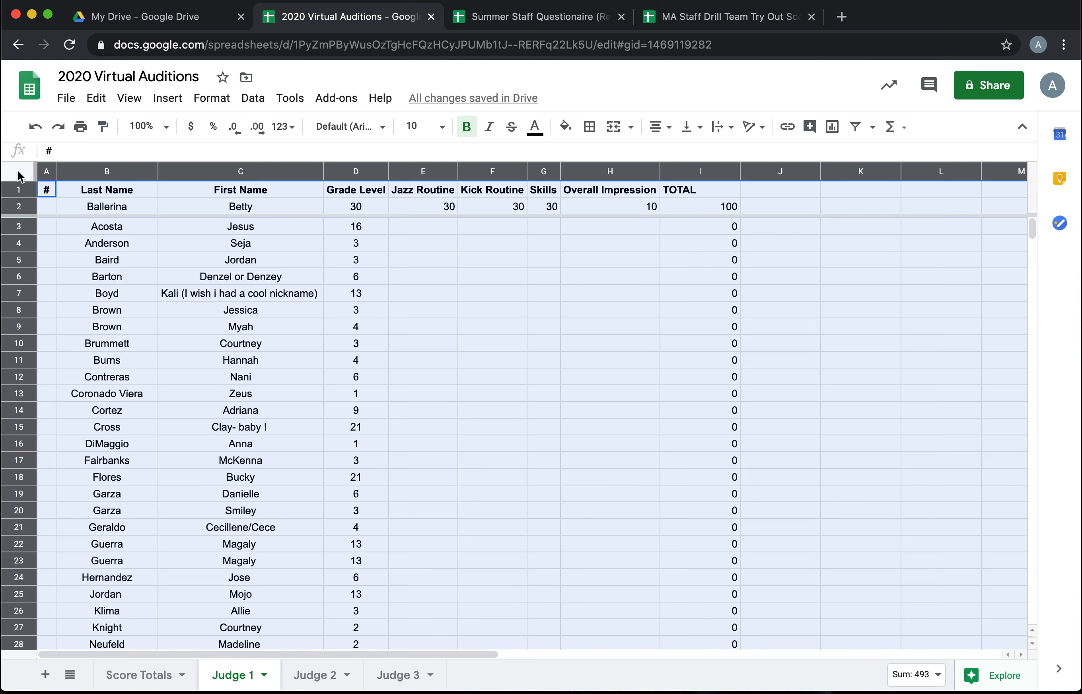
click(316, 675)
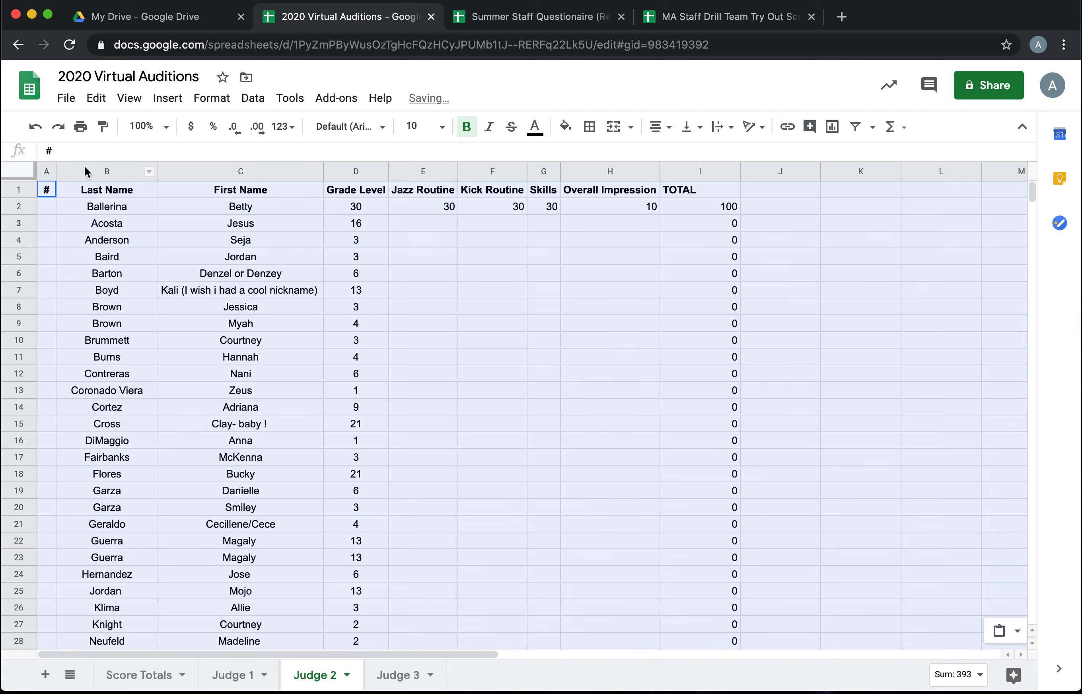
click(128, 97)
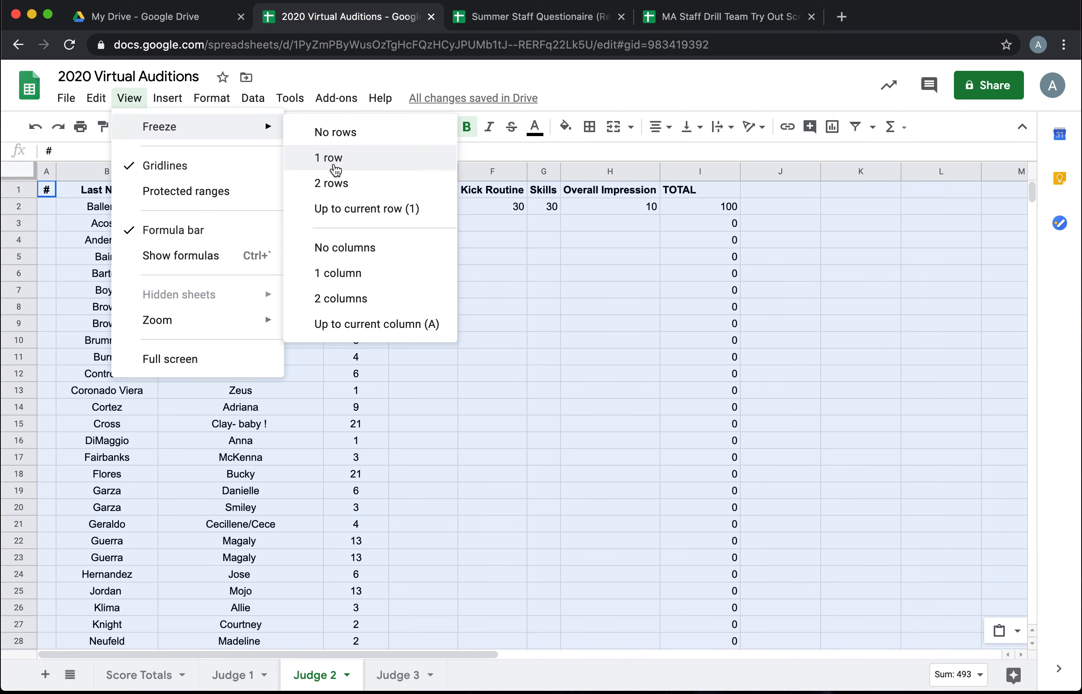
click(398, 675)
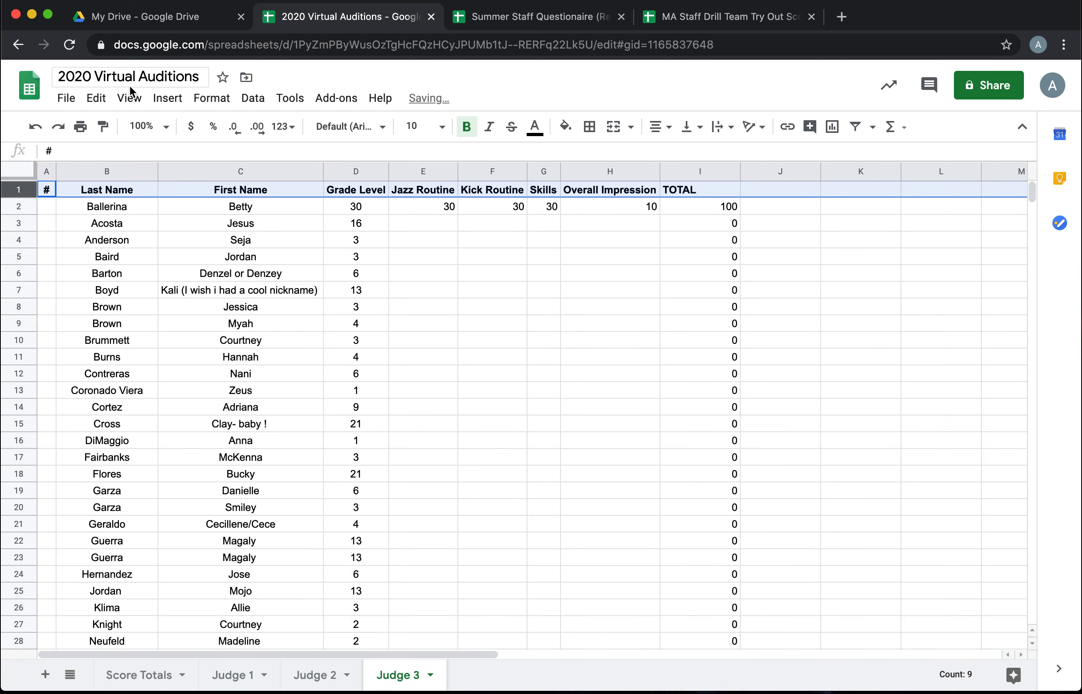
Step: Set the frozen top rows on Judge 3 and return to Score Totals
click(128, 97)
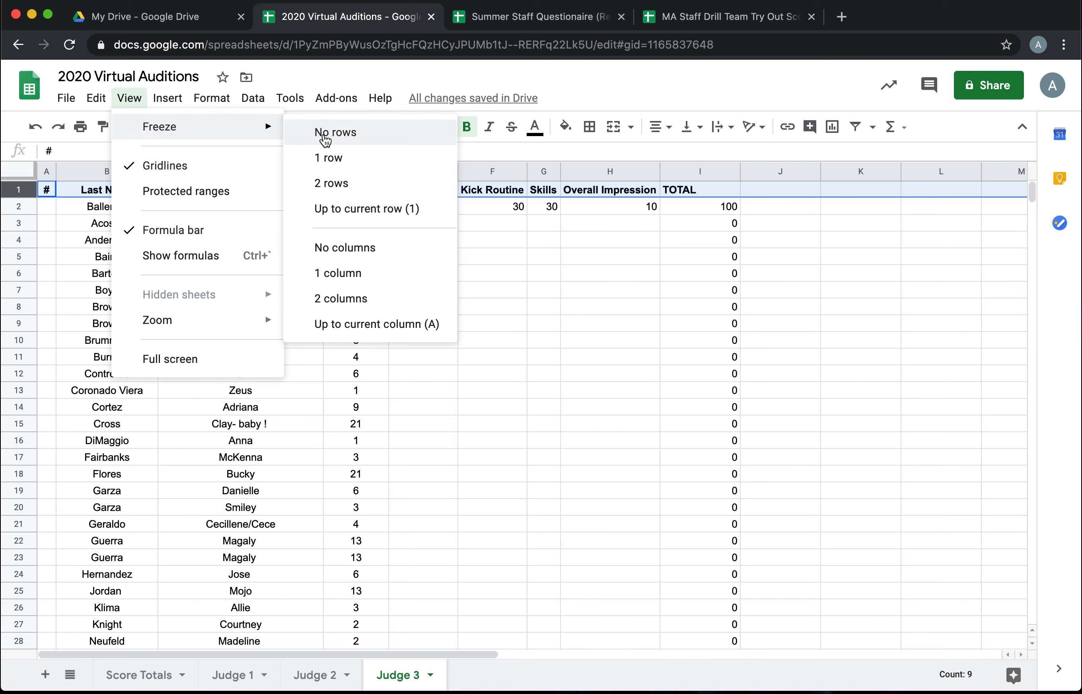
click(336, 132)
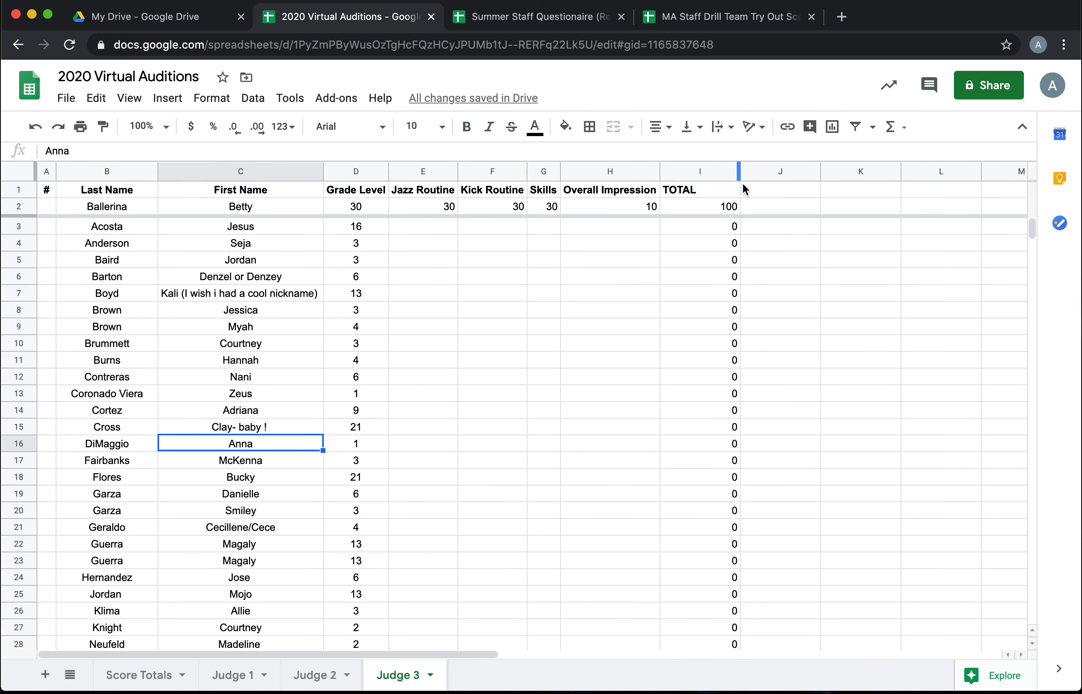
click(138, 675)
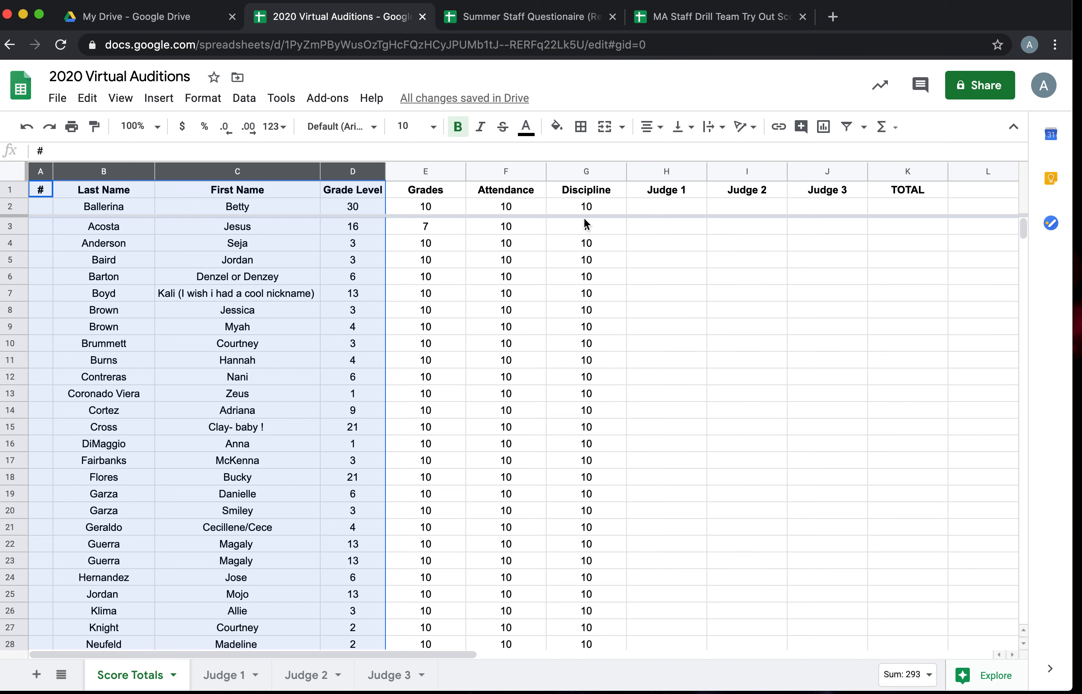
Step: Link the Judge 1 column to Judge 1's TOTAL cell I2 and fill it down
text(7)
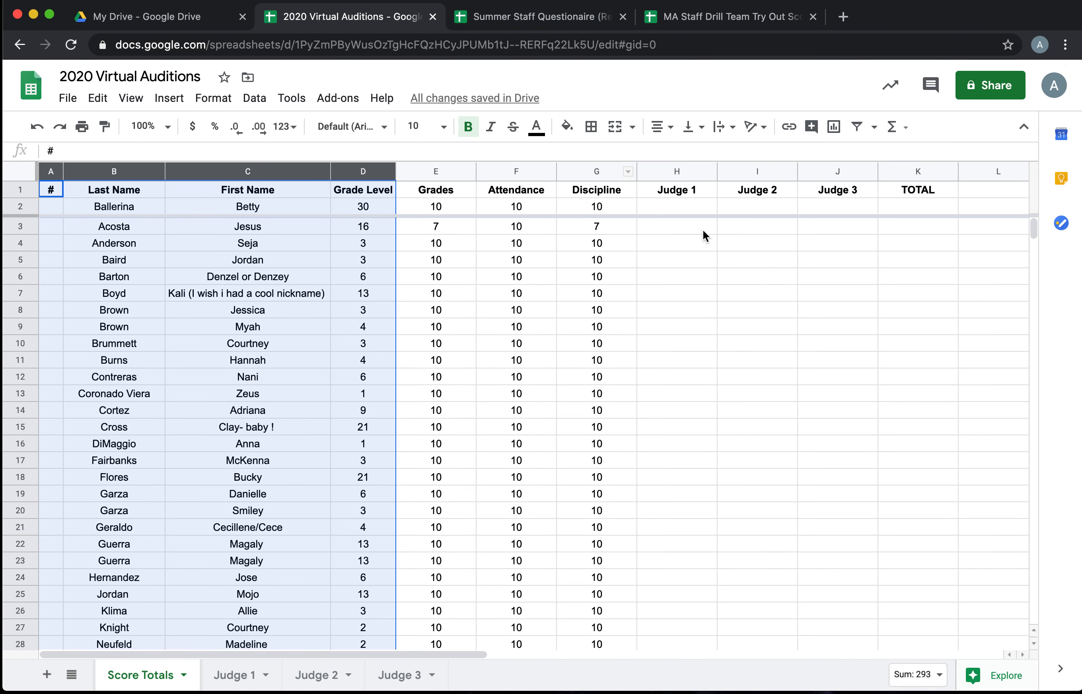
click(675, 206)
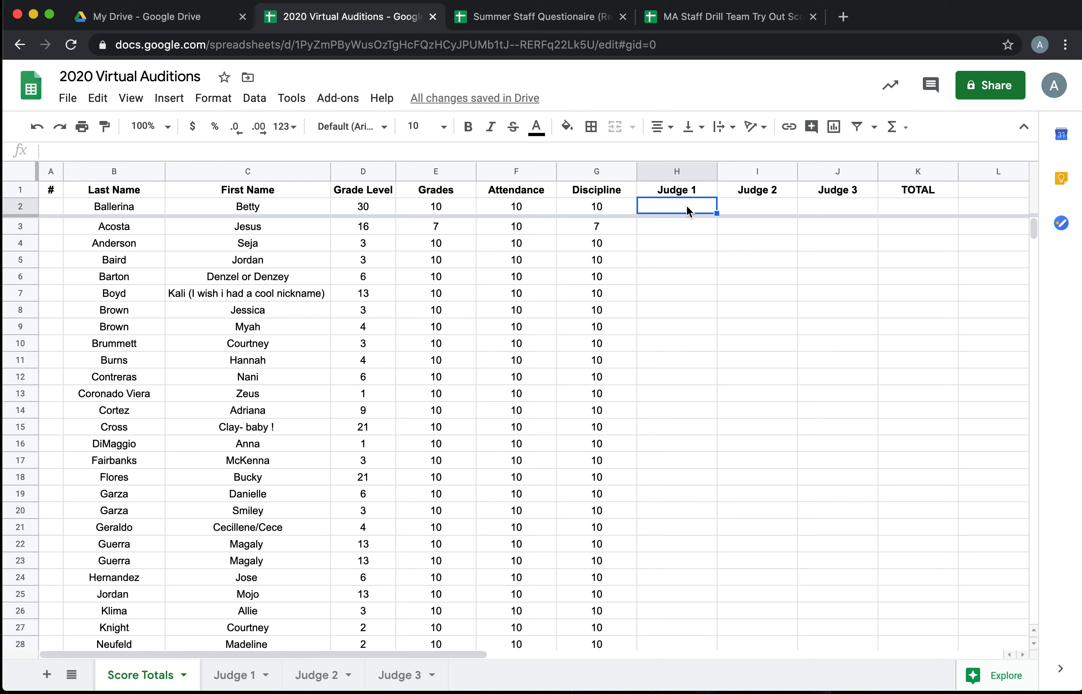
text(=)
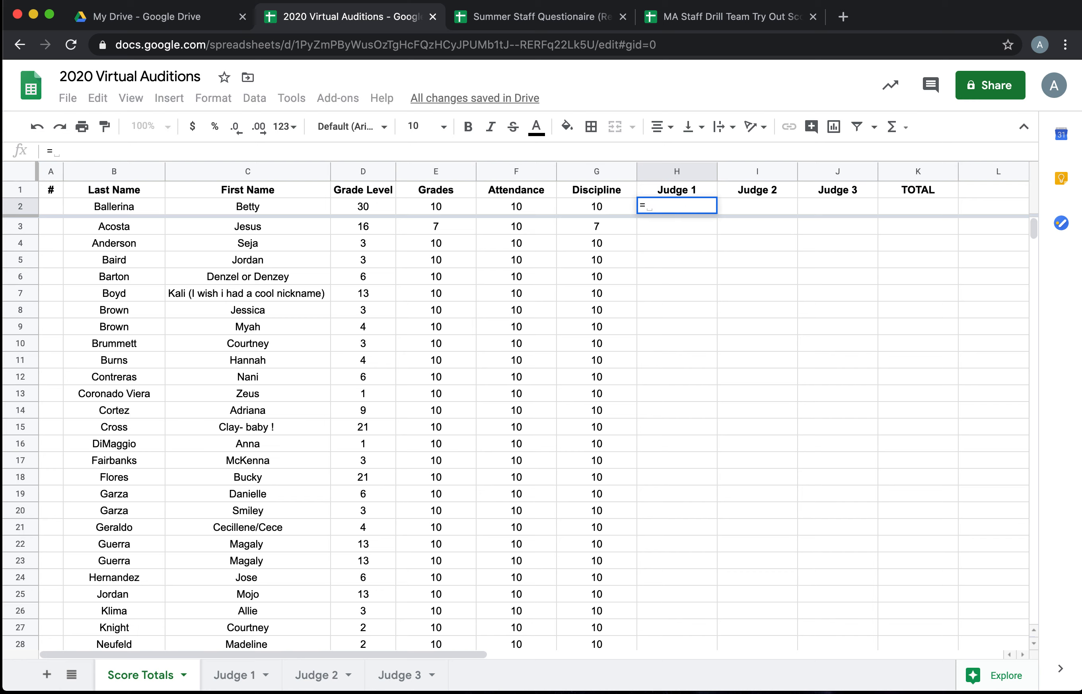
click(235, 675)
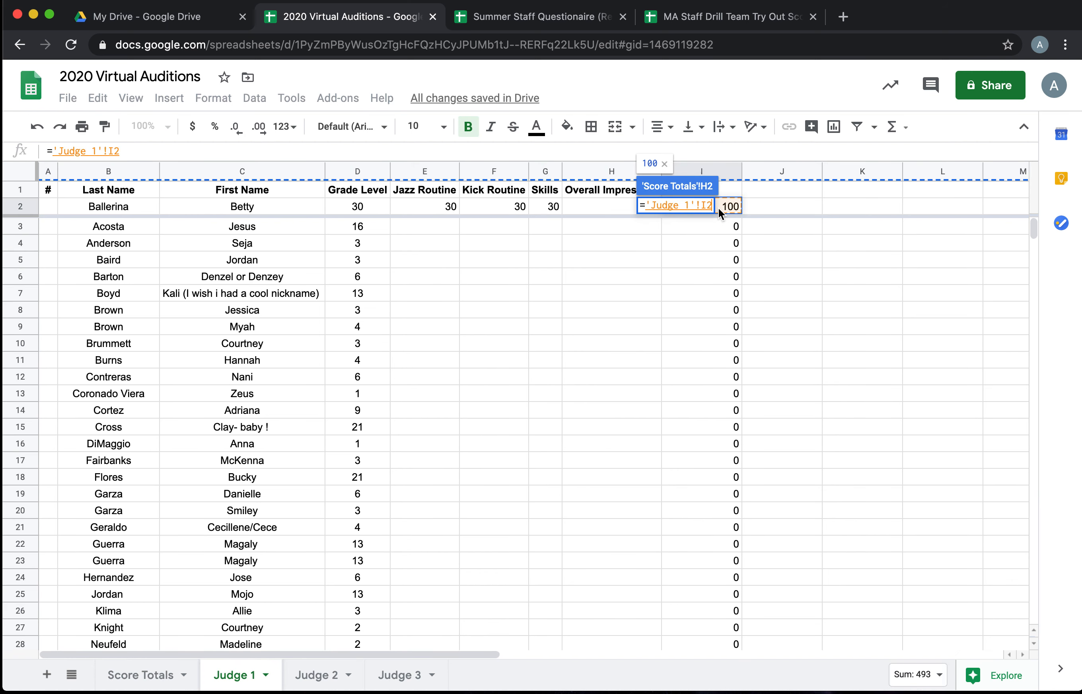
click(141, 675)
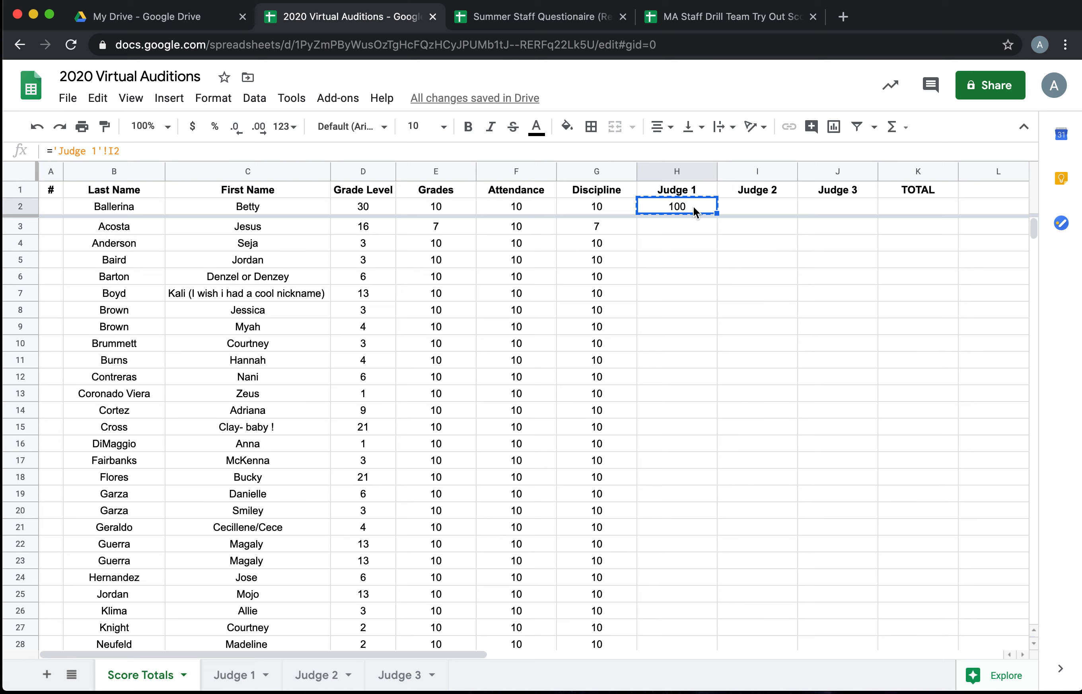
scroll(down, 3)
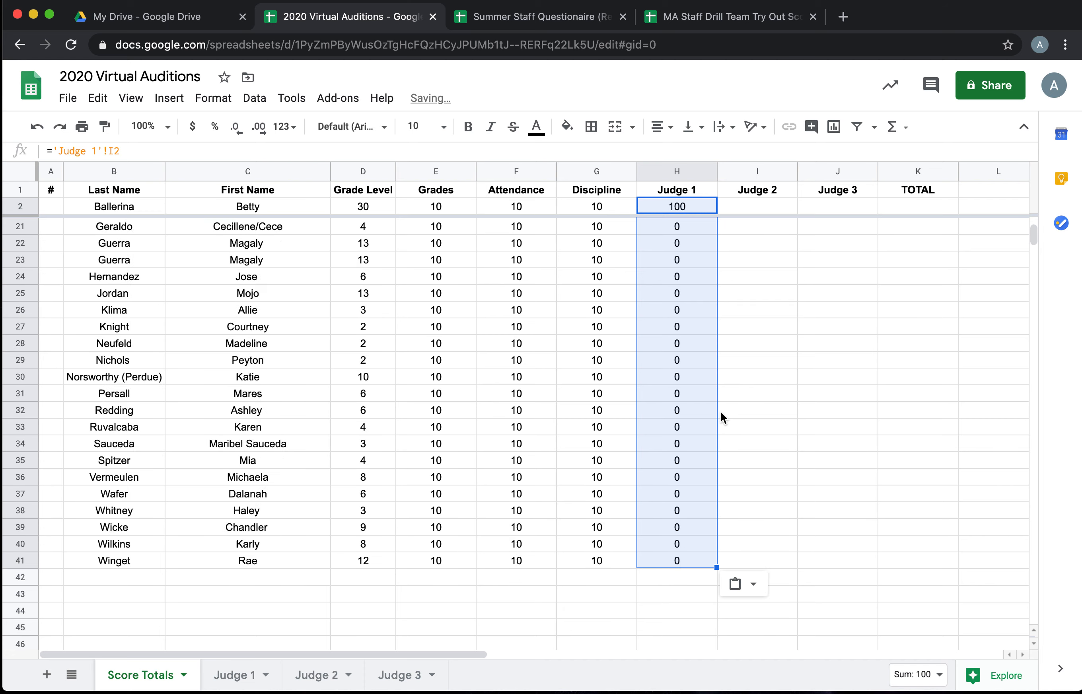
Step: Link the Judge 2 column to Judge 2's TOTAL cell I2 and fill it down
click(757, 206)
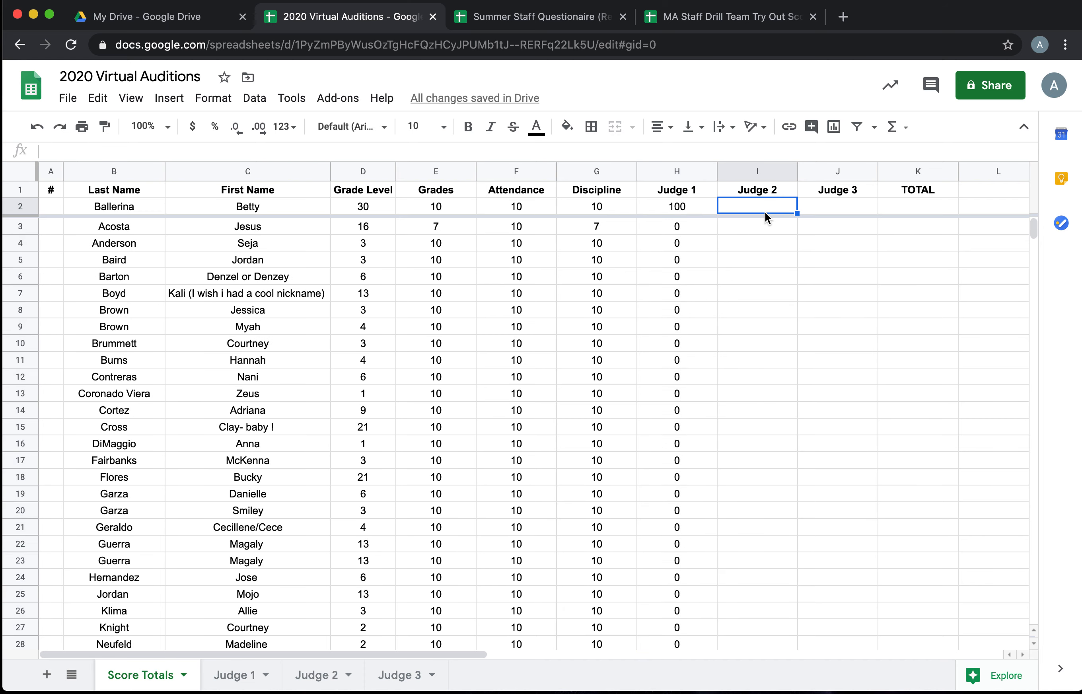
text(=)
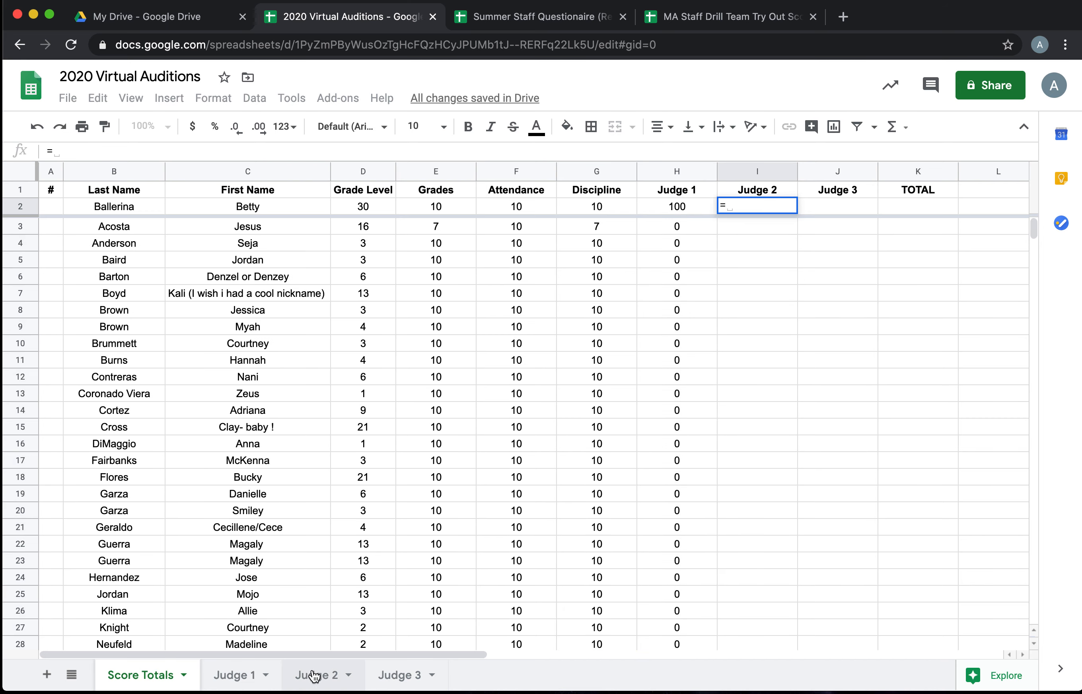
click(316, 674)
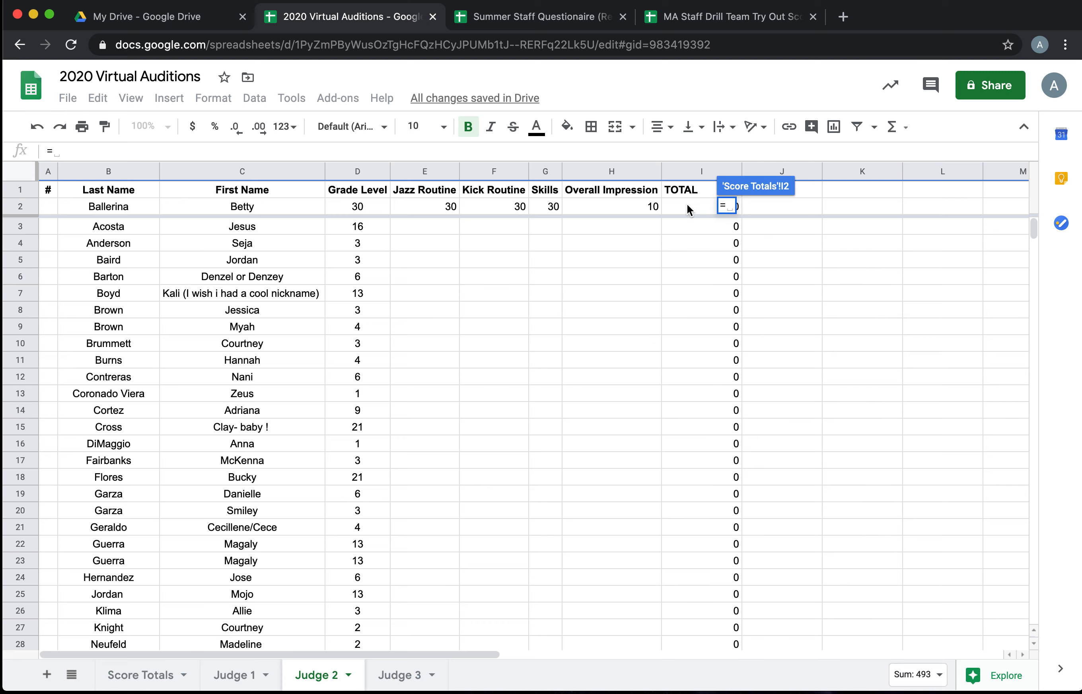
click(140, 674)
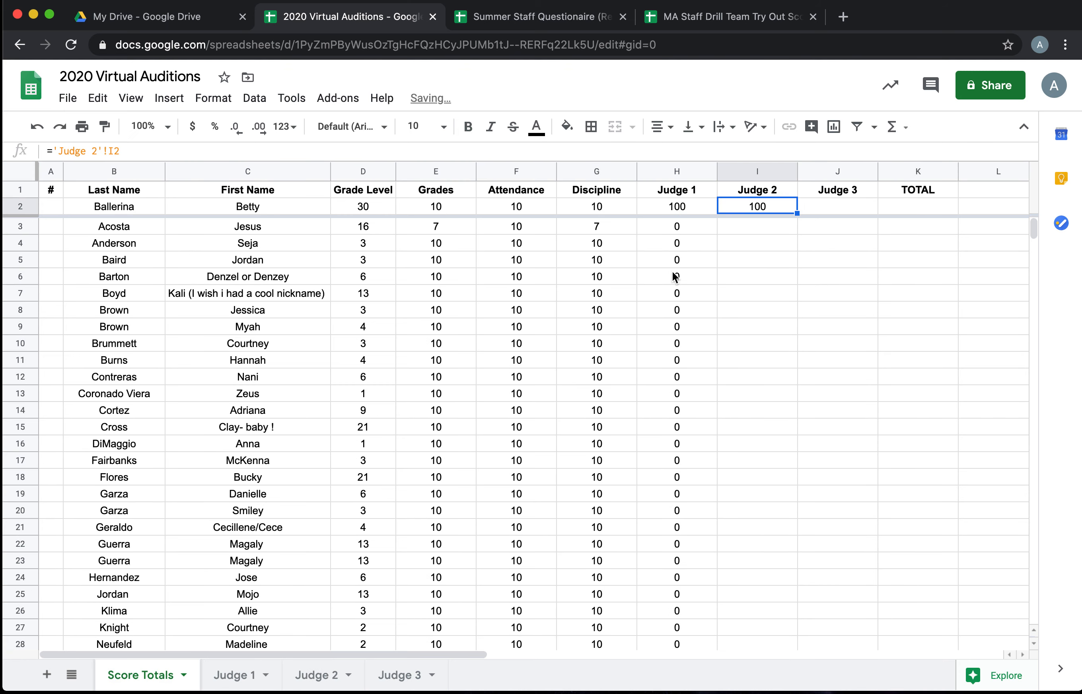
click(757, 226)
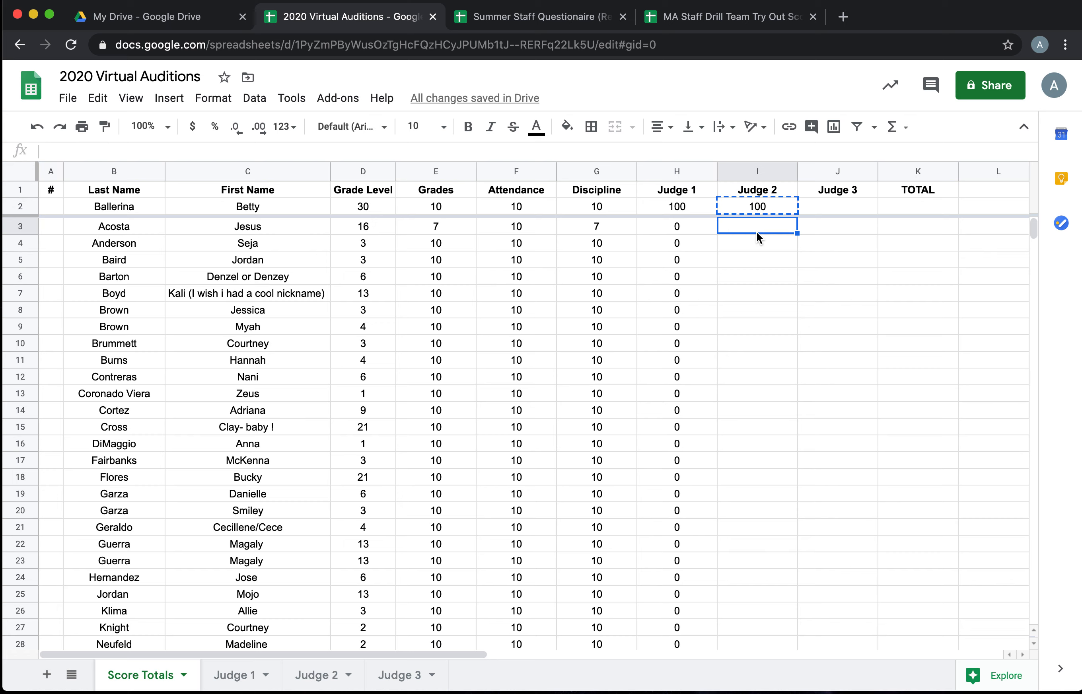
scroll(down, 3)
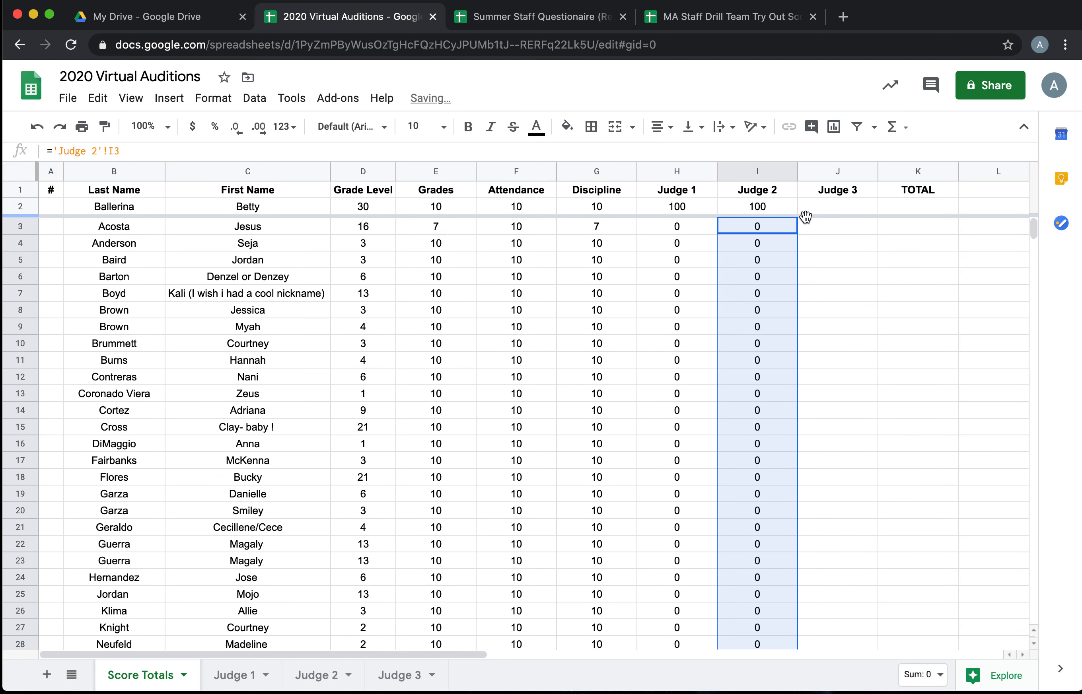
Step: Link the Judge 3 column to Judge 3's TOTAL cell I2 and fill it down
click(837, 206)
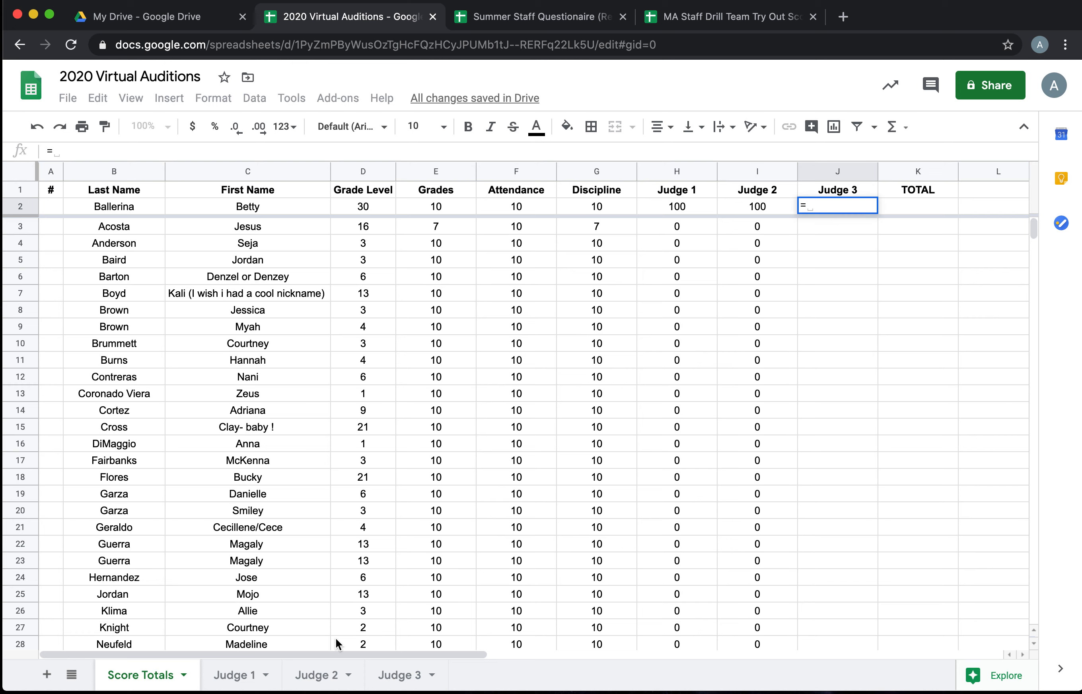
click(402, 675)
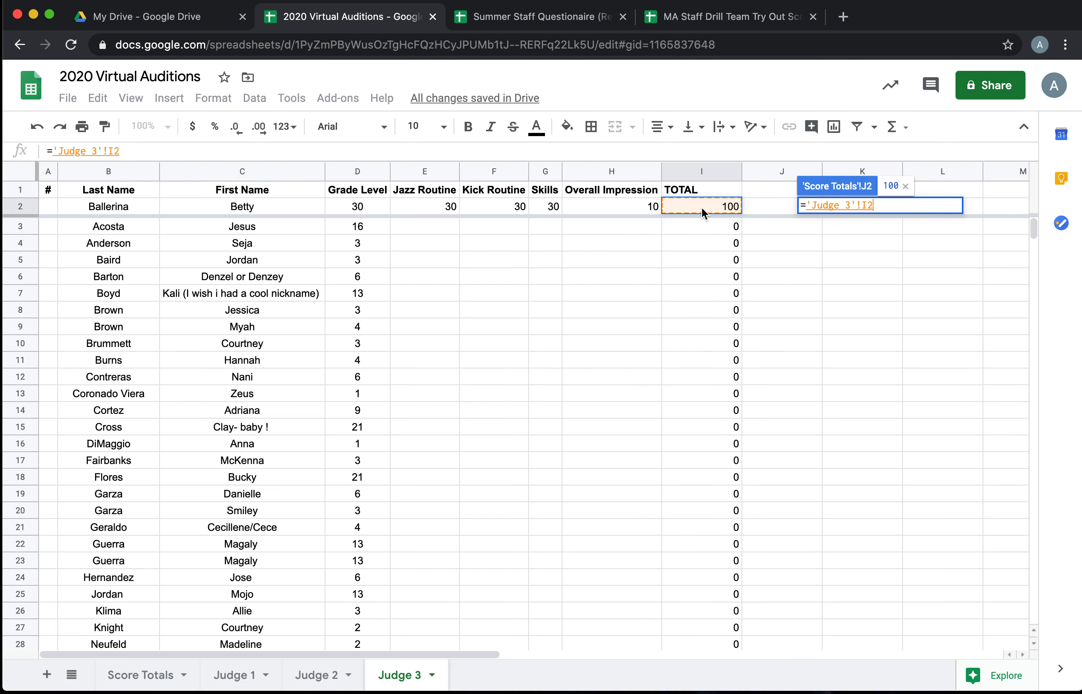
click(147, 675)
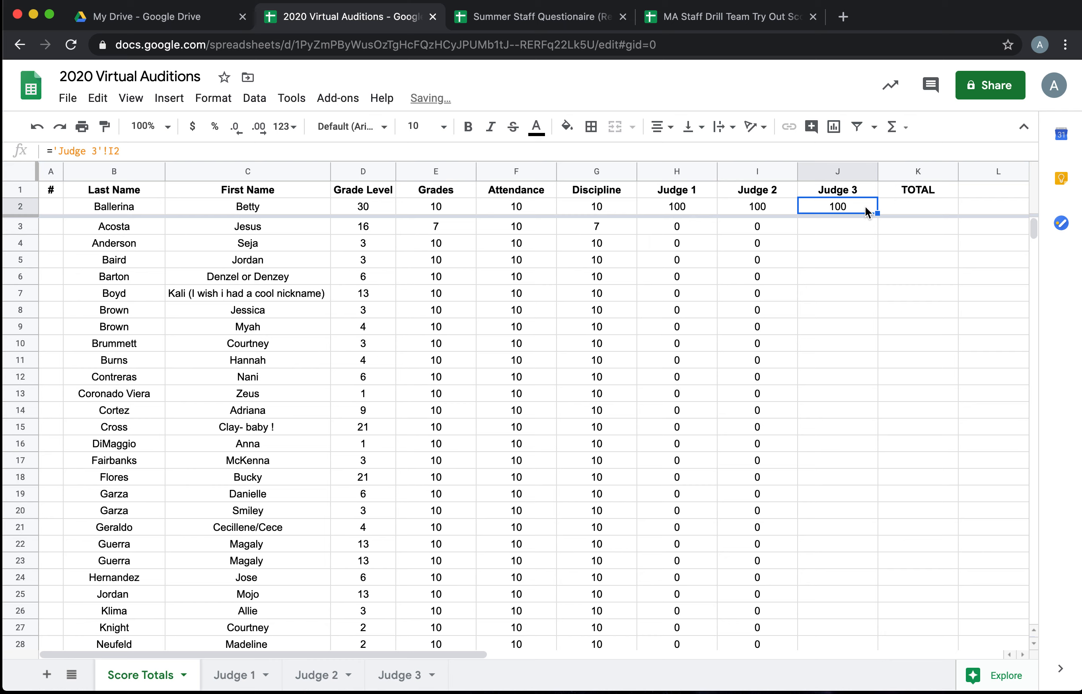
scroll(down, 3)
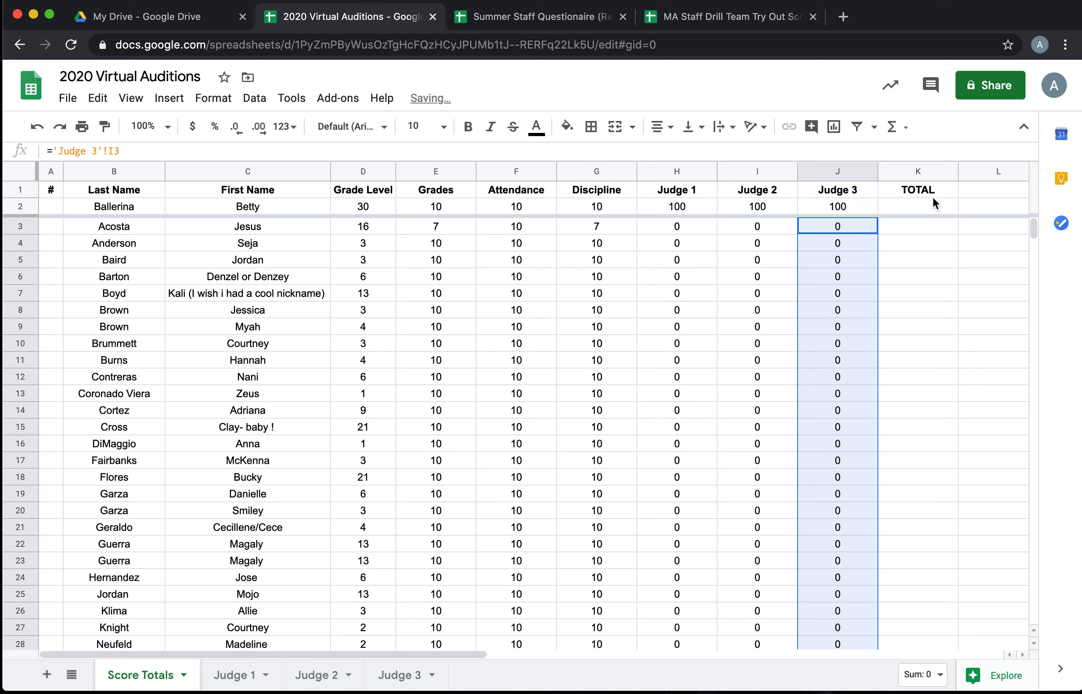
Step: Enter =sum(E2:J2) in K2 to total grades, attendance, discipline and judge scores
click(917, 206)
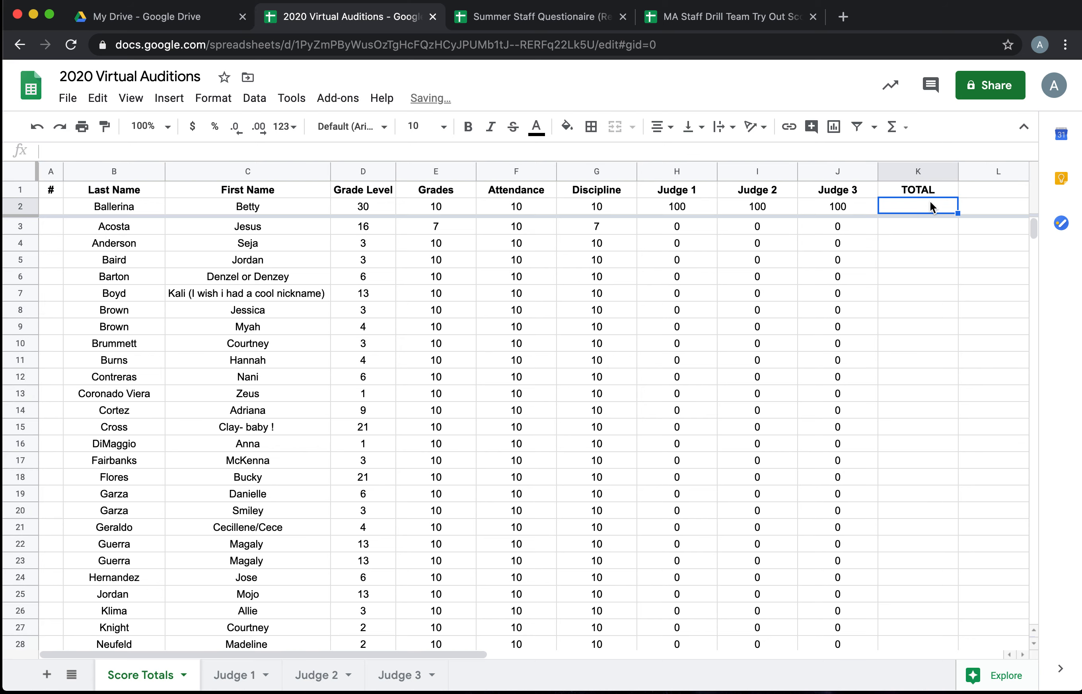
text(=sum)
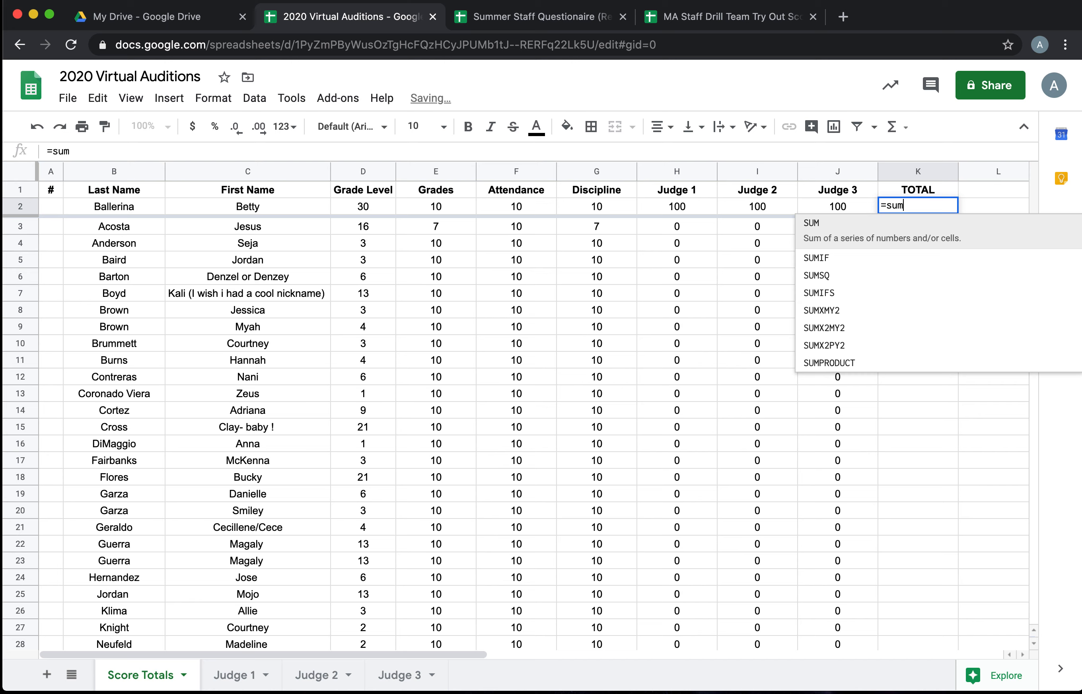
text(()
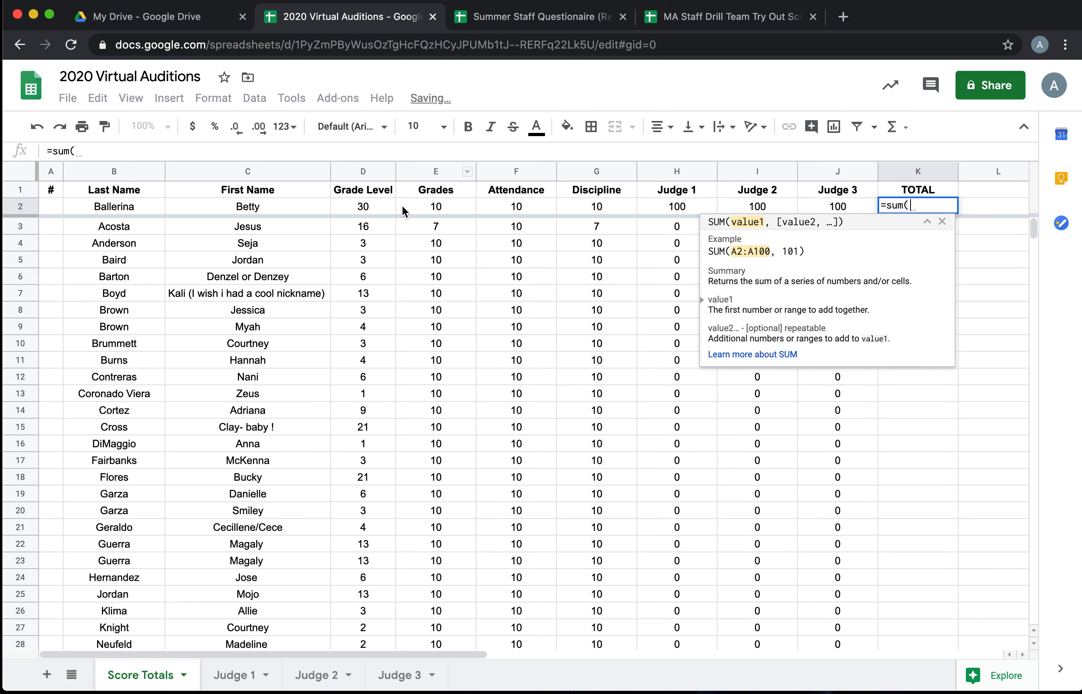
drag(435, 206, 838, 206)
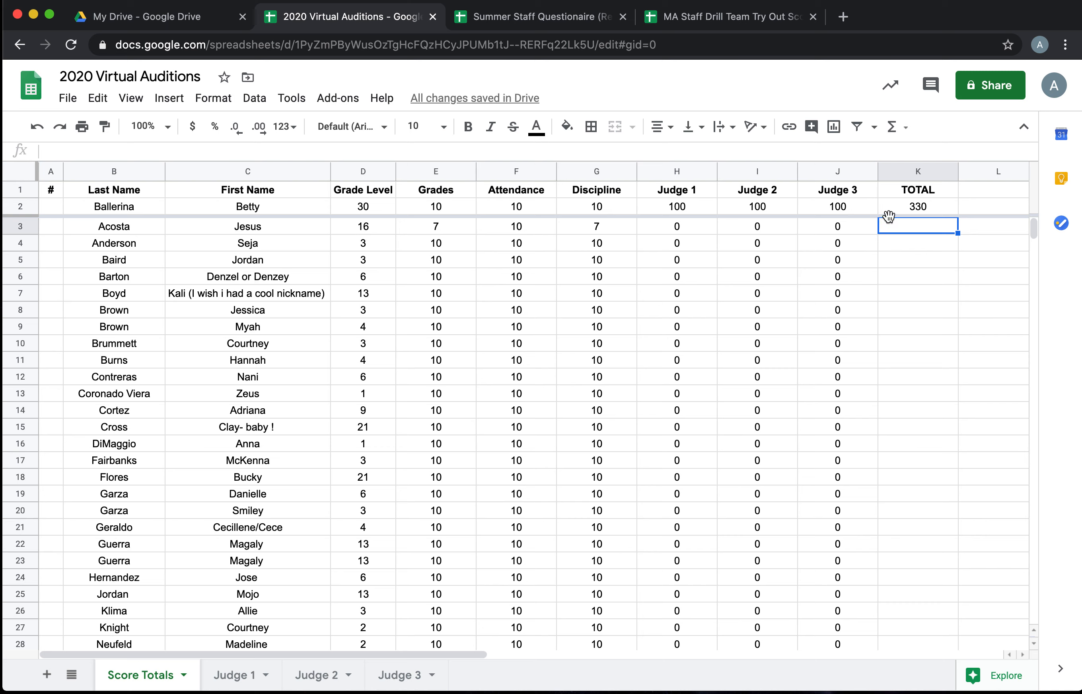
Step: Copy the K2 total formula down to row 41 and verify Acosta's result
click(919, 206)
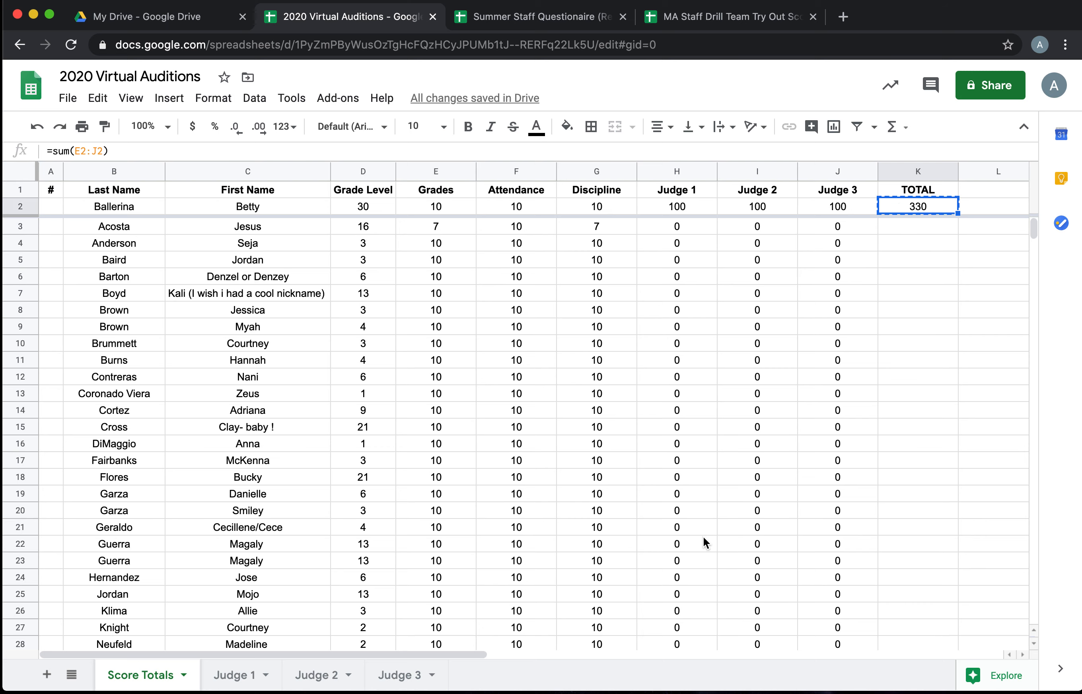
scroll(down, 3)
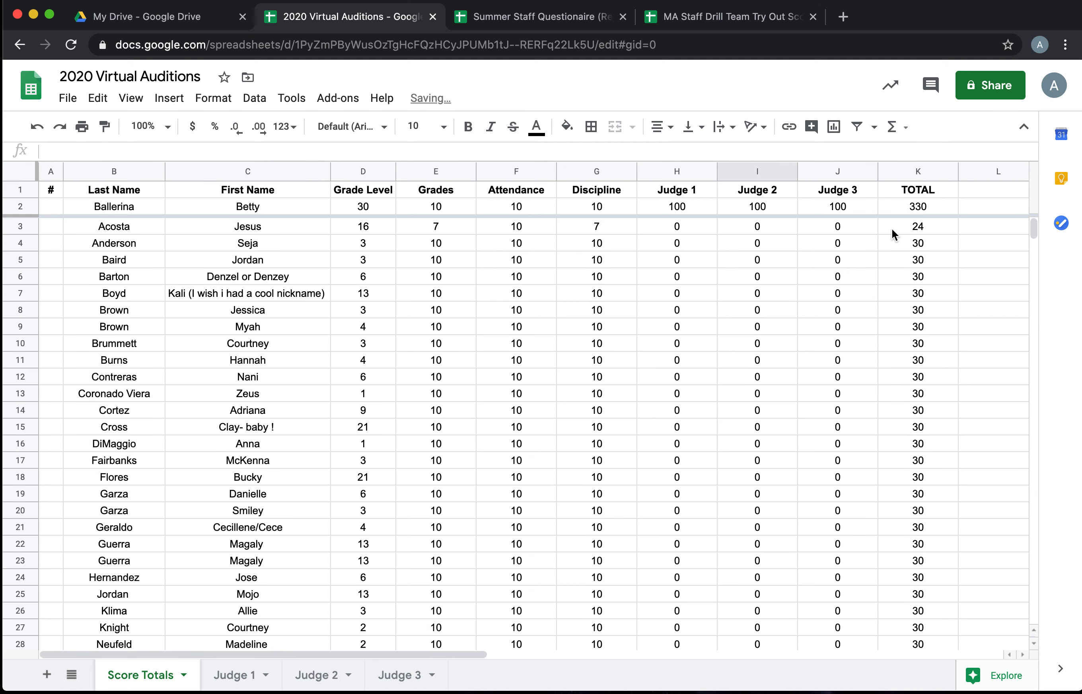
click(919, 226)
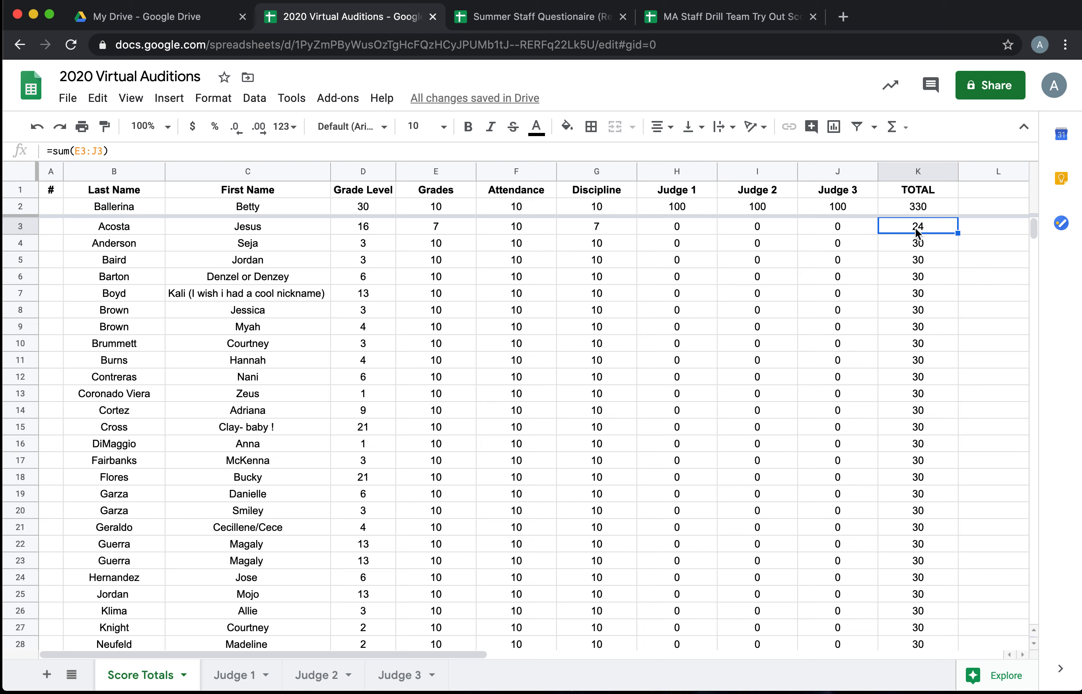
scroll(down, 3)
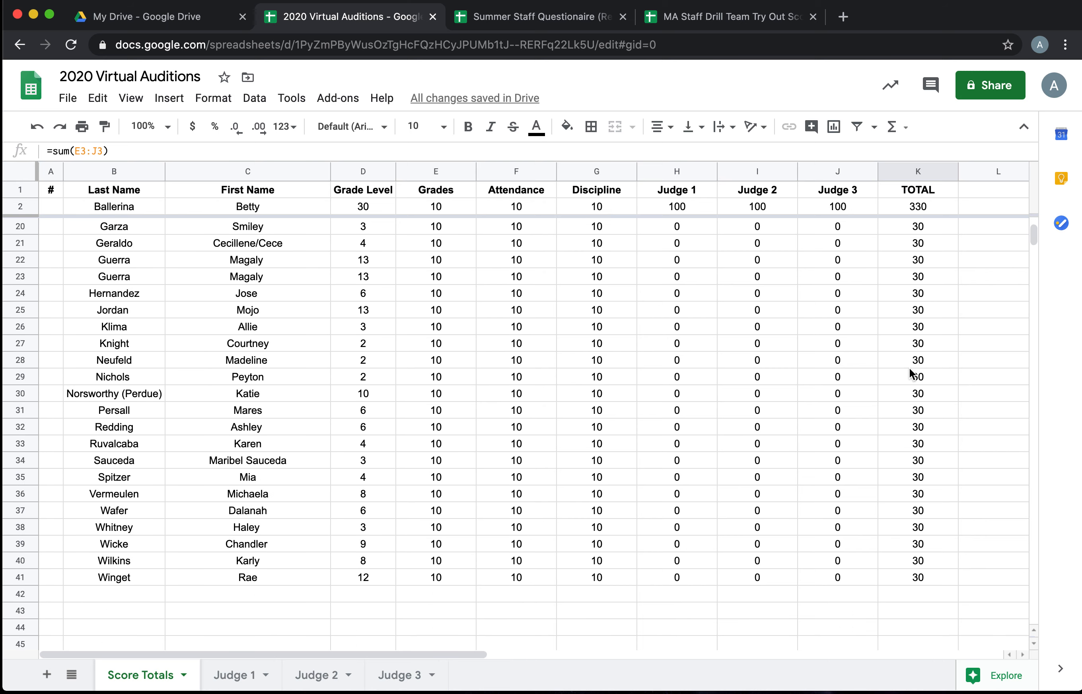
mouse_move(916, 394)
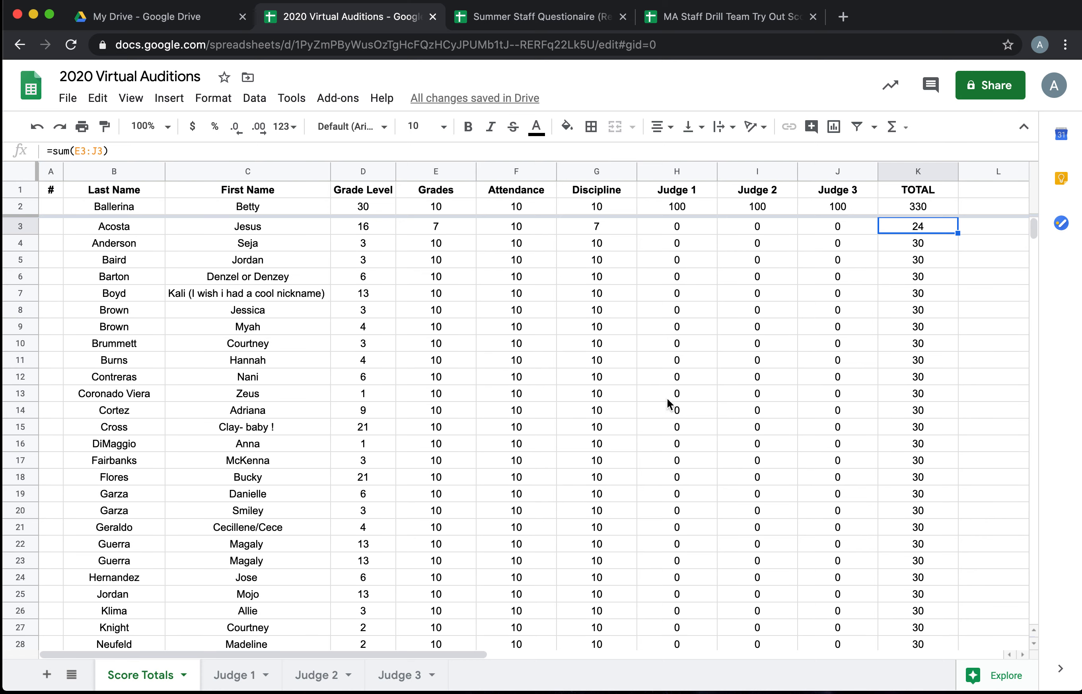
mouse_move(733, 425)
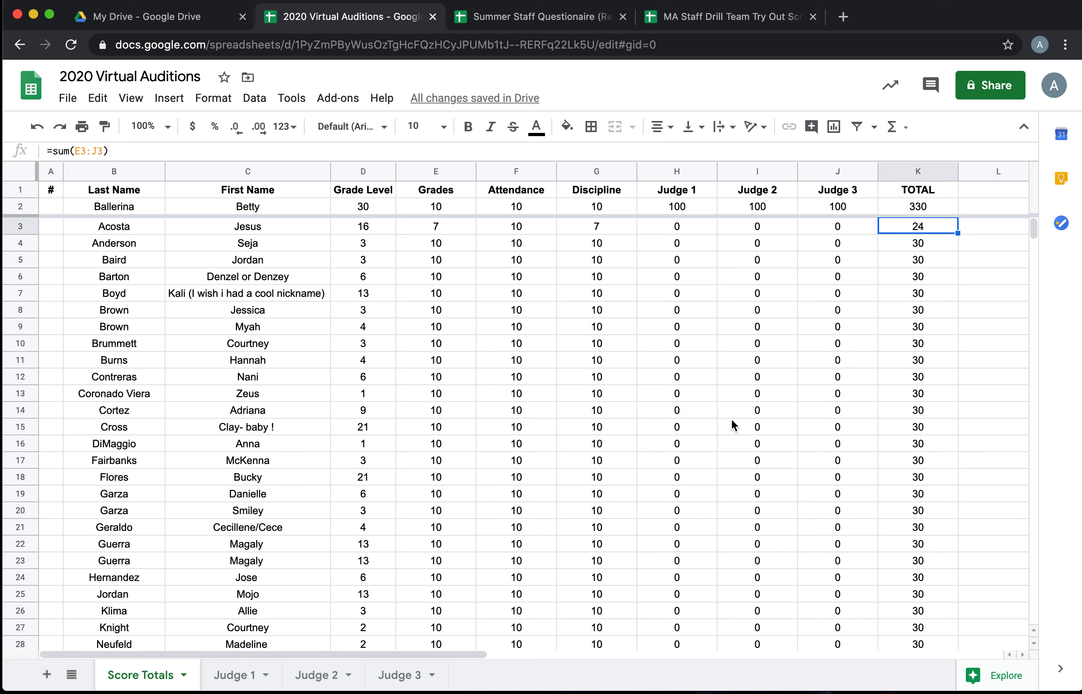
mouse_move(473, 475)
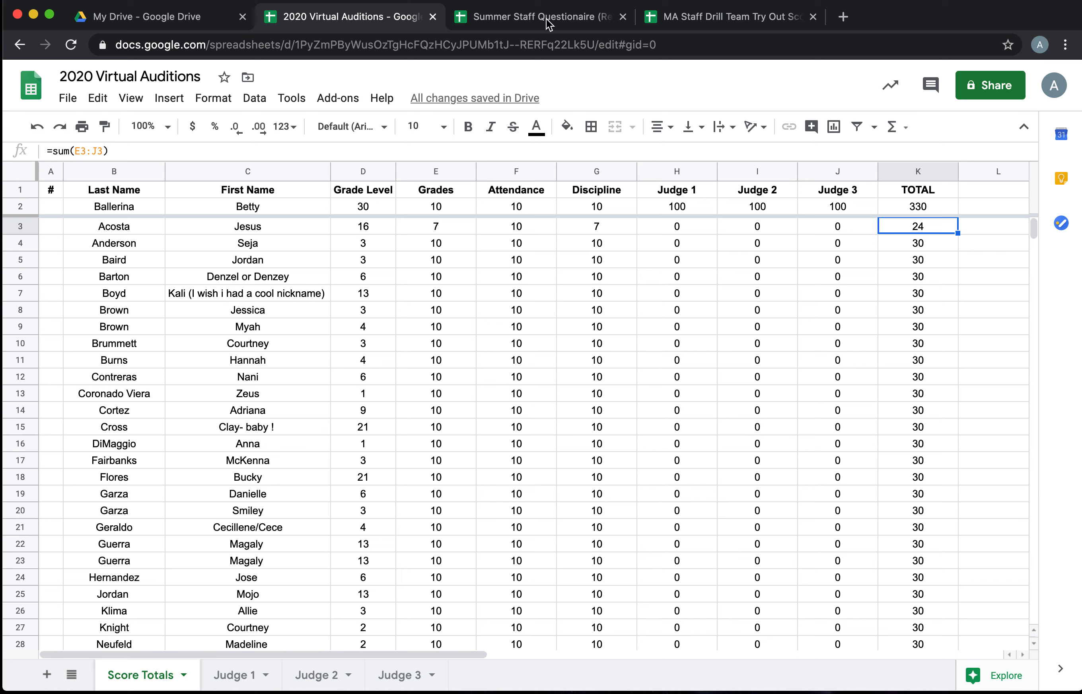
click(725, 16)
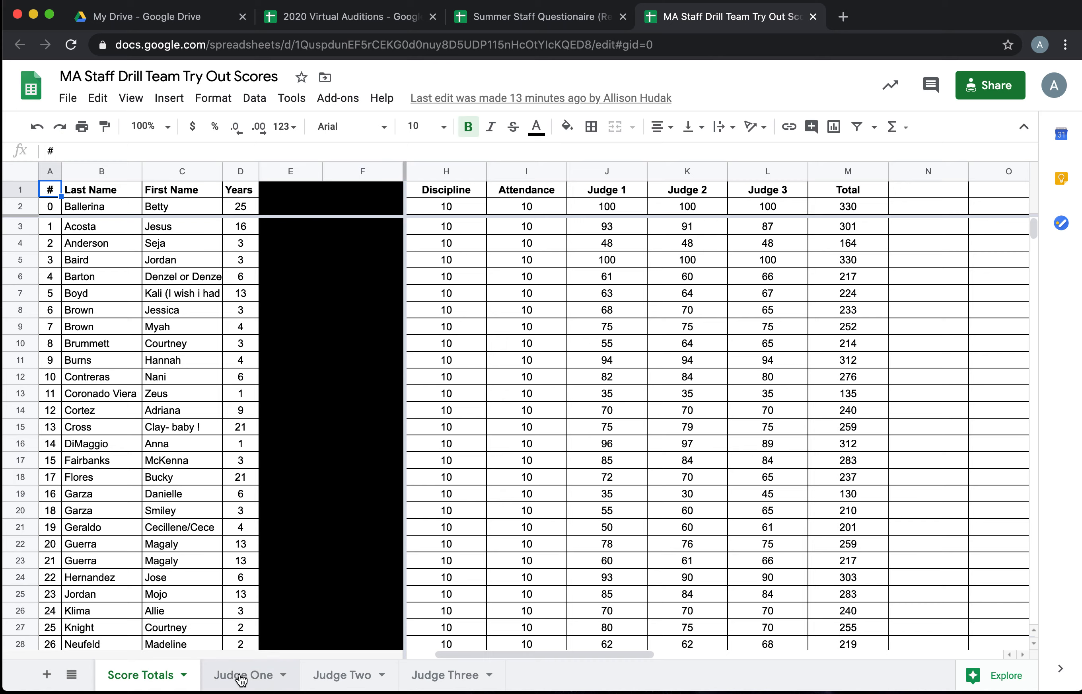
click(343, 675)
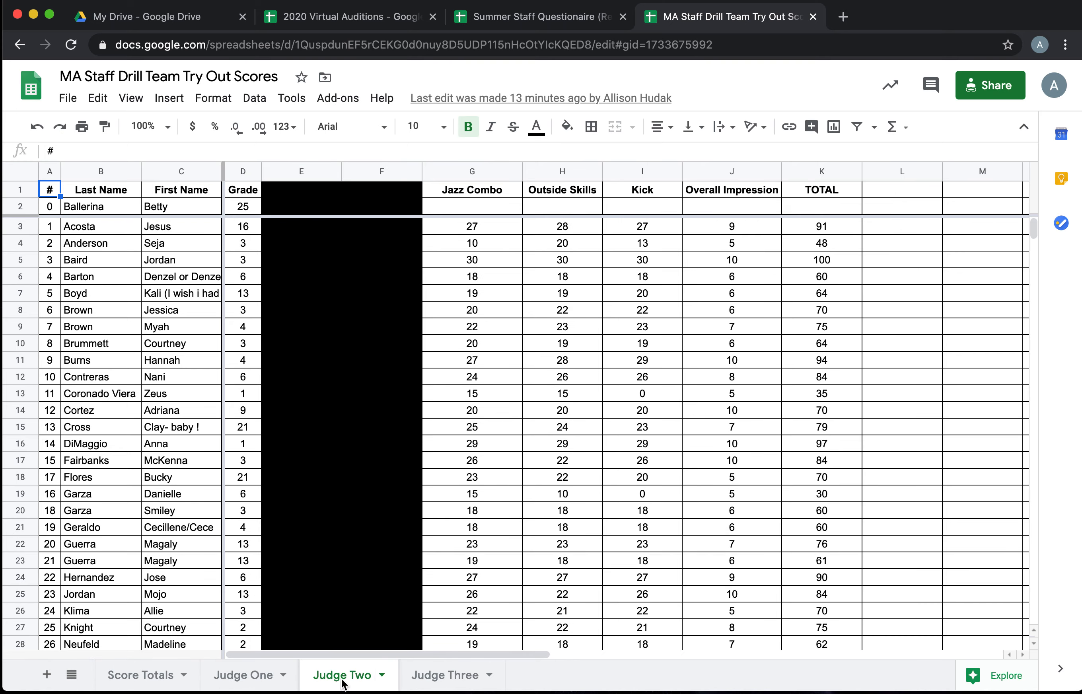
click(445, 675)
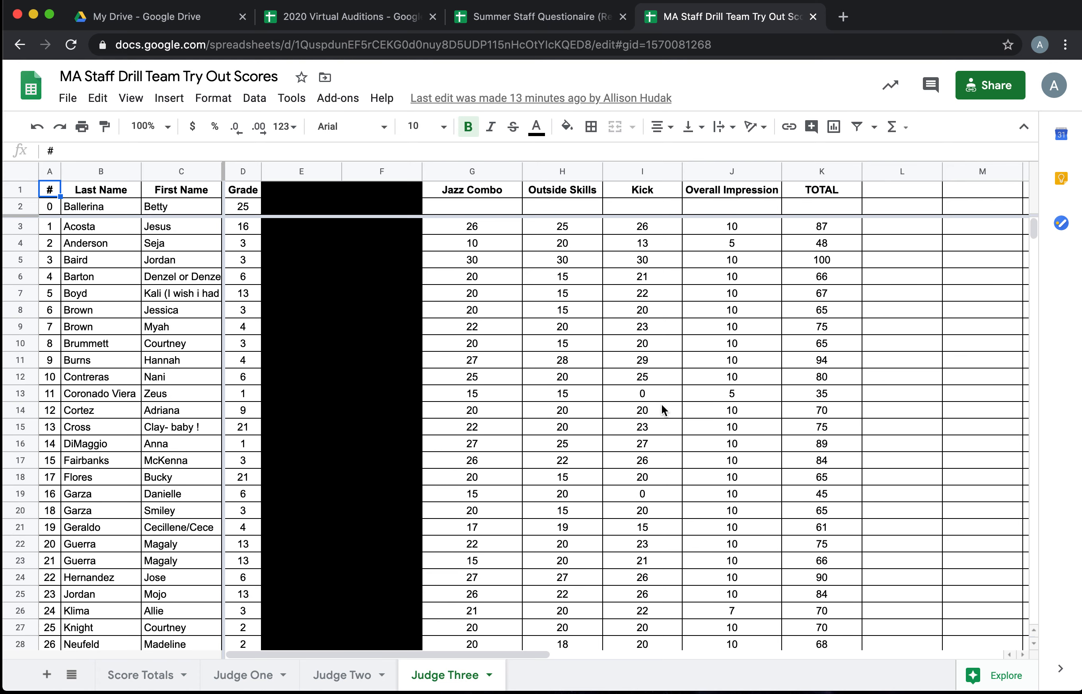
mouse_move(507, 589)
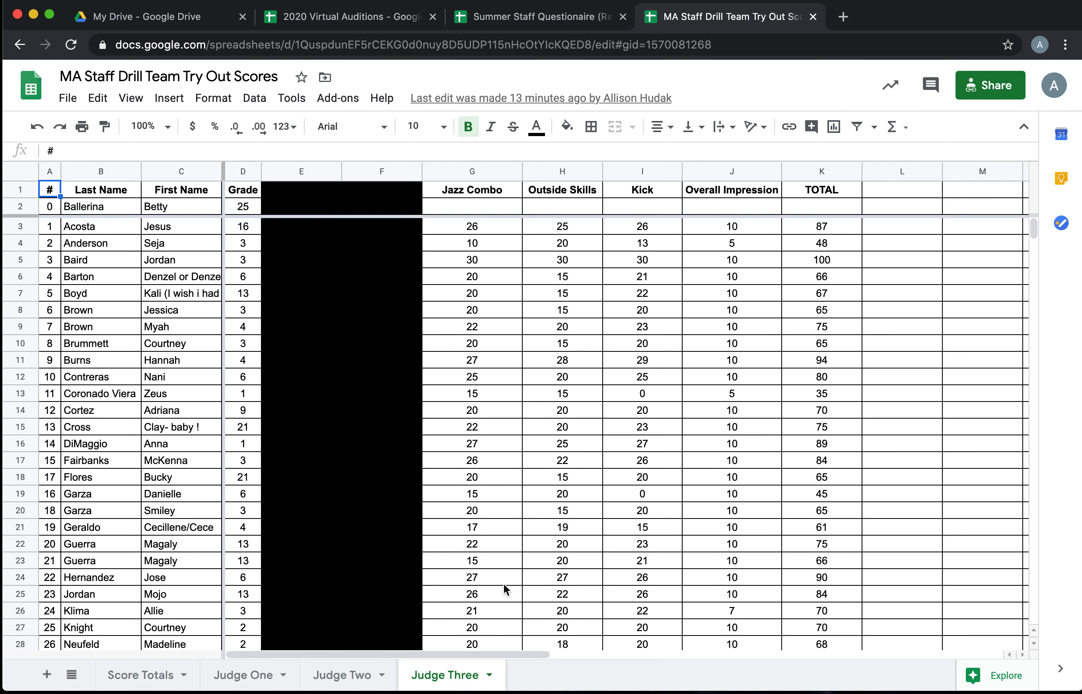
Step: Select all of Score Totals and set up a range sort with a header row
click(140, 674)
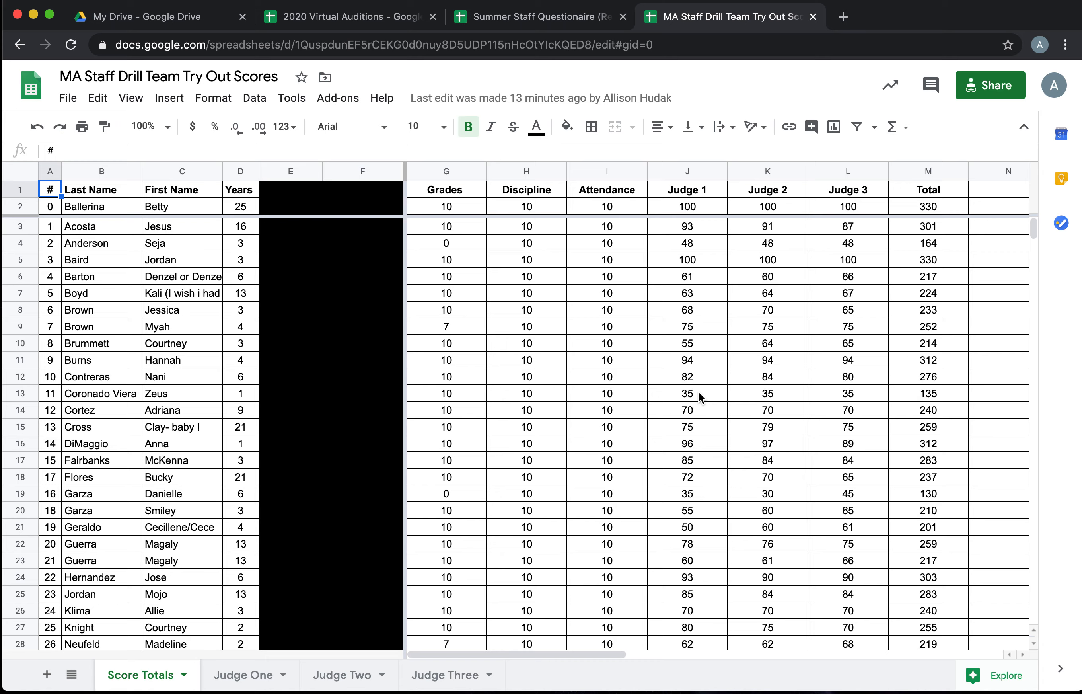
click(19, 171)
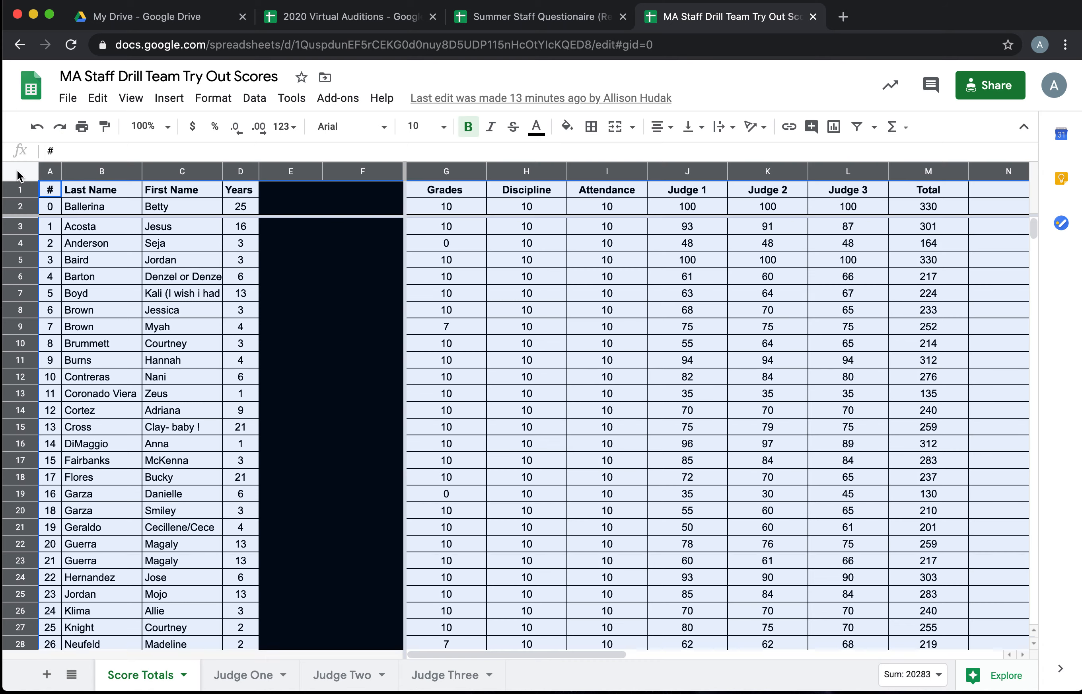
click(254, 97)
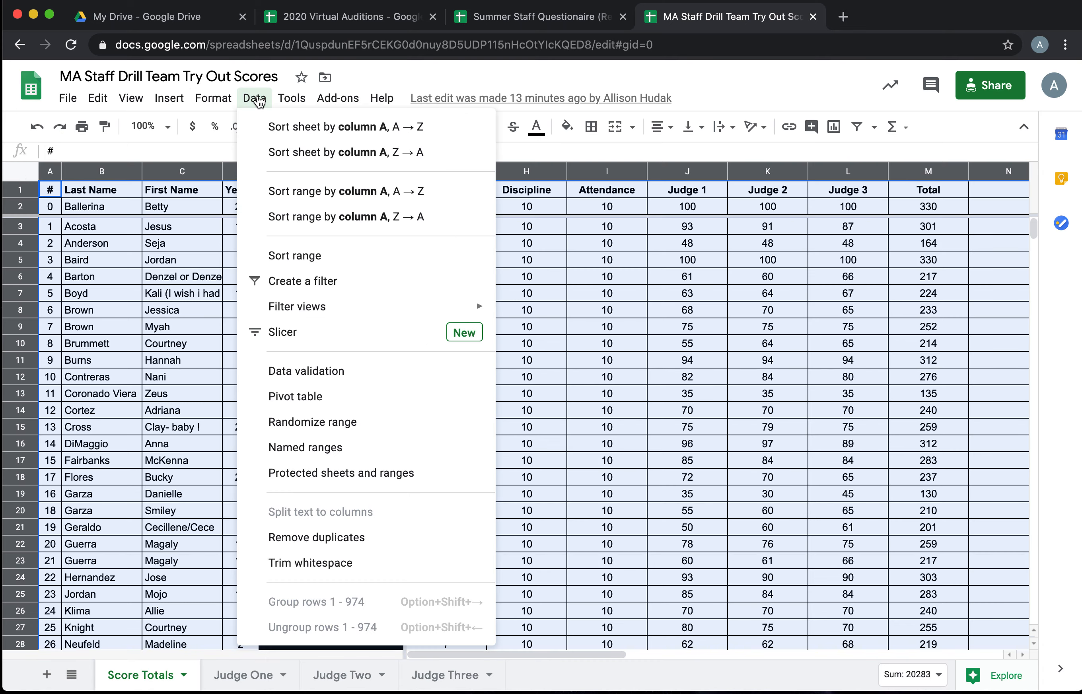
click(294, 256)
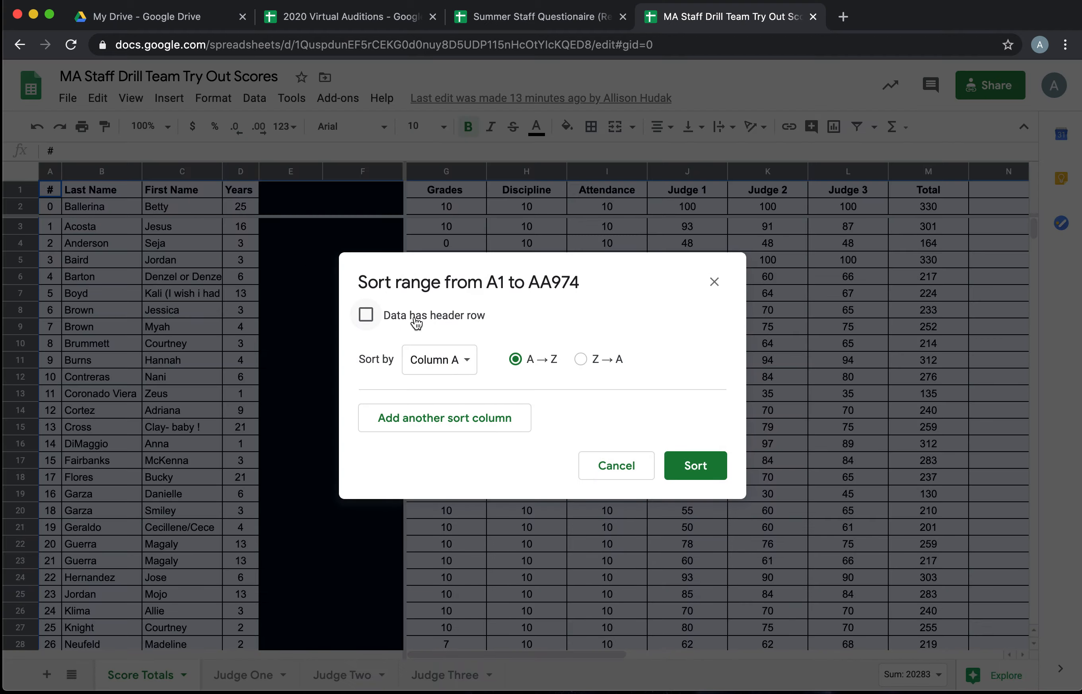
click(366, 315)
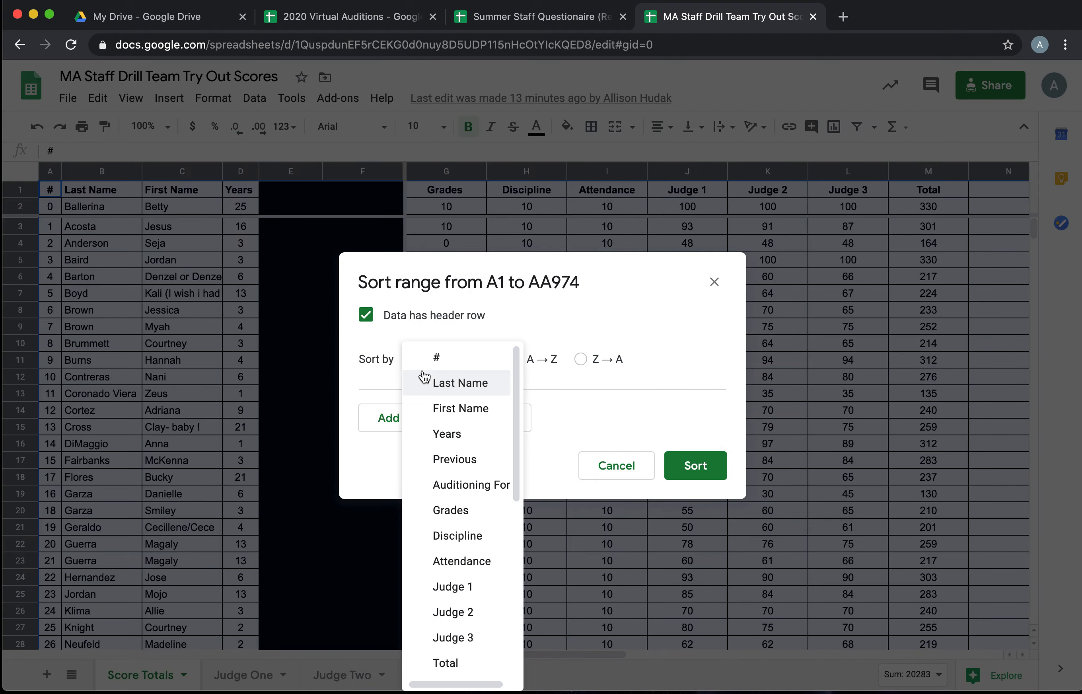
Step: Sort by the Total column Z→A so the highest scores lead
scroll(down, 3)
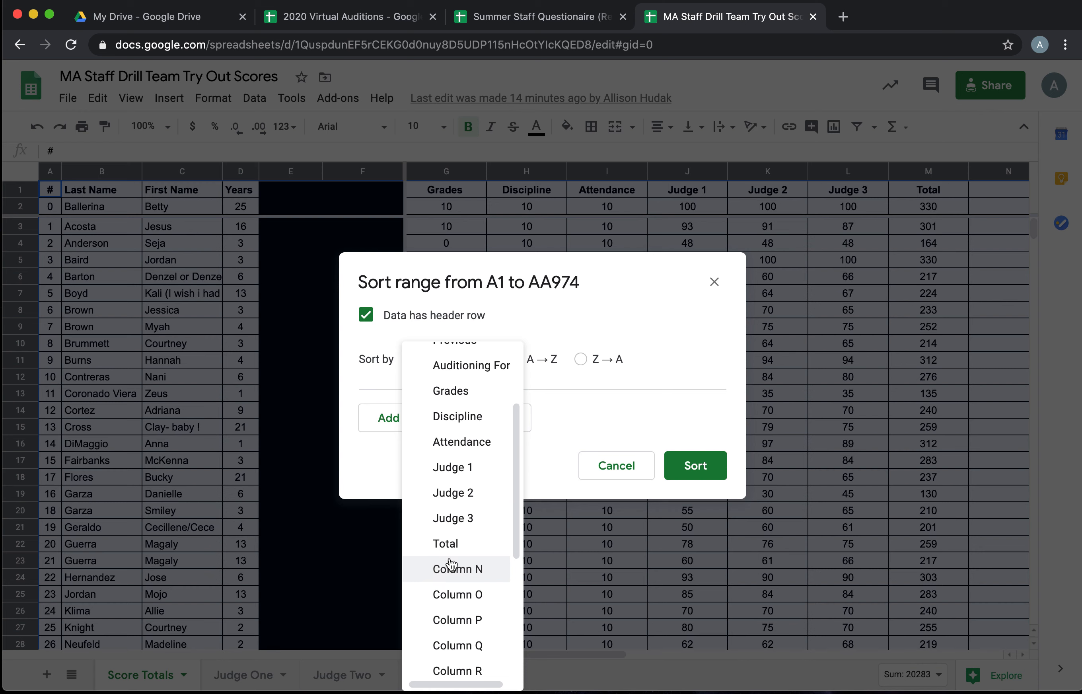
click(445, 544)
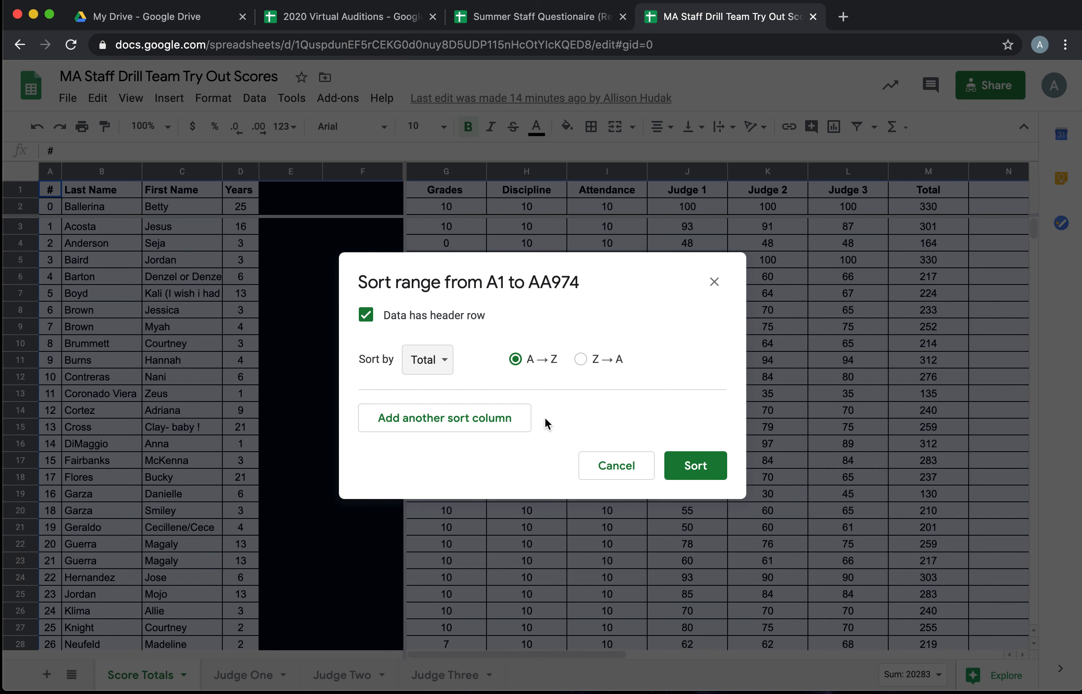
mouse_move(580, 359)
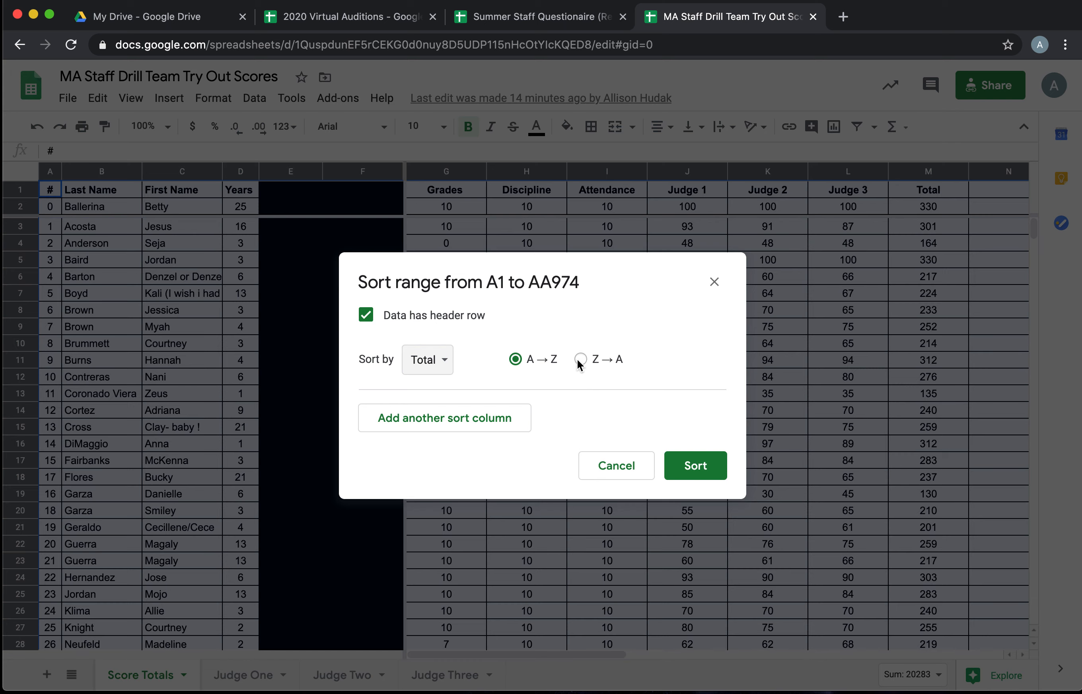
click(580, 359)
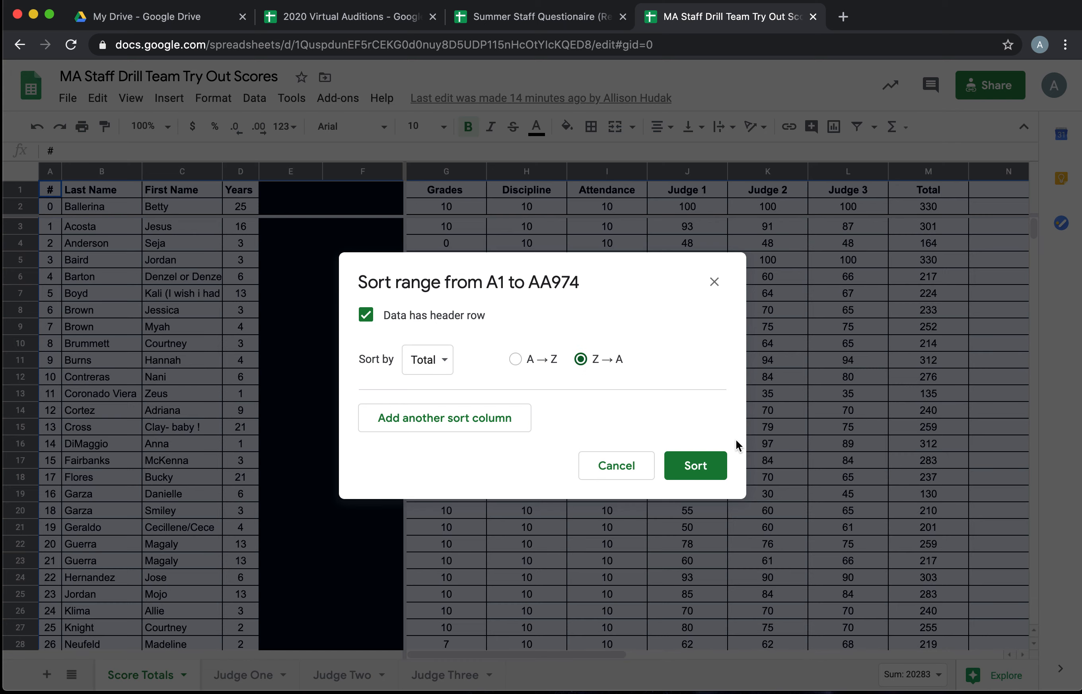
click(694, 465)
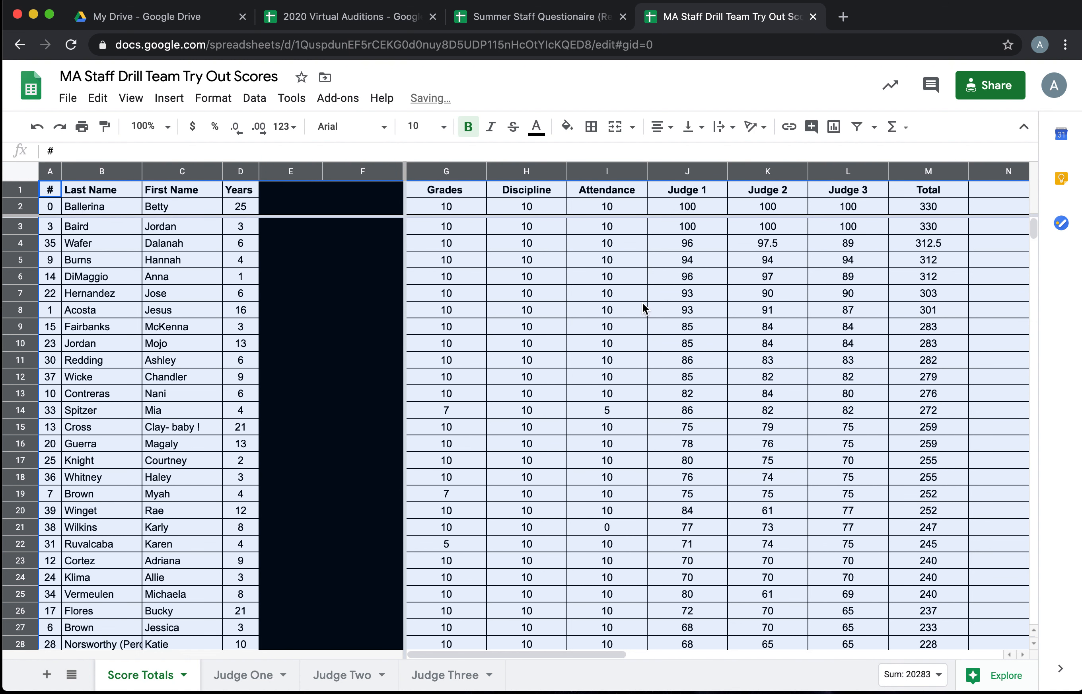
click(929, 206)
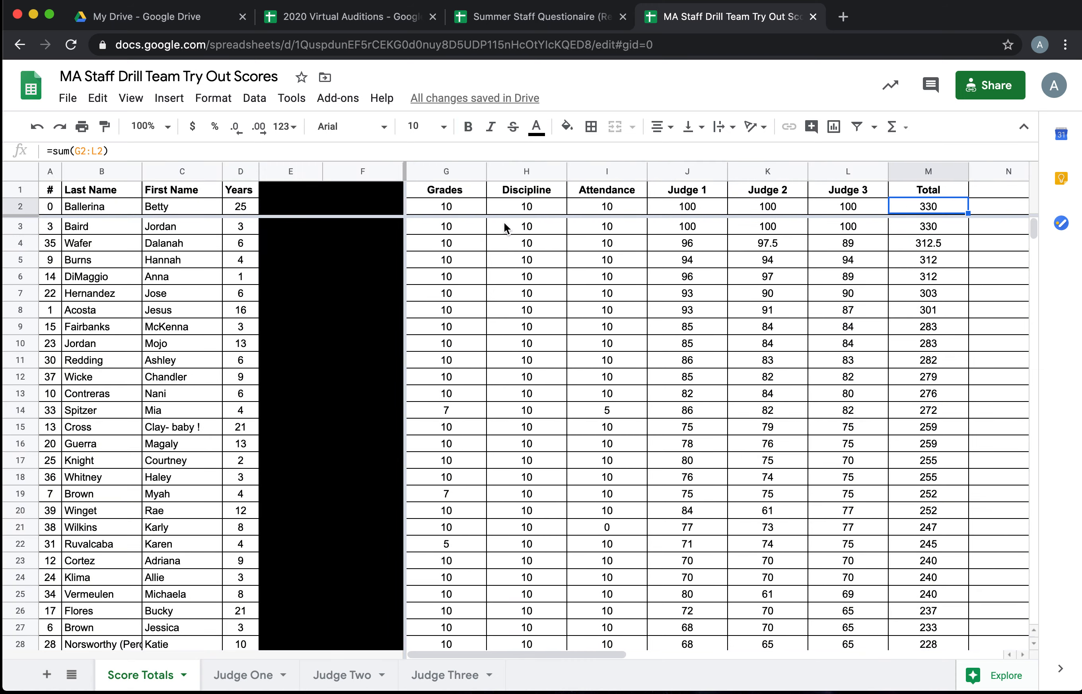
Step: Review the sorted ranking, checking the total formulas in M15 and M41 and the L41 source
click(181, 226)
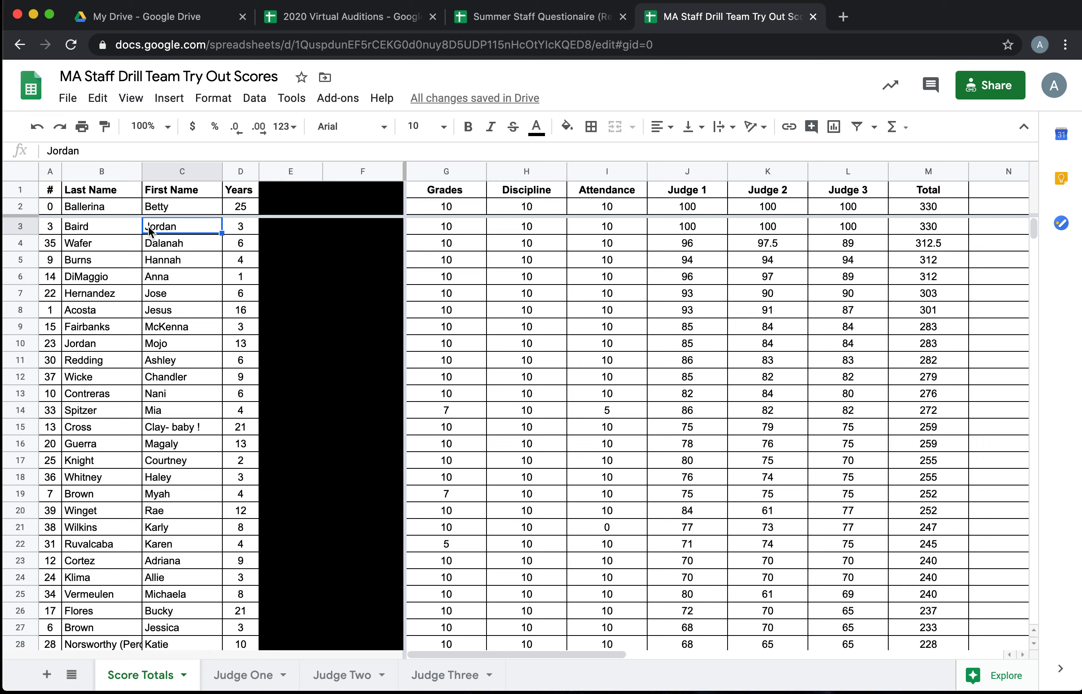
mouse_move(386, 236)
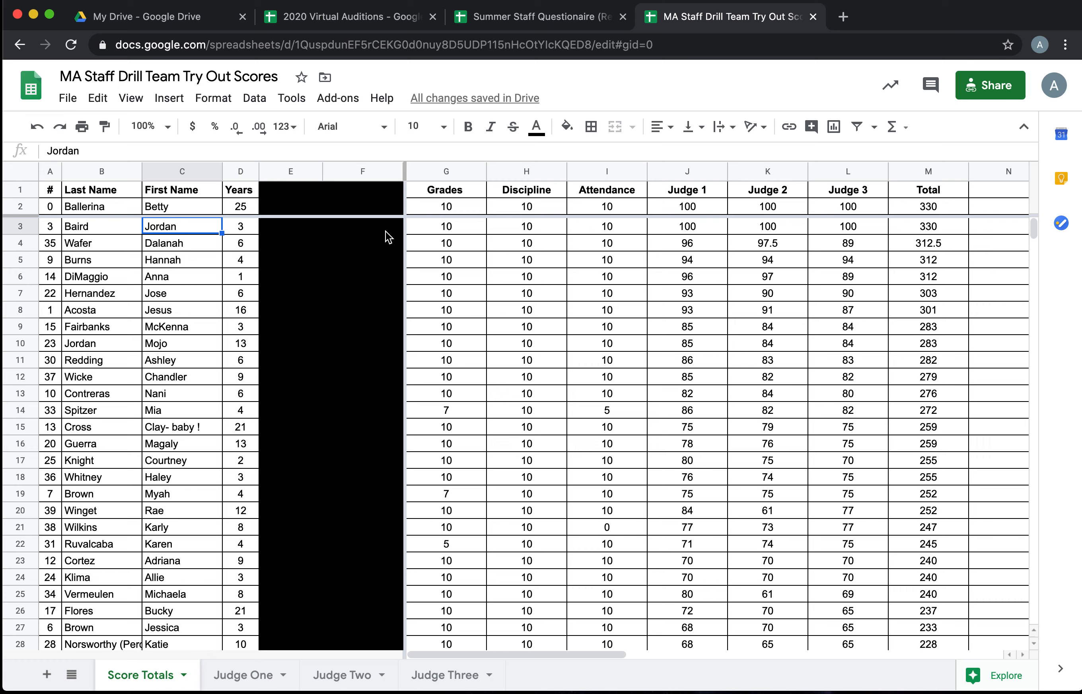
mouse_move(740, 246)
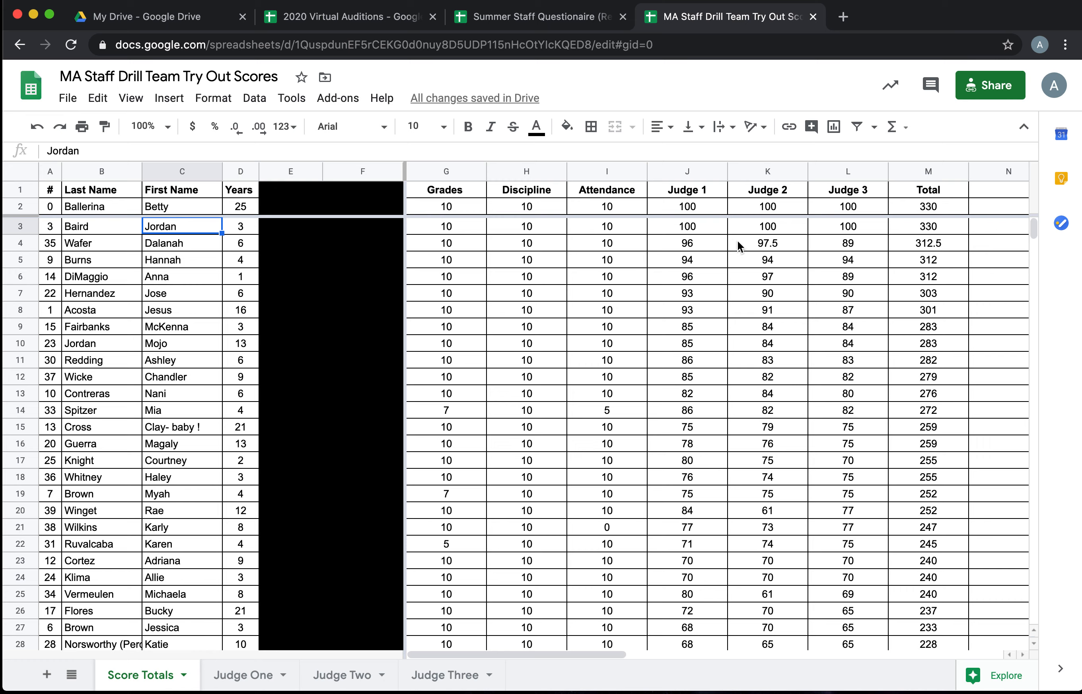
mouse_move(944, 410)
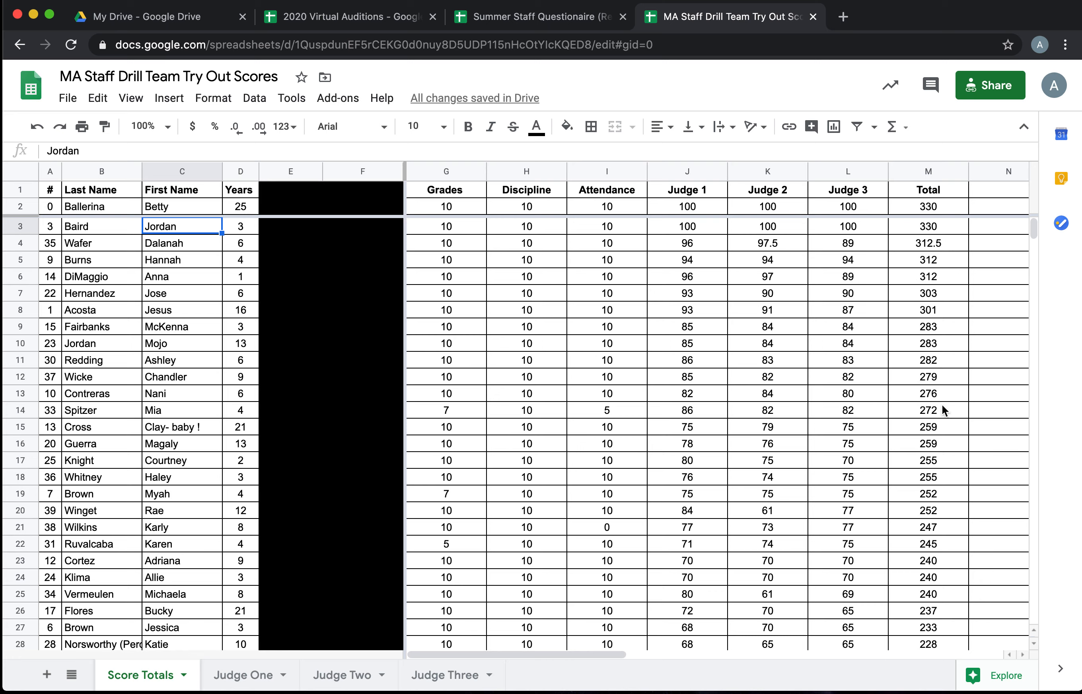
mouse_move(950, 424)
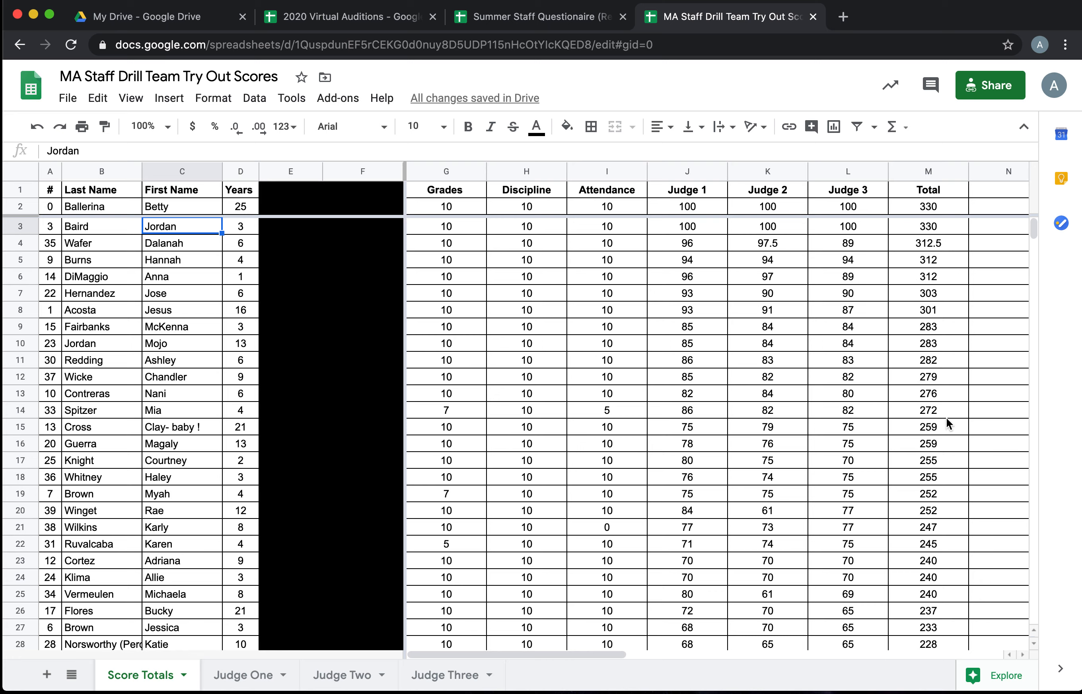
click(928, 426)
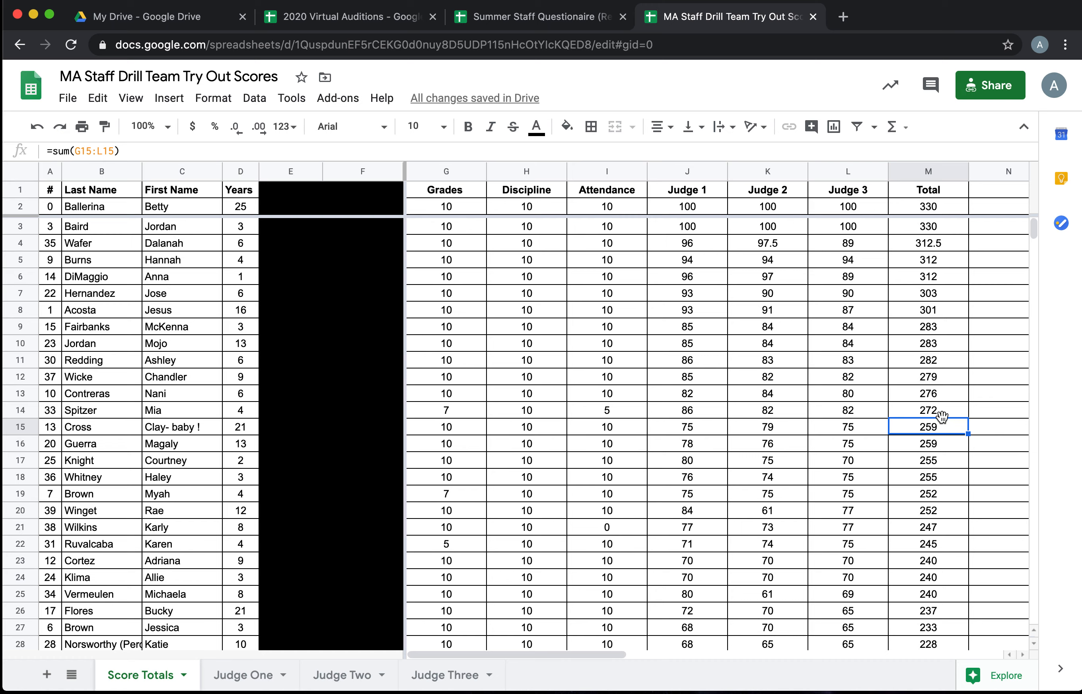
mouse_move(947, 249)
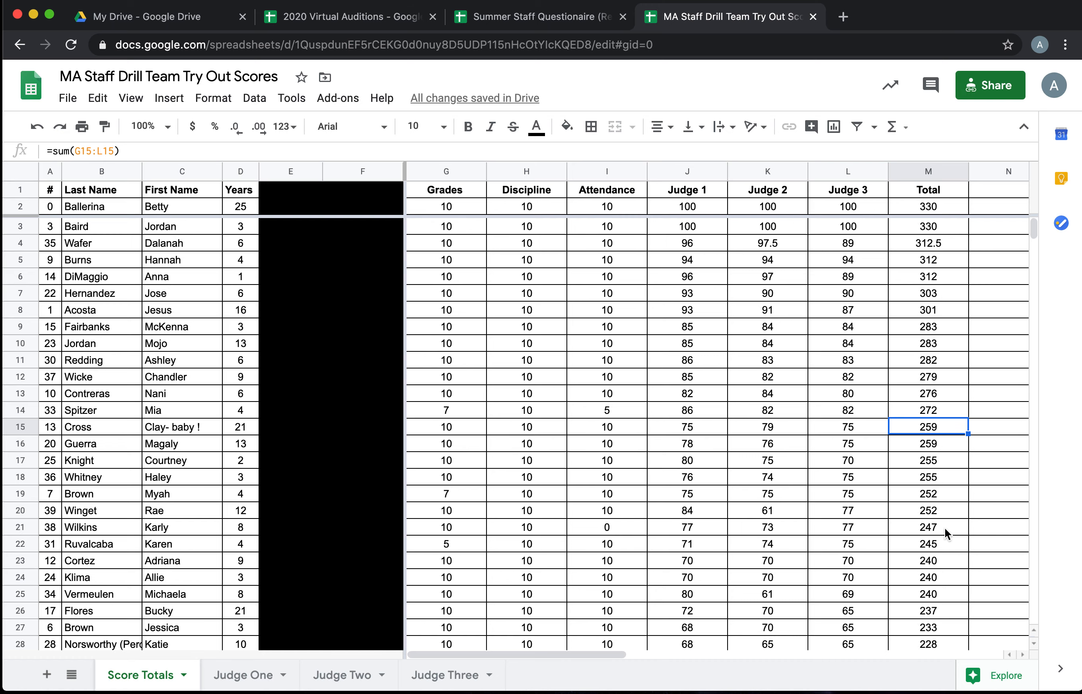
scroll(down, 3)
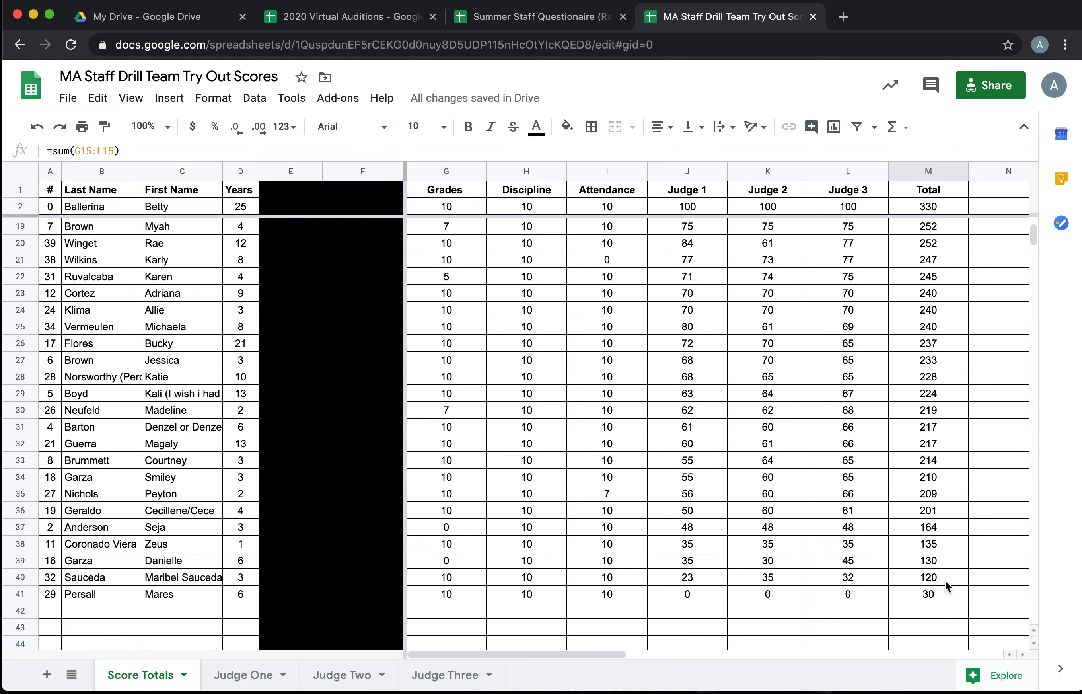
mouse_move(857, 619)
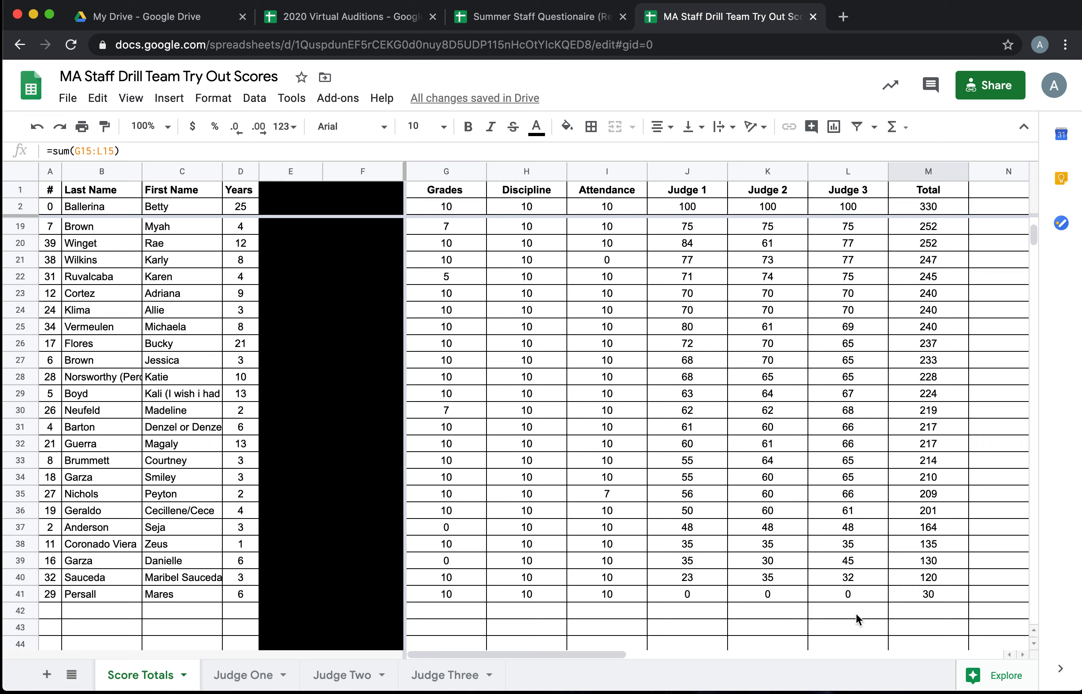
mouse_move(632, 598)
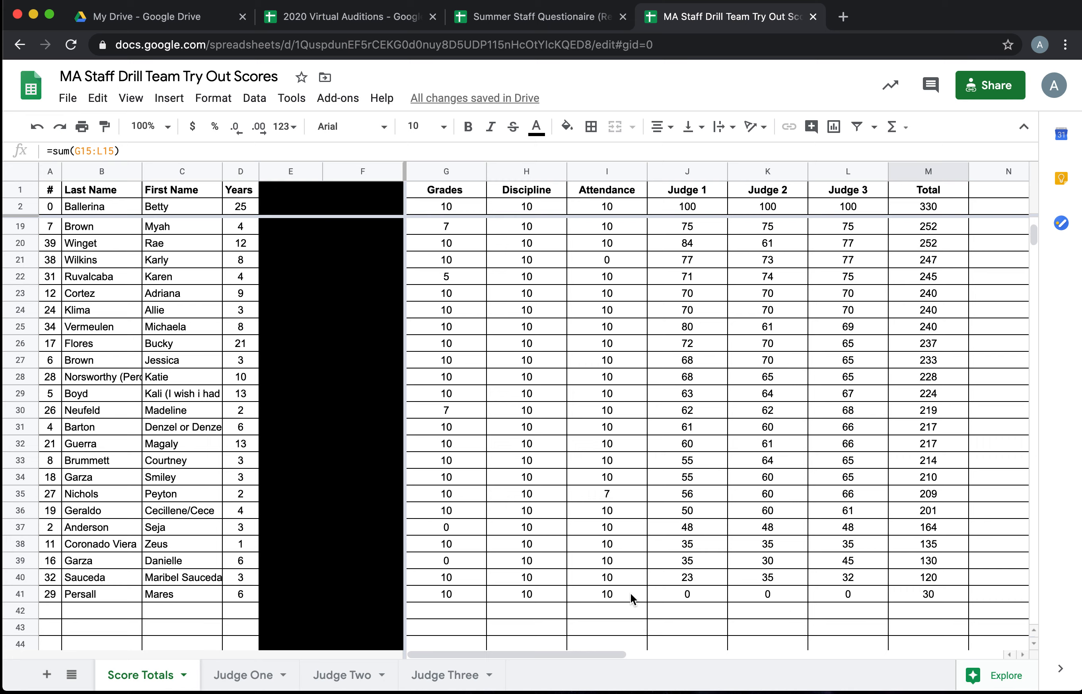
mouse_move(707, 596)
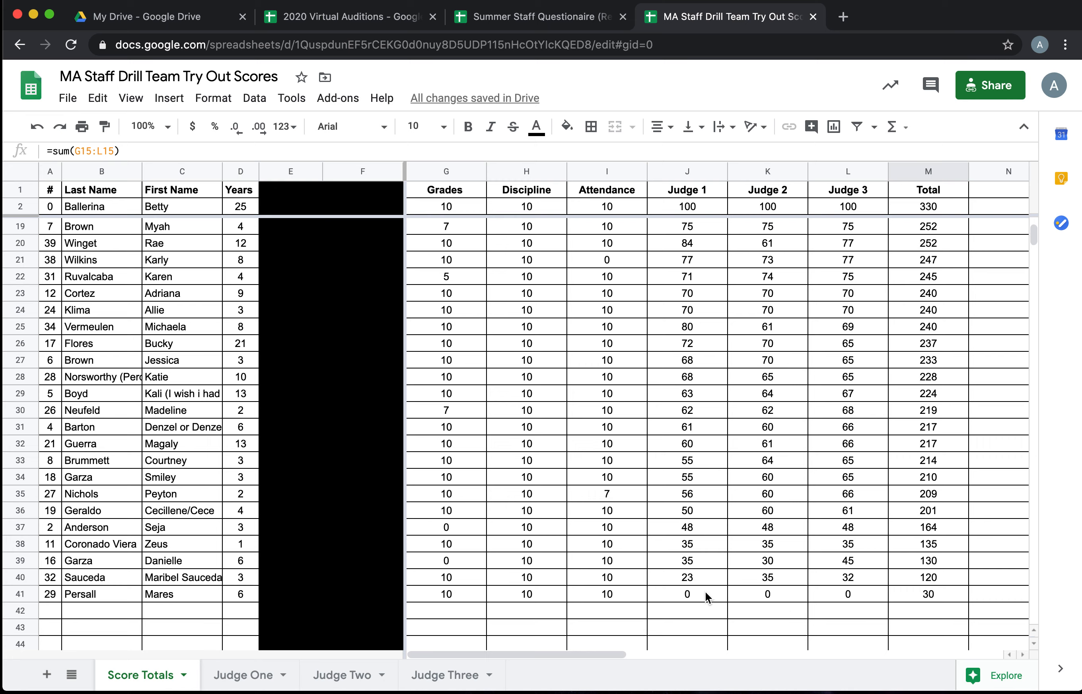
click(847, 593)
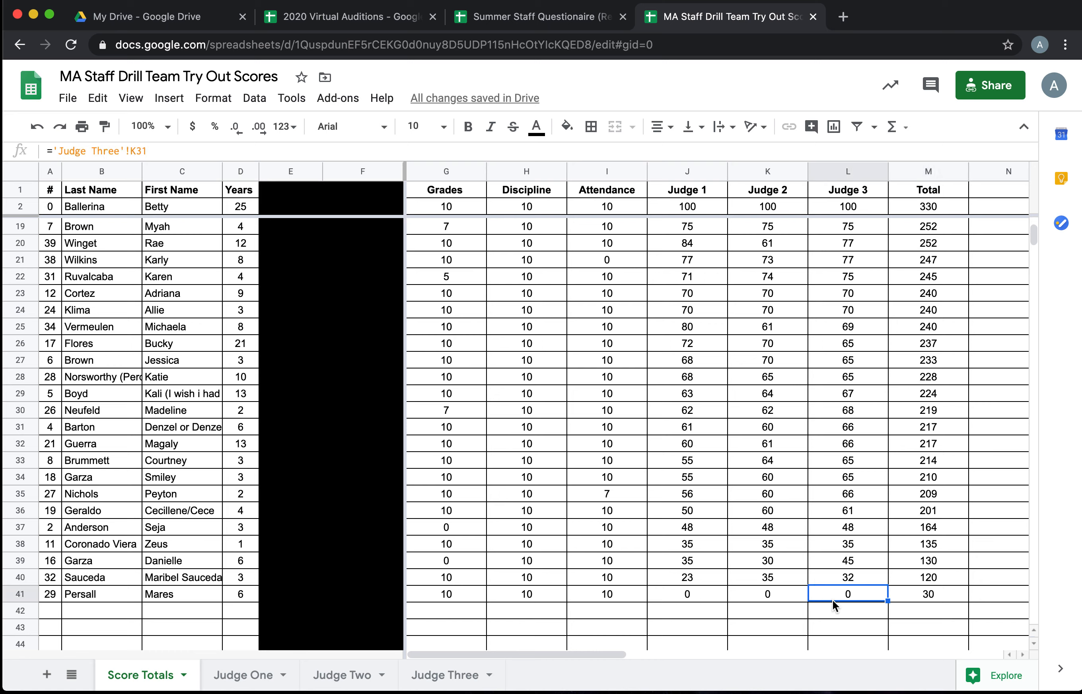
mouse_move(742, 597)
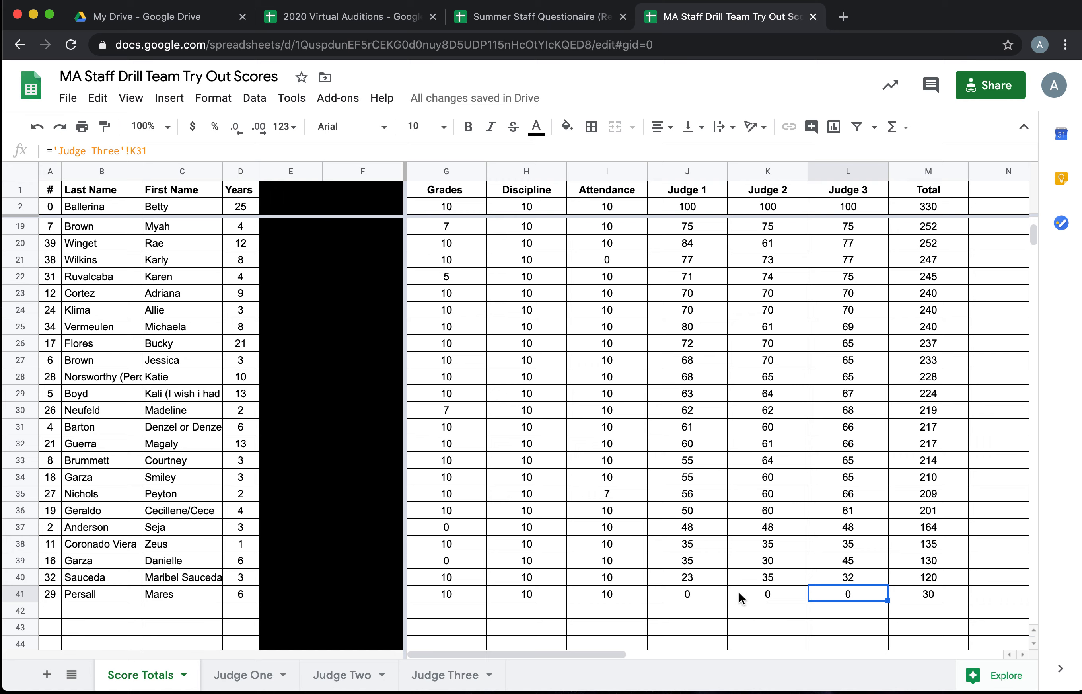
mouse_move(944, 597)
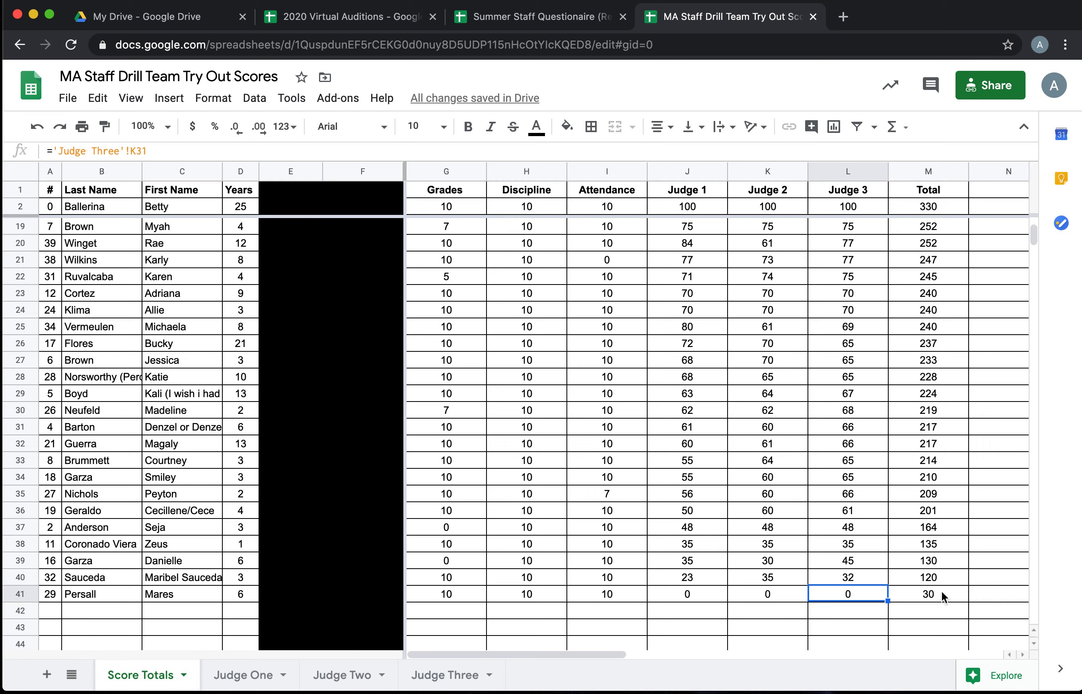
mouse_move(930, 602)
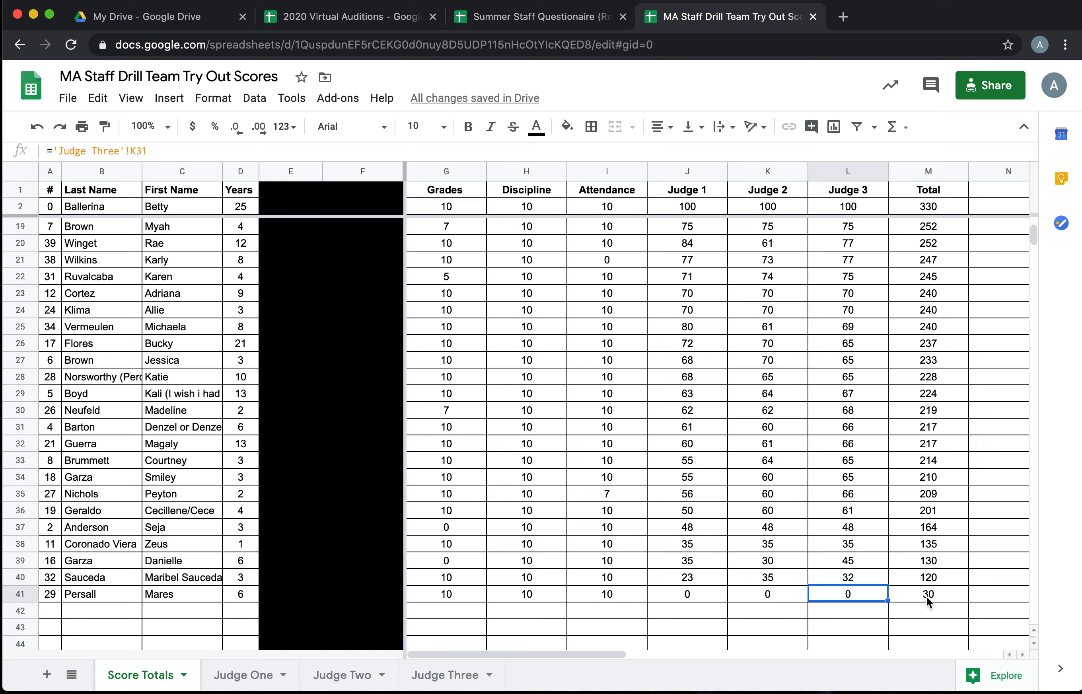
mouse_move(976, 603)
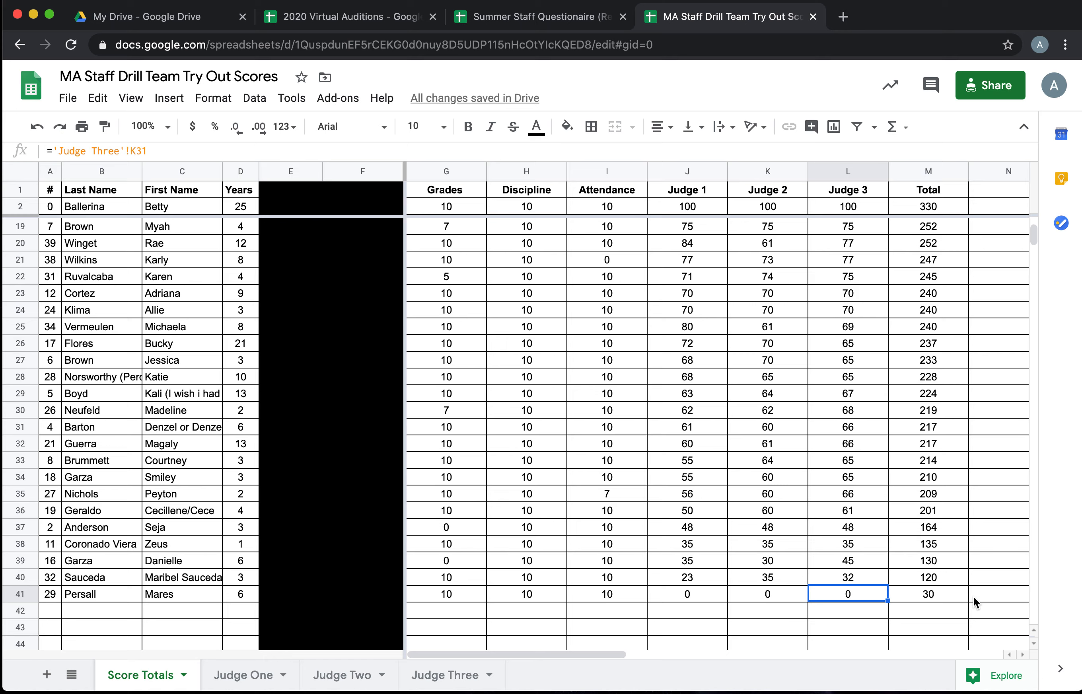
click(929, 593)
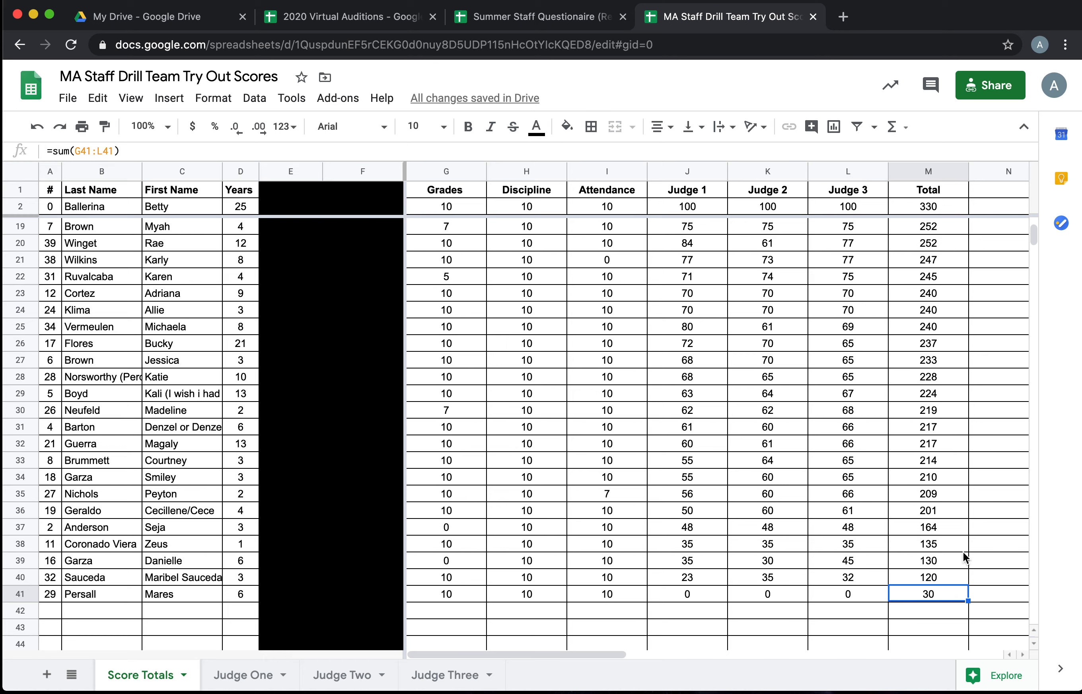
scroll(up, 3)
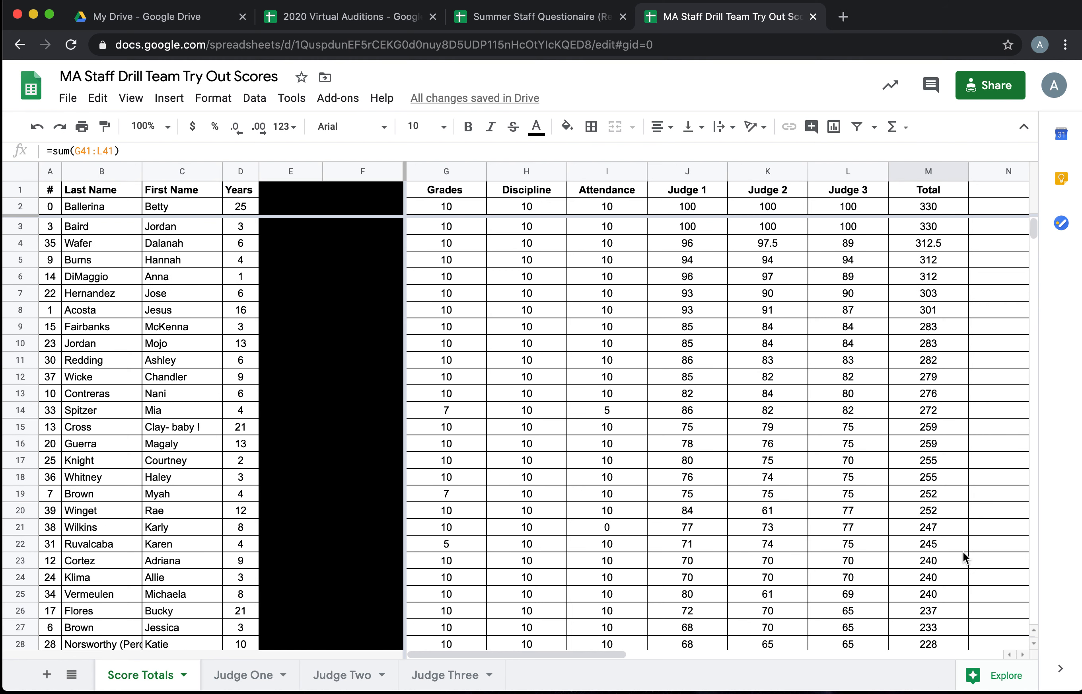
mouse_move(242, 357)
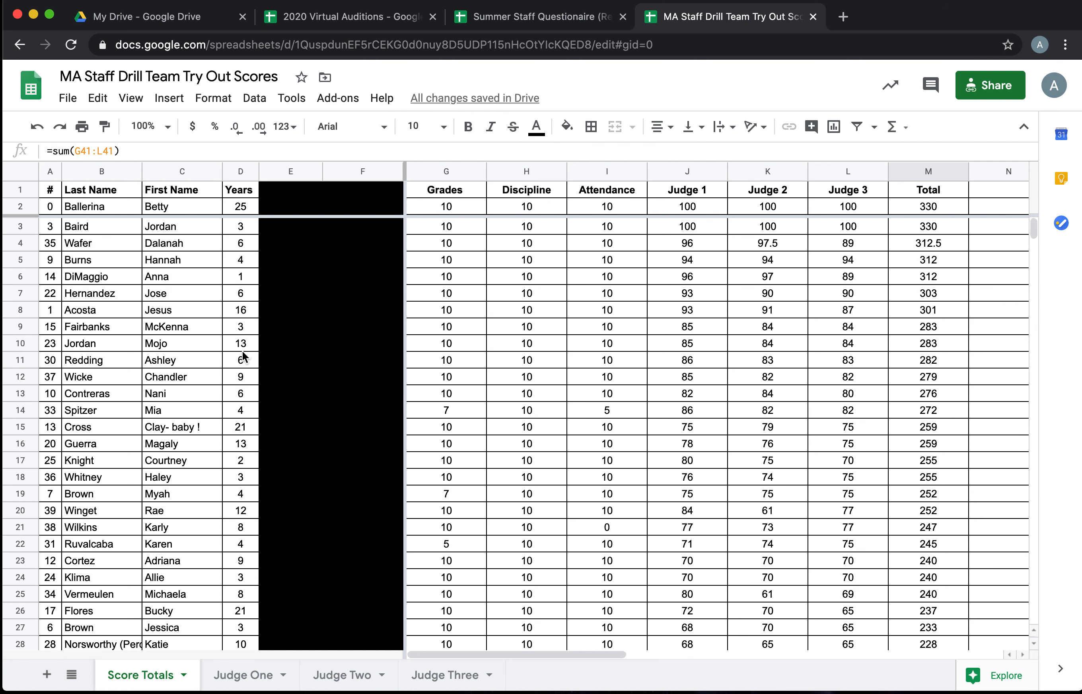
mouse_move(894, 540)
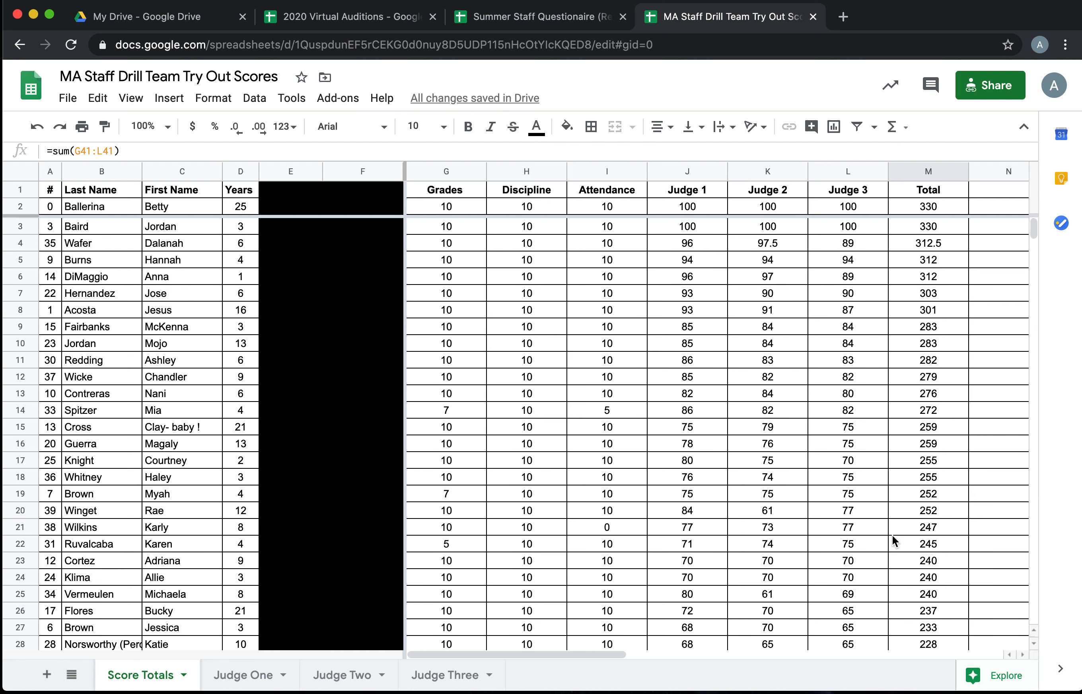
mouse_move(898, 468)
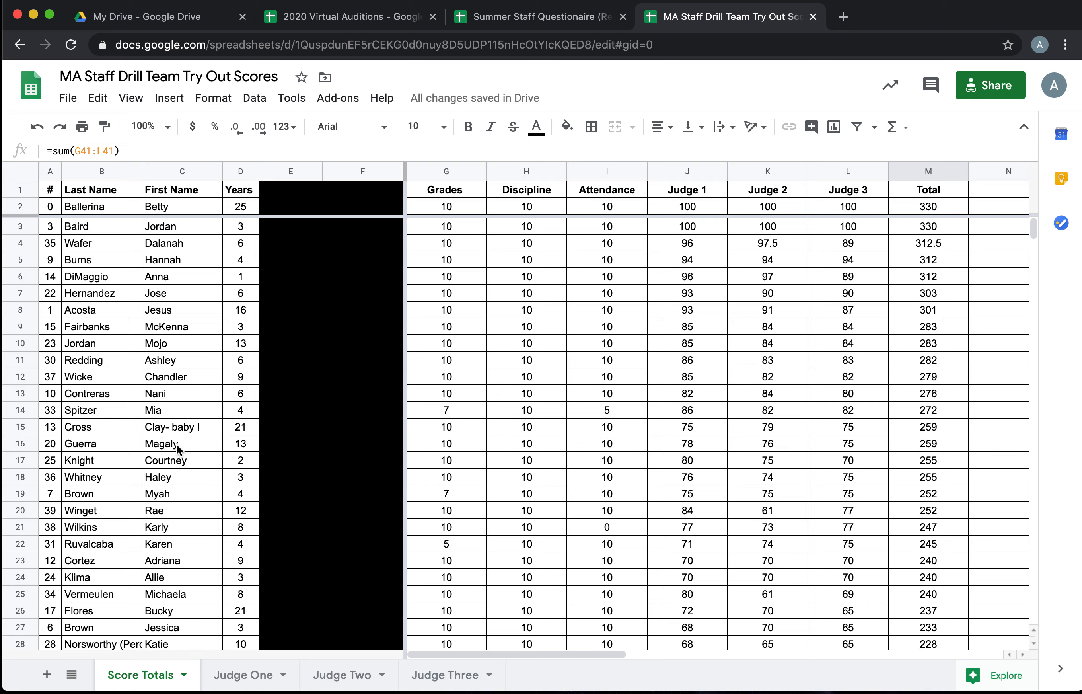
Step: Copy the top fourteen names from B3:C16 into a new sheet named Varsity
click(181, 444)
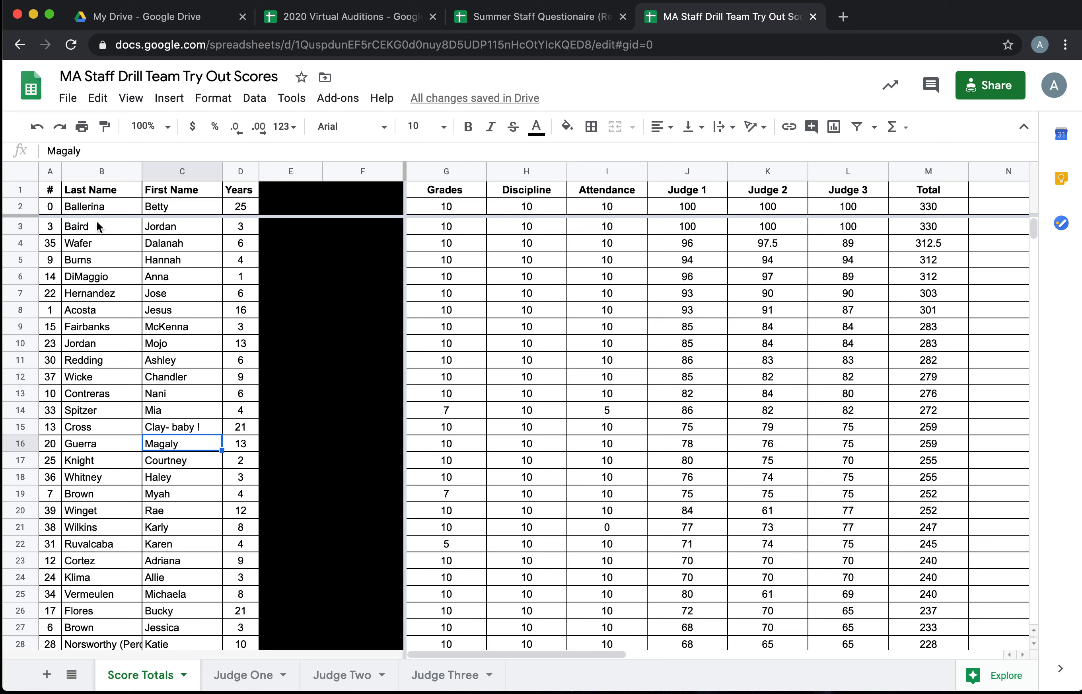
drag(102, 226, 182, 443)
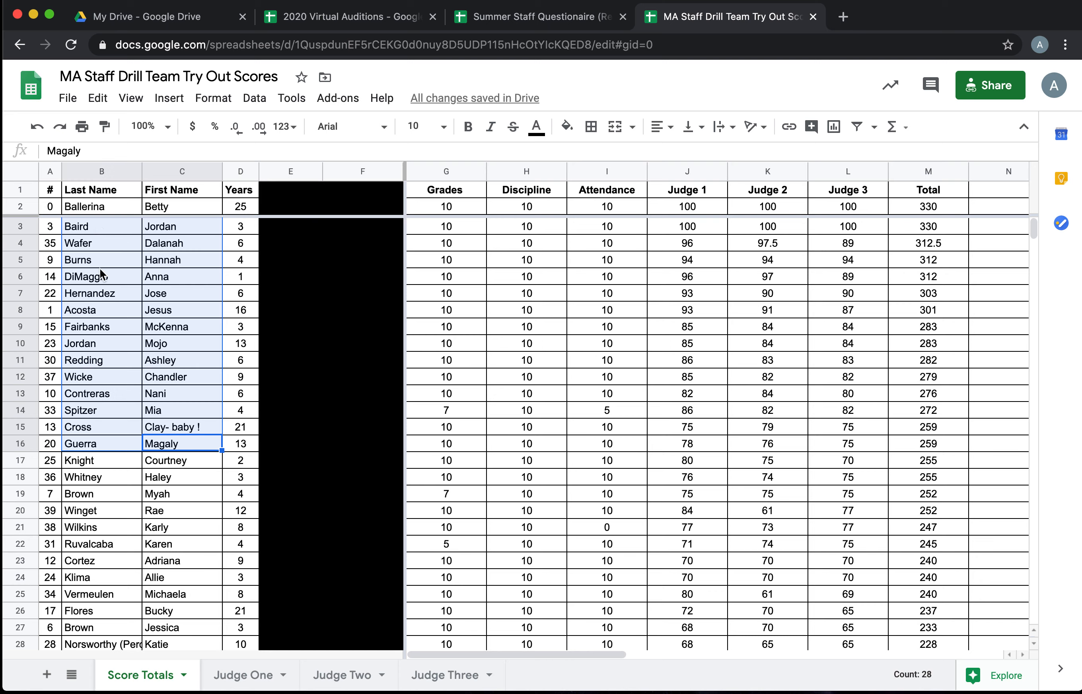
mouse_move(45, 675)
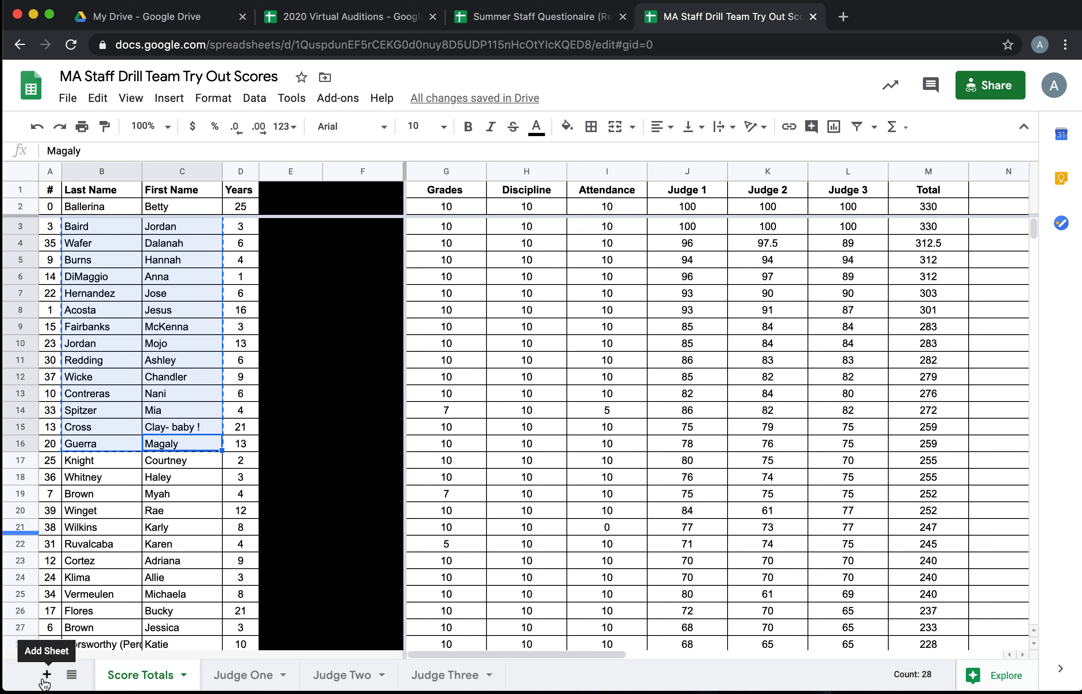
click(47, 674)
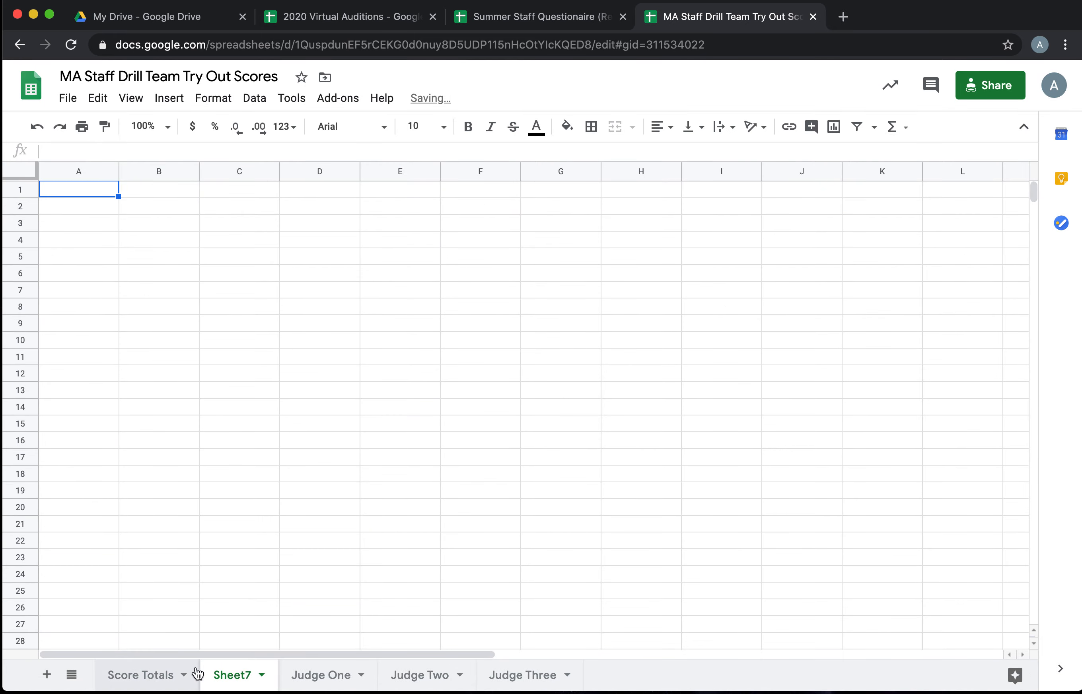
text(Varist)
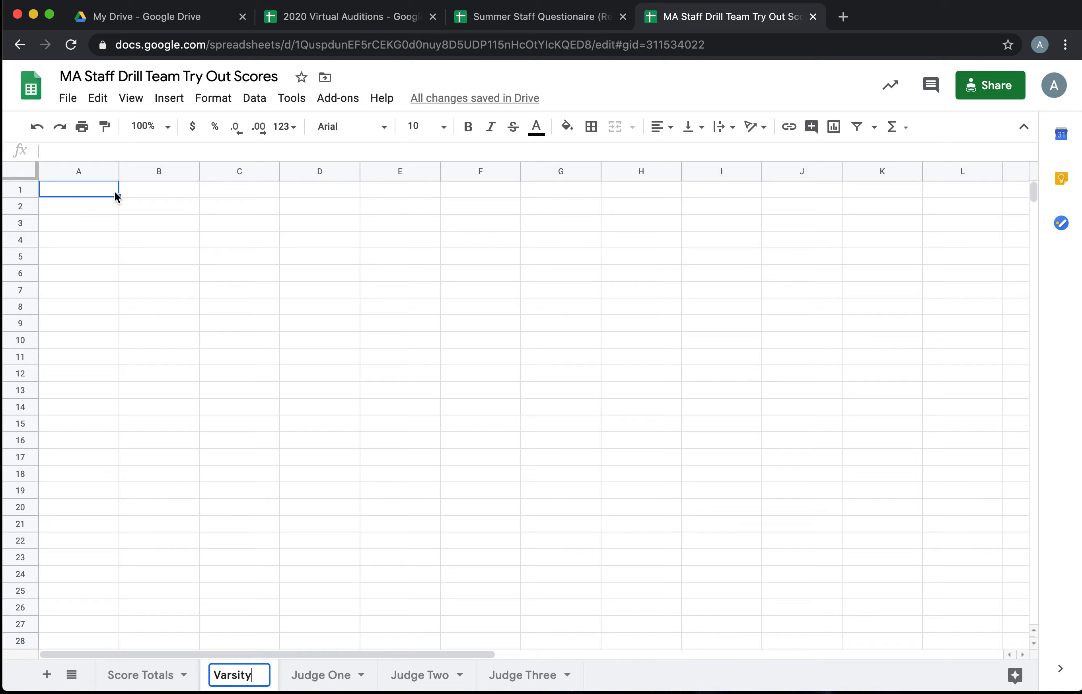
key(enter)
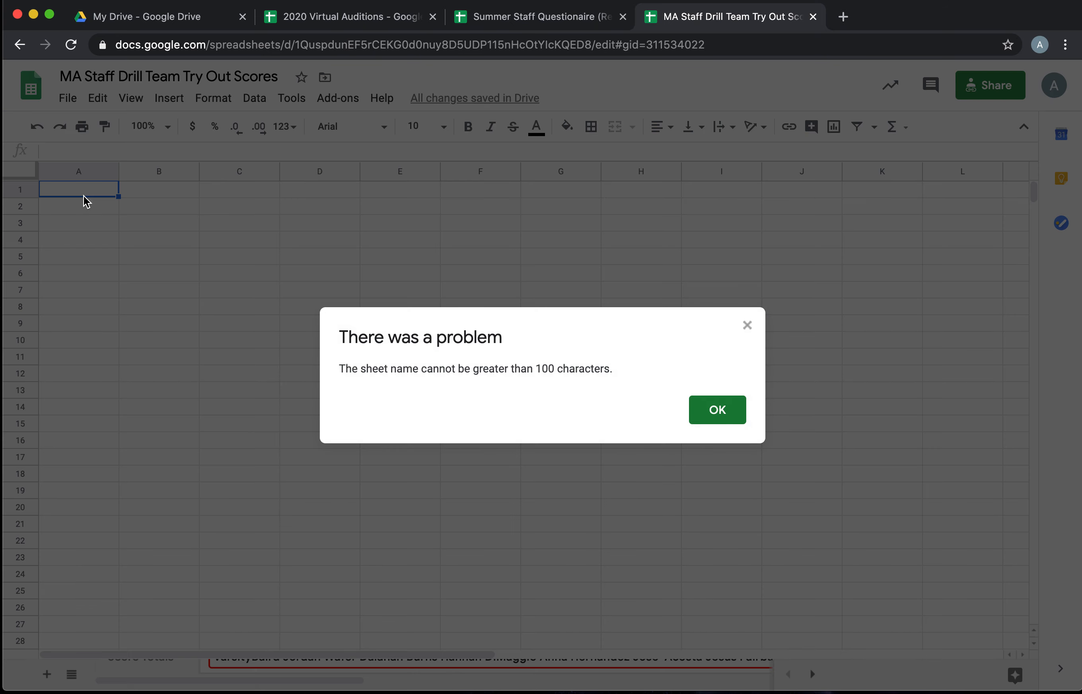
click(716, 409)
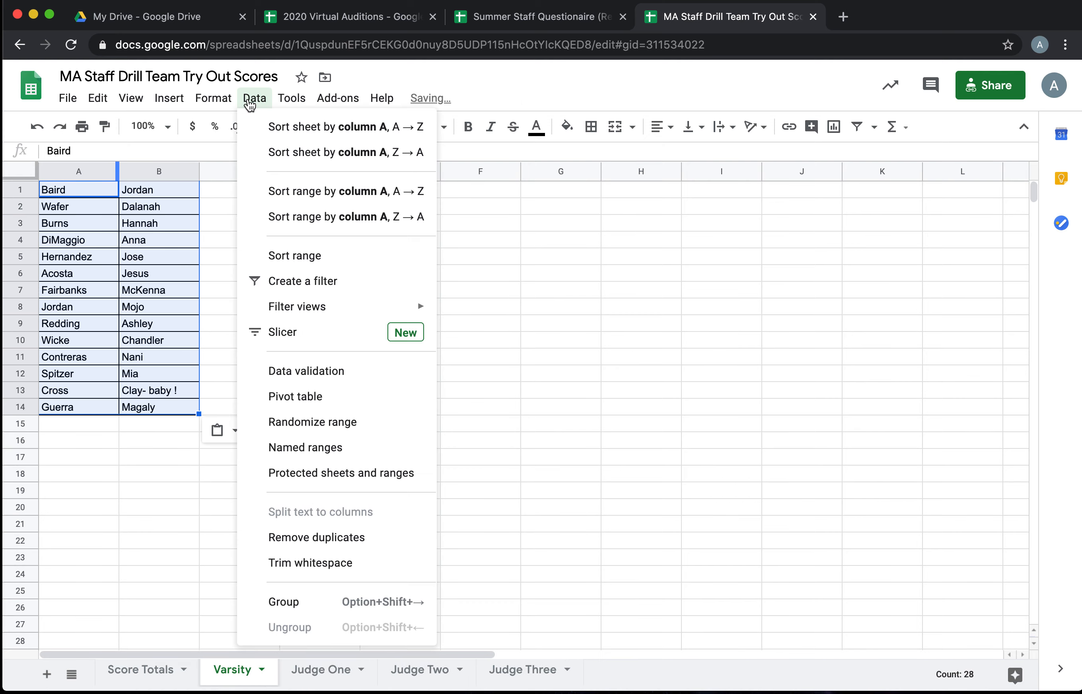
Step: Sort the Varsity names A to Z by last name
click(295, 254)
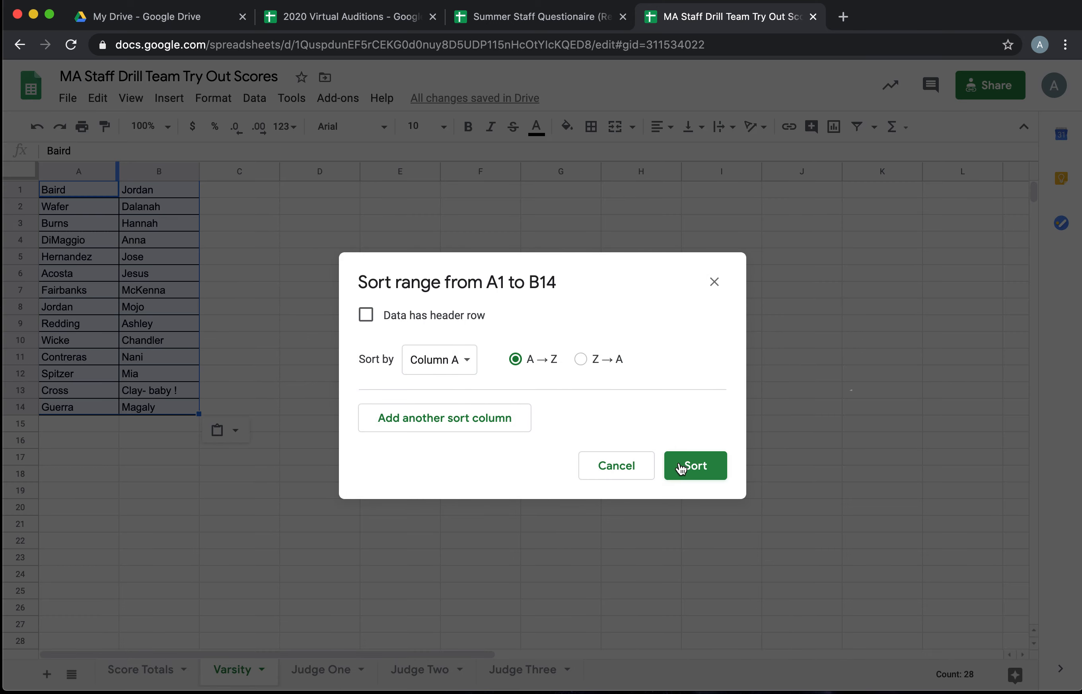
click(695, 465)
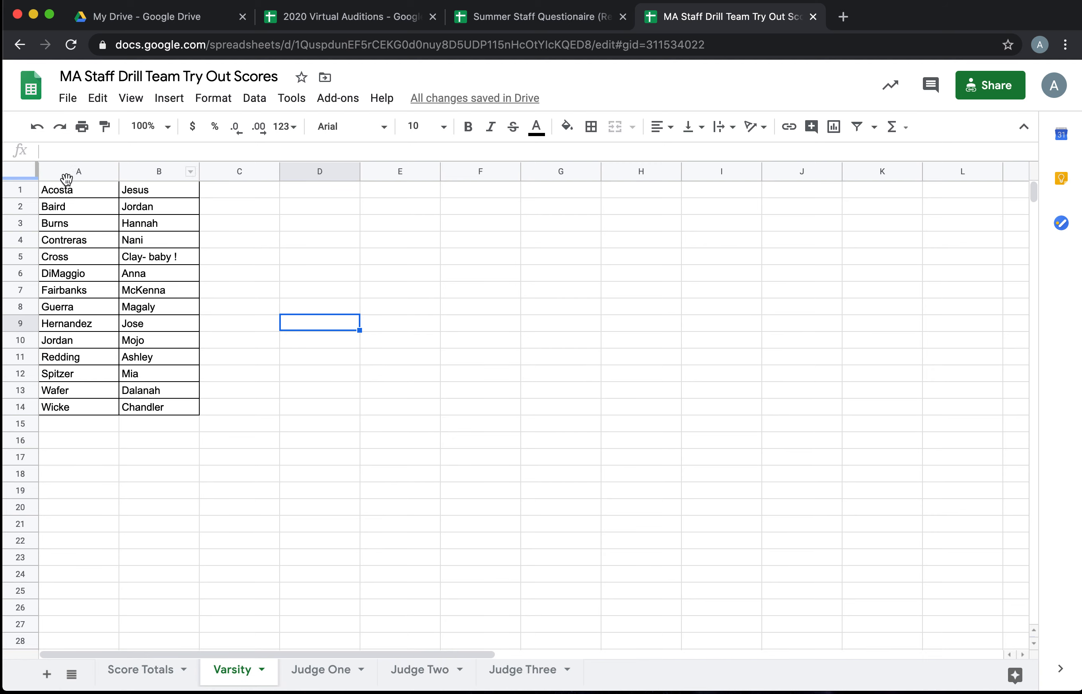
mouse_move(154, 657)
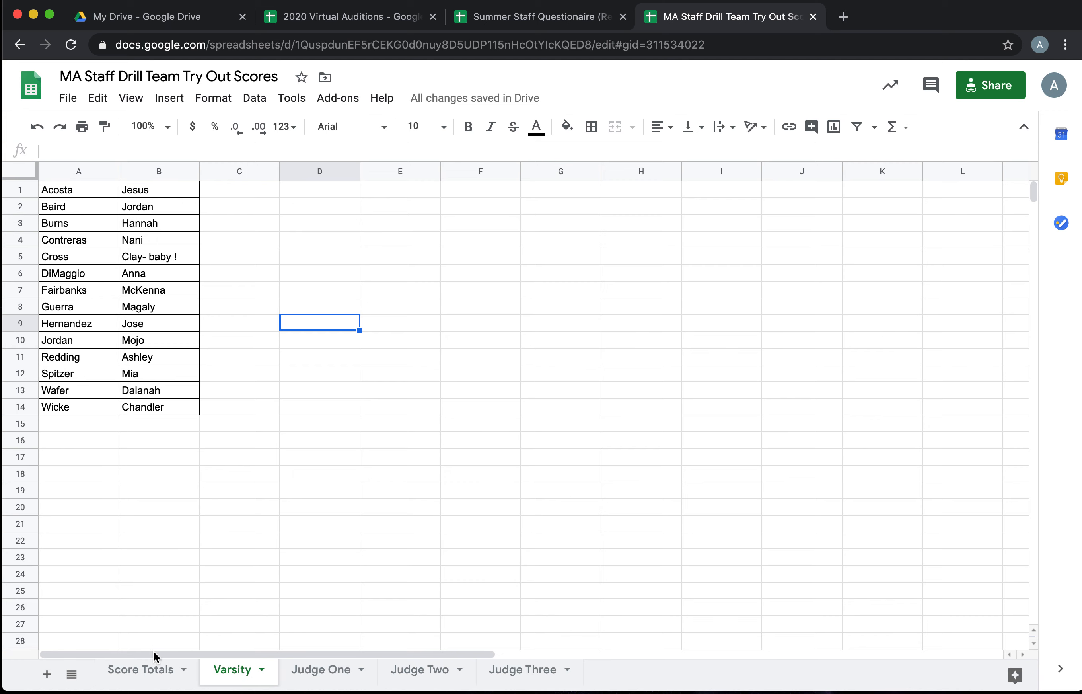
Step: Copy the next sixteen names from B17:C32 into a new sheet named JV
click(140, 670)
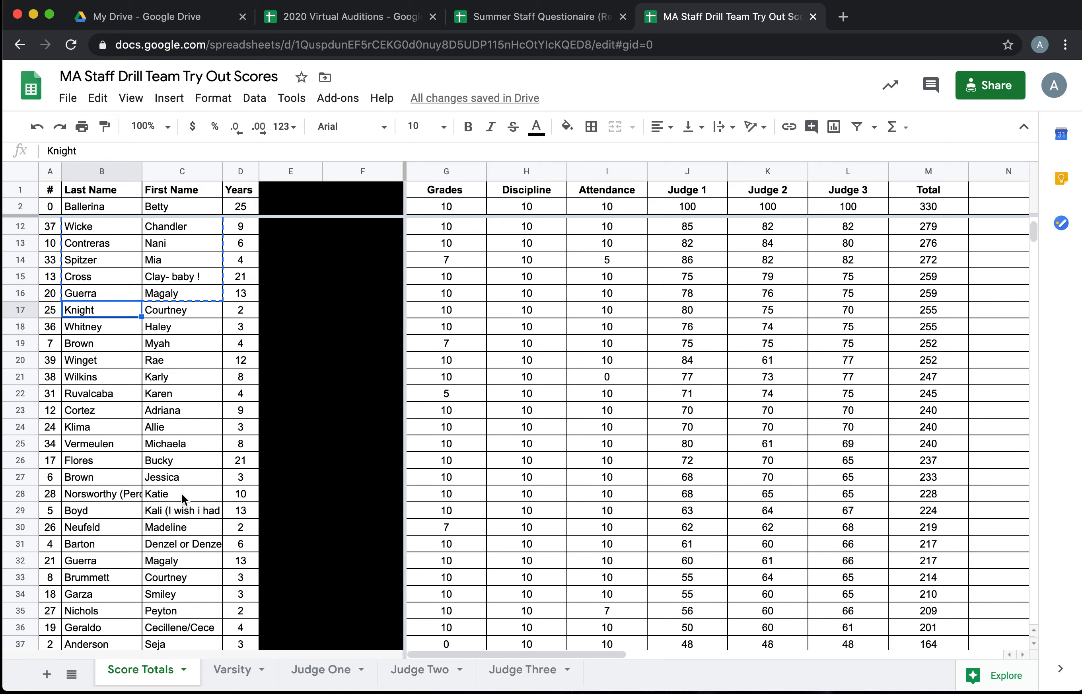
mouse_move(184, 557)
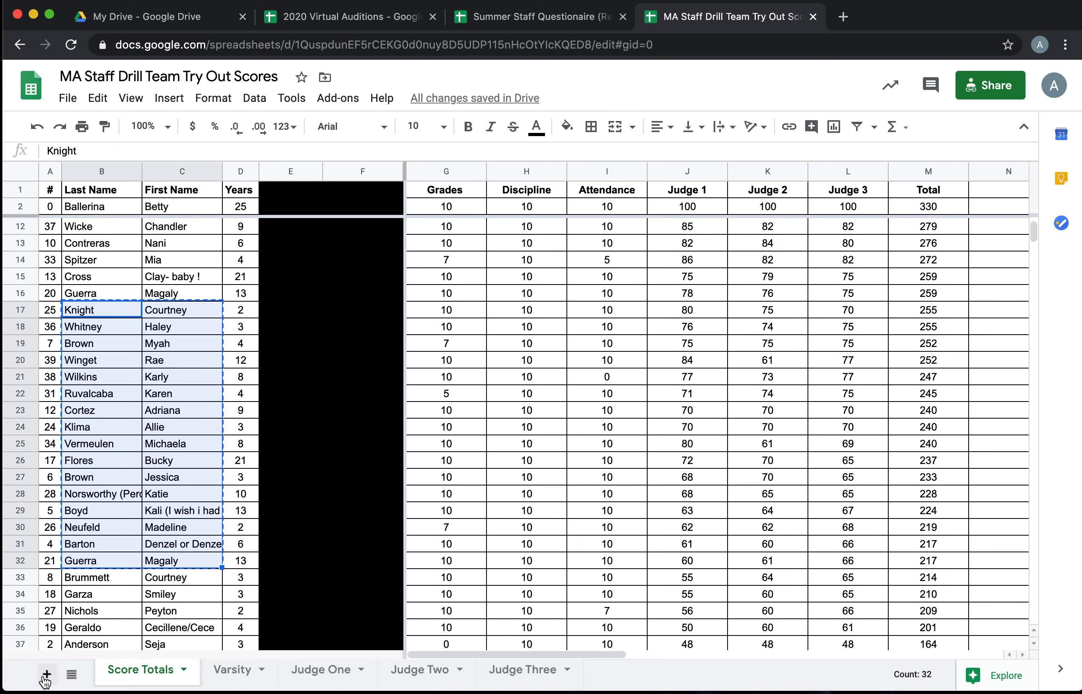
click(46, 674)
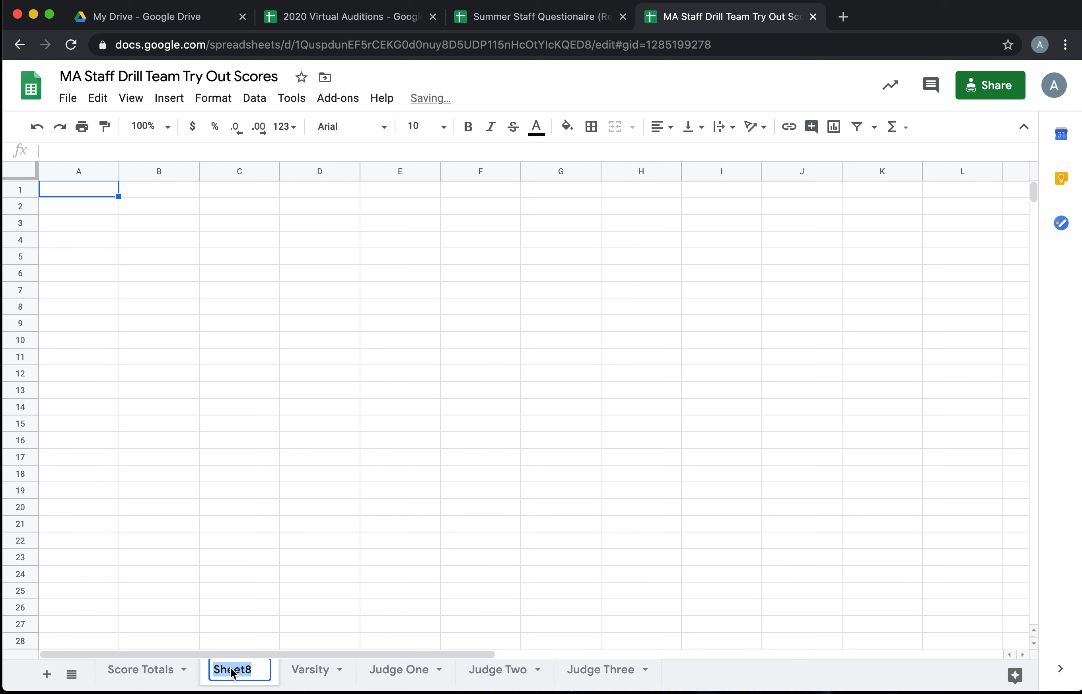
text(JV)
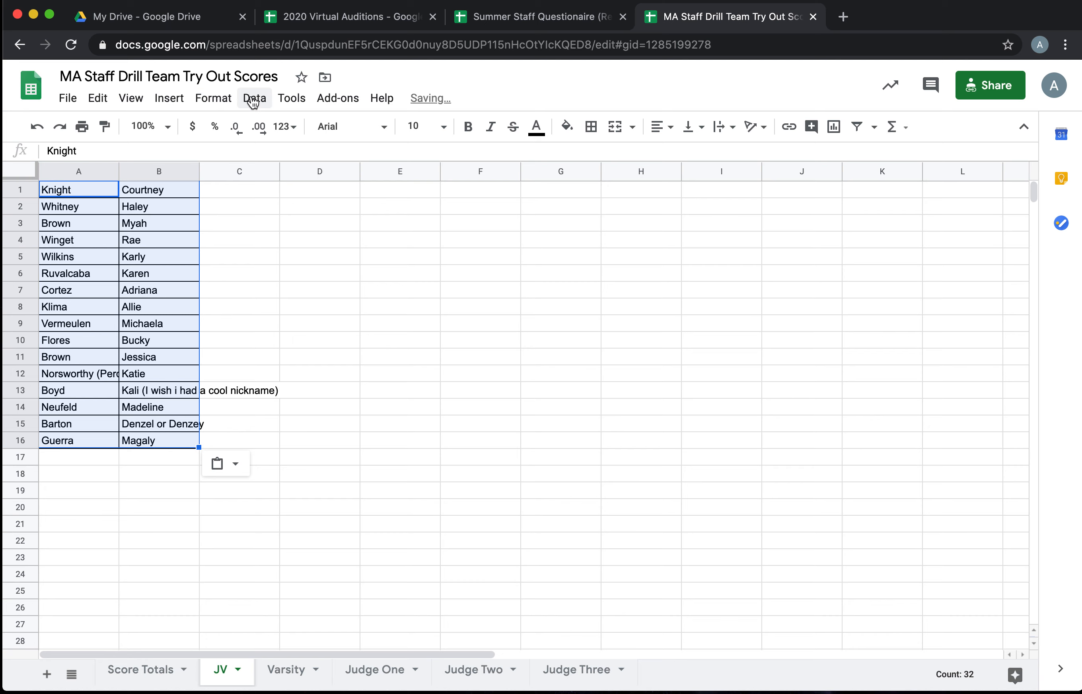
Step: Sort the JV names A to Z without a header row and return to Score Totals
click(254, 97)
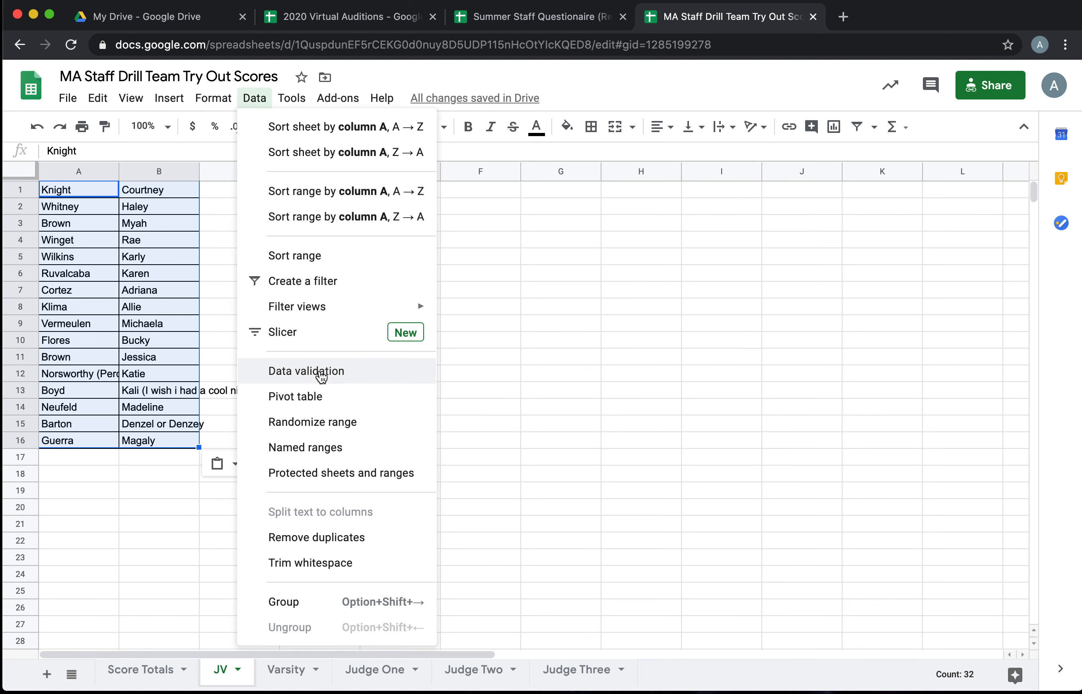
click(295, 256)
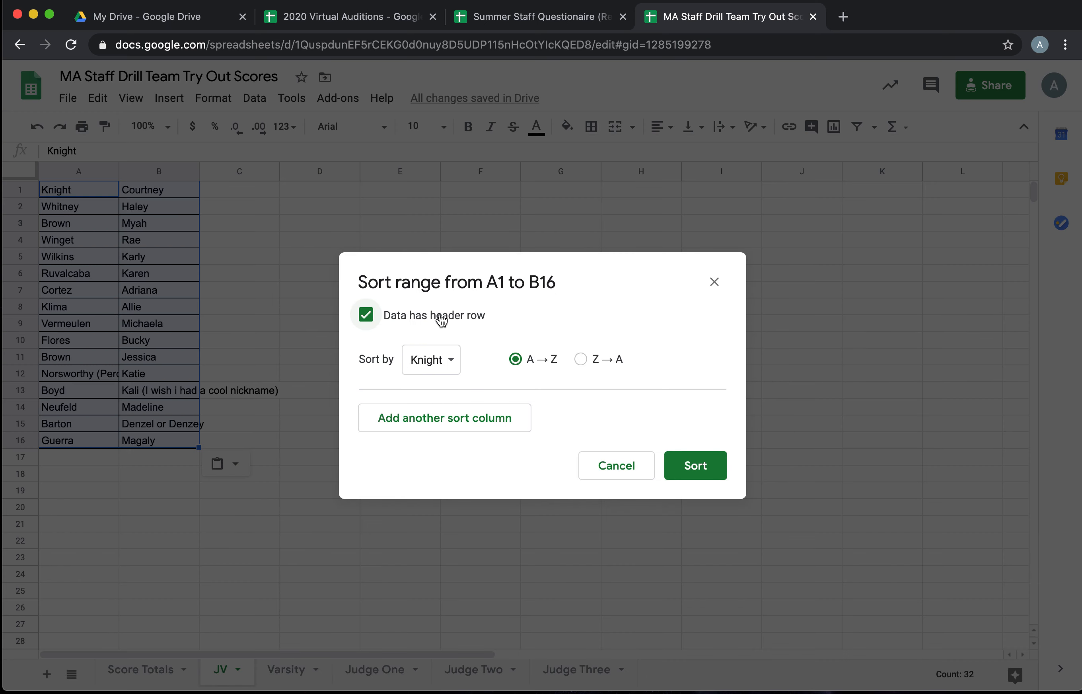
click(366, 315)
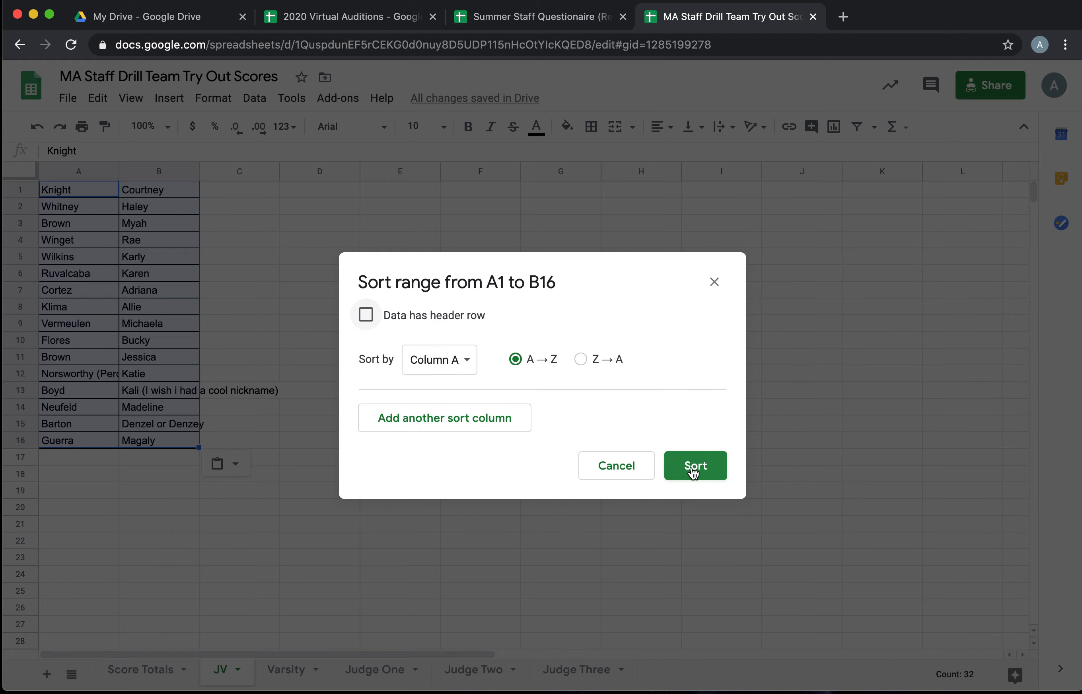
click(695, 466)
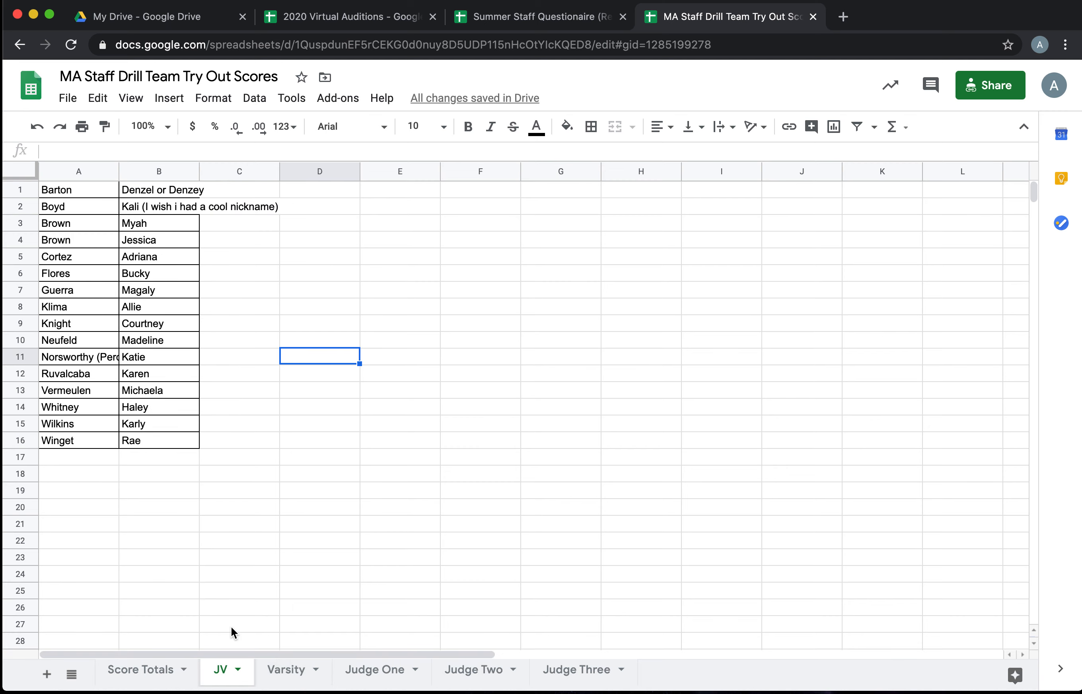
click(140, 670)
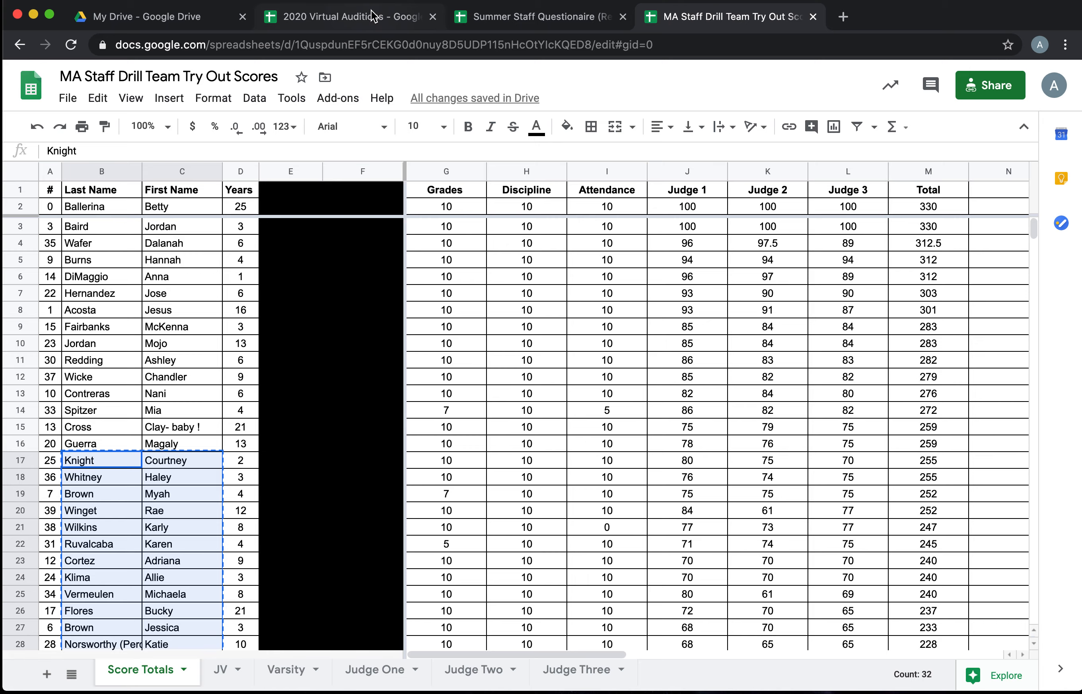
Step: Switch to the 2020 Virtual Auditions spreadsheet's browser tab
click(349, 15)
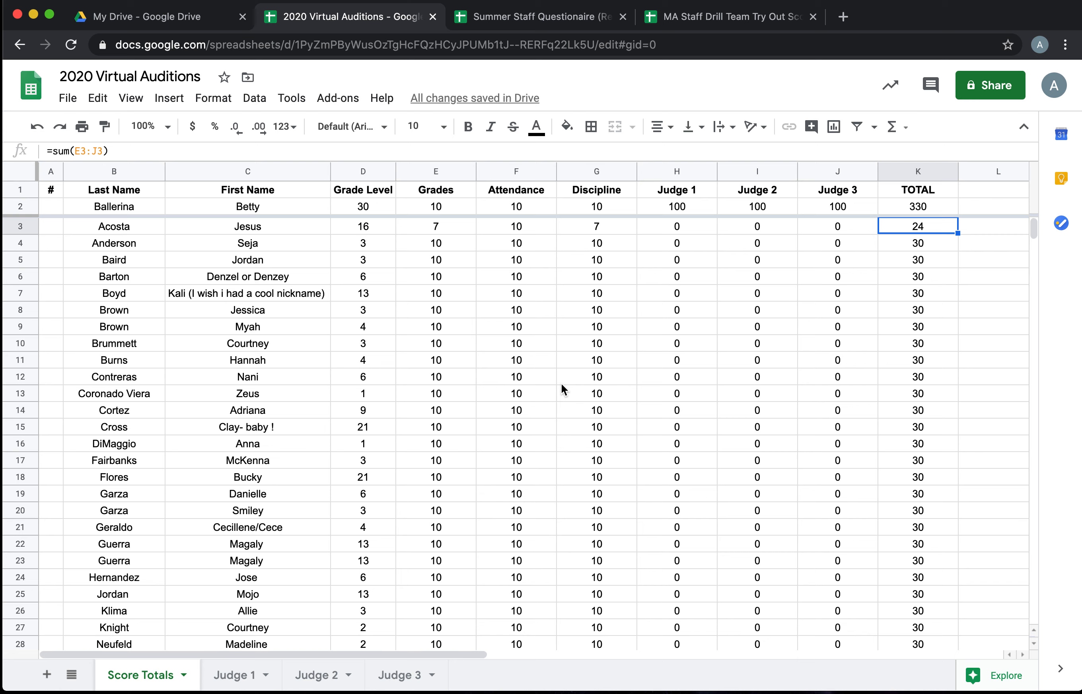
mouse_move(582, 354)
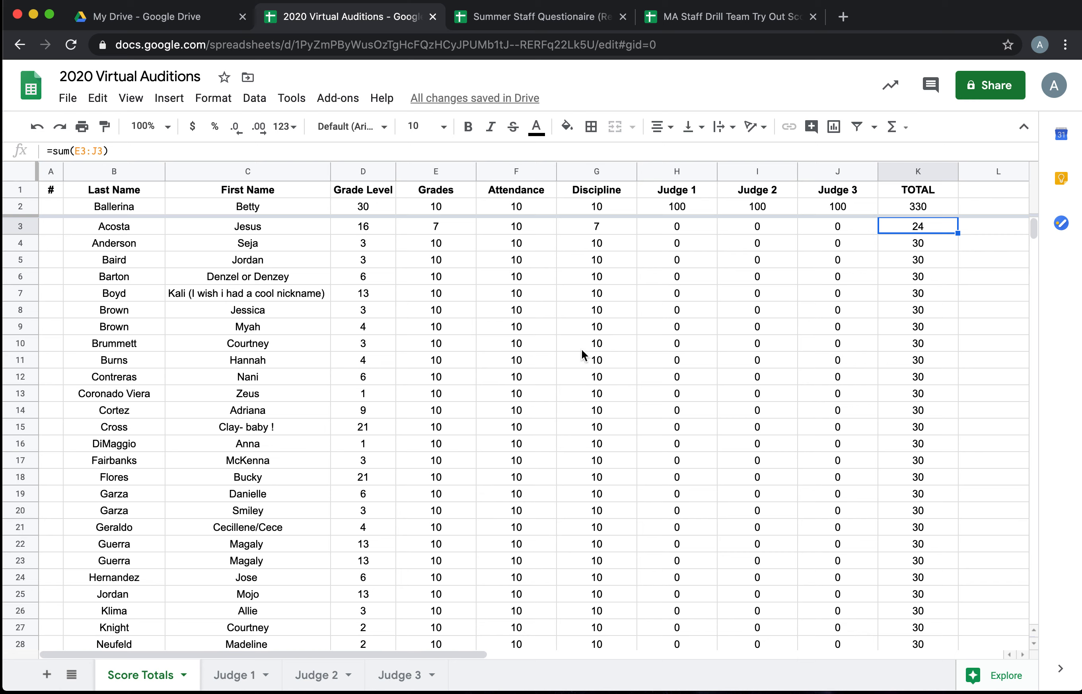